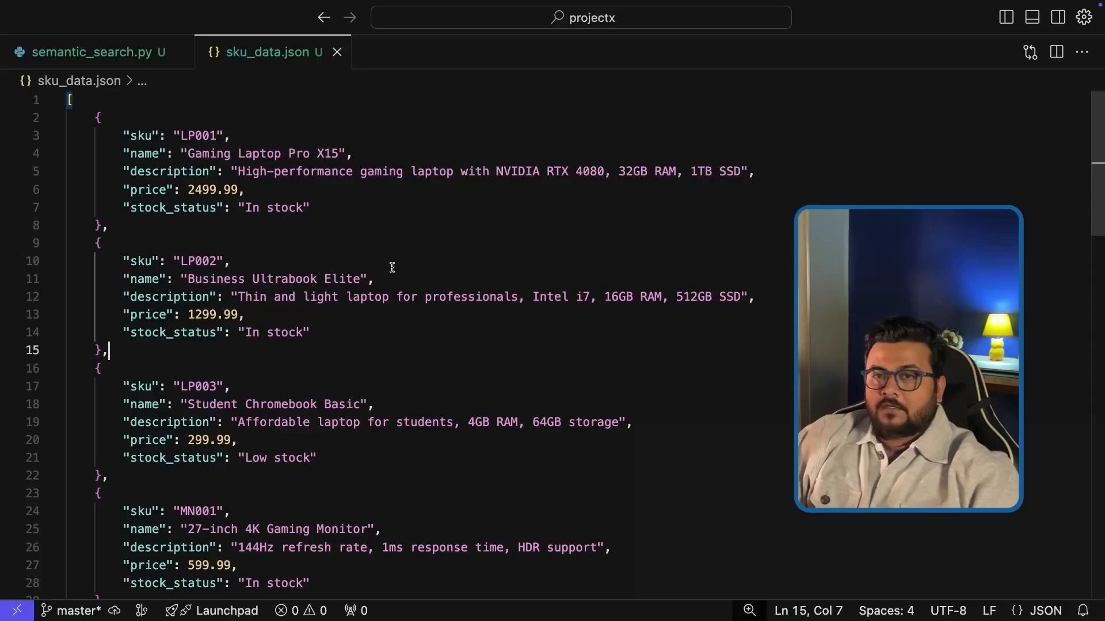
pyautogui.moveTo(385, 255)
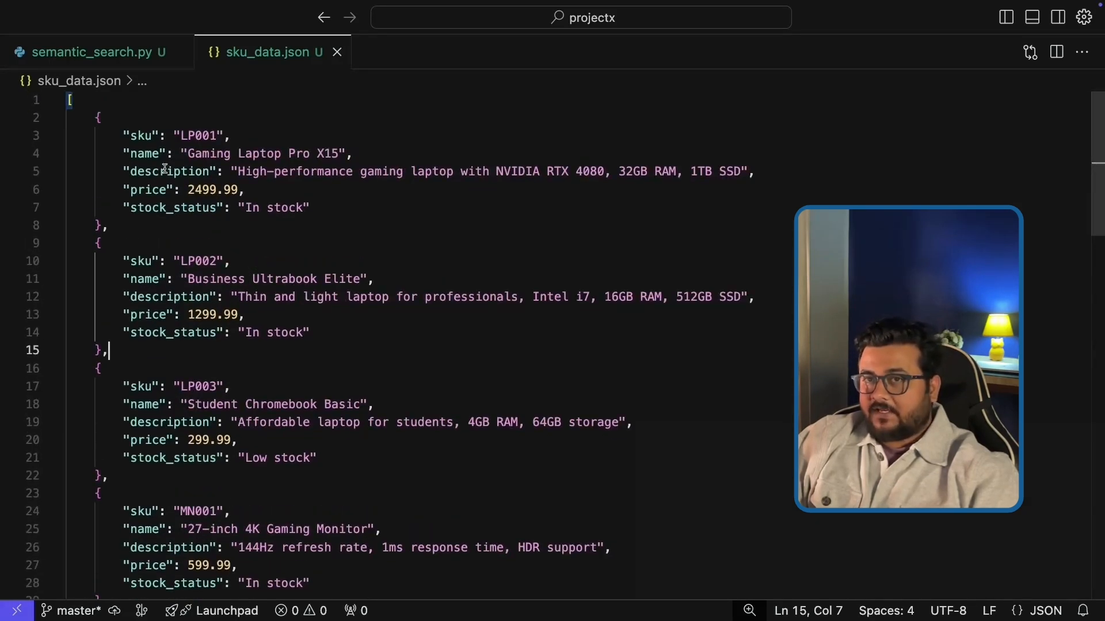
# Step: Take the first product record (SKU LP001) over to the OpenAI Tokenizer page
pyautogui.doubleClick(179, 136)
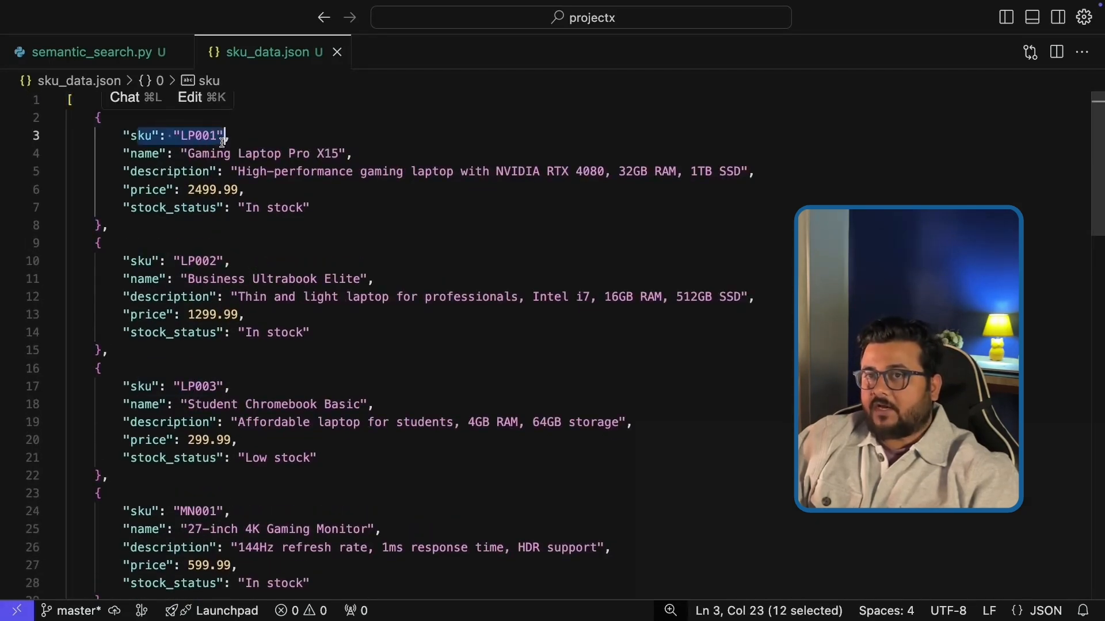
pyautogui.click(169, 171)
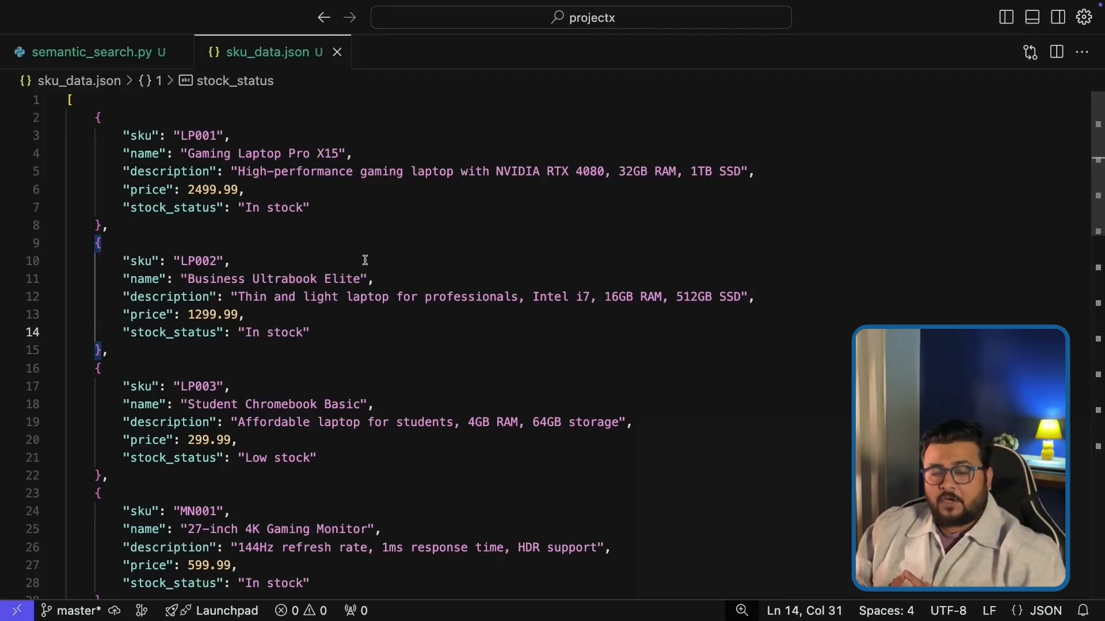
pyautogui.click(285, 207)
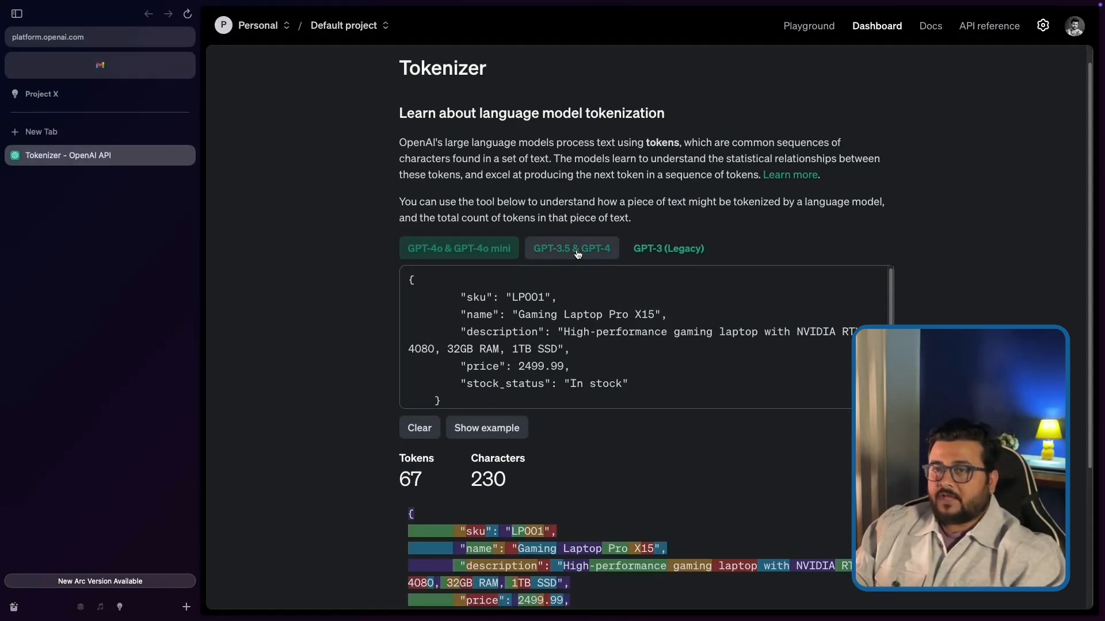
# Step: Count the record's tokens under GPT-3.5 & GPT-4 (69 tokens) and legacy GPT-3 encodings
pyautogui.click(571, 249)
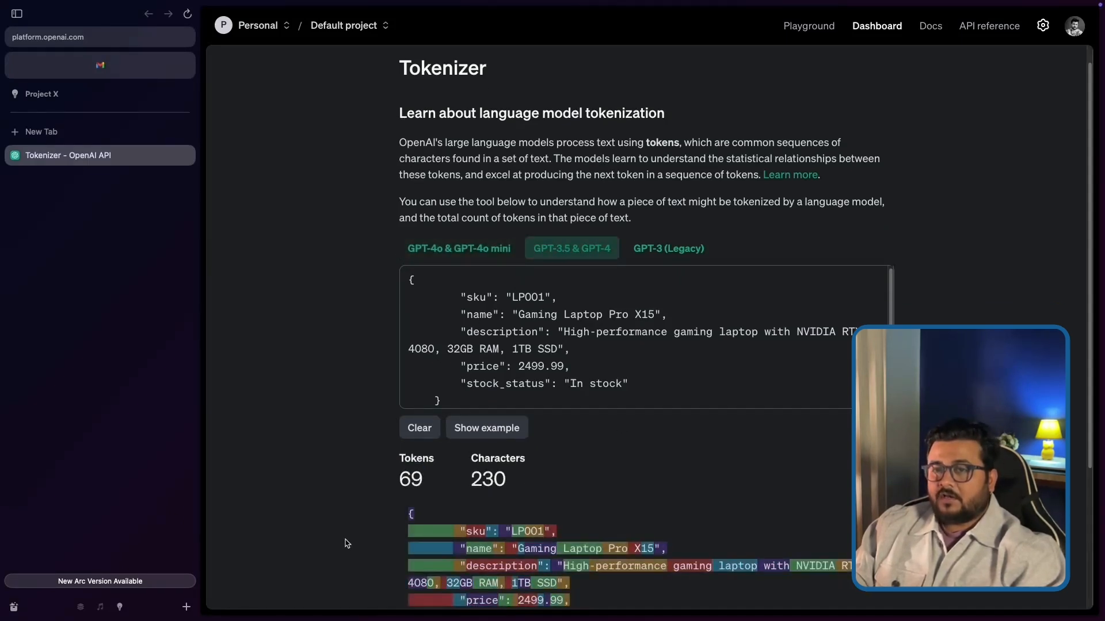
pyautogui.doubleClick(410, 478)
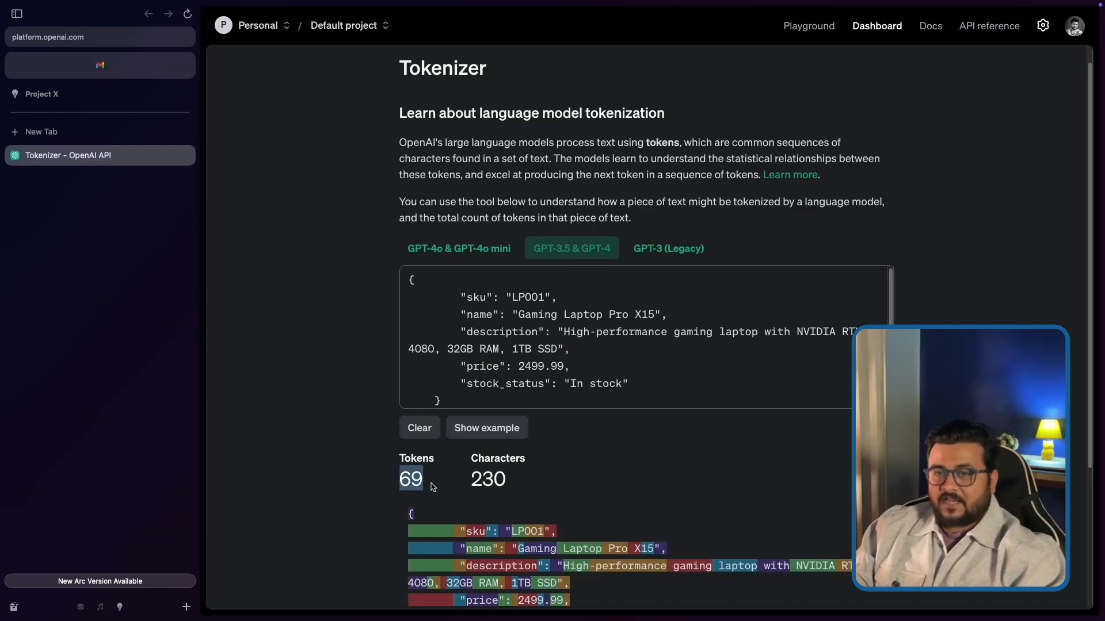
pyautogui.click(668, 249)
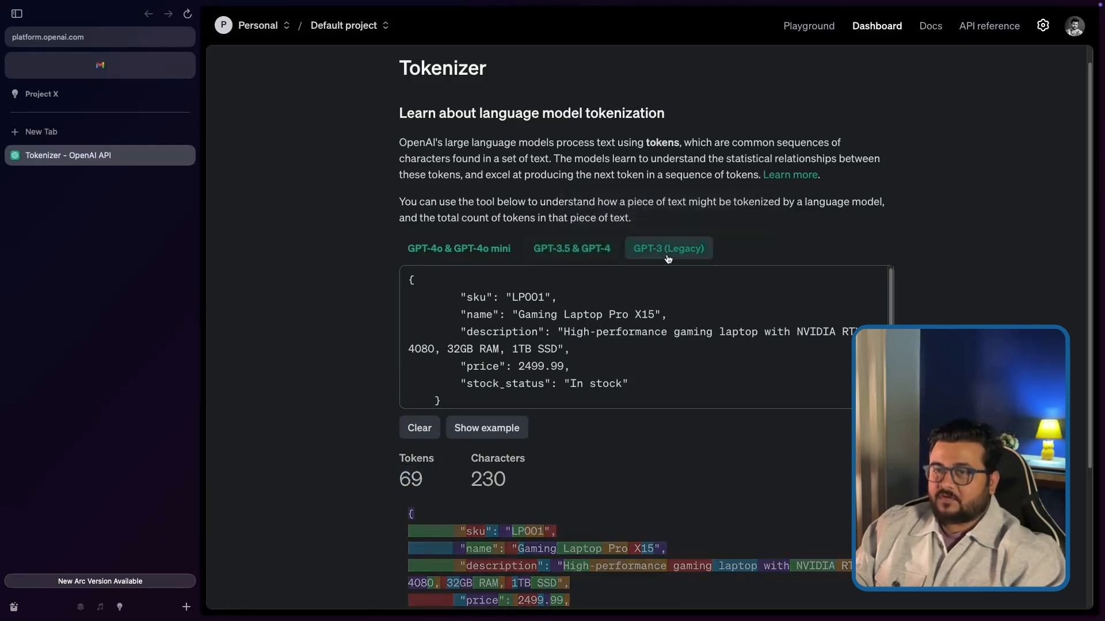
pyautogui.click(666, 248)
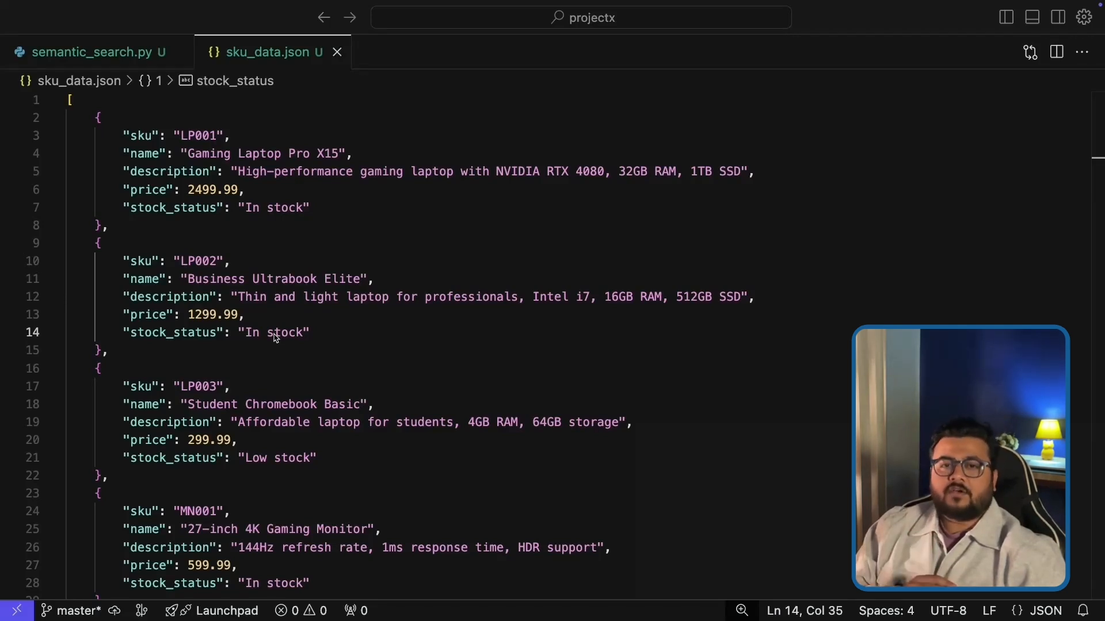
pyautogui.scroll(-3)
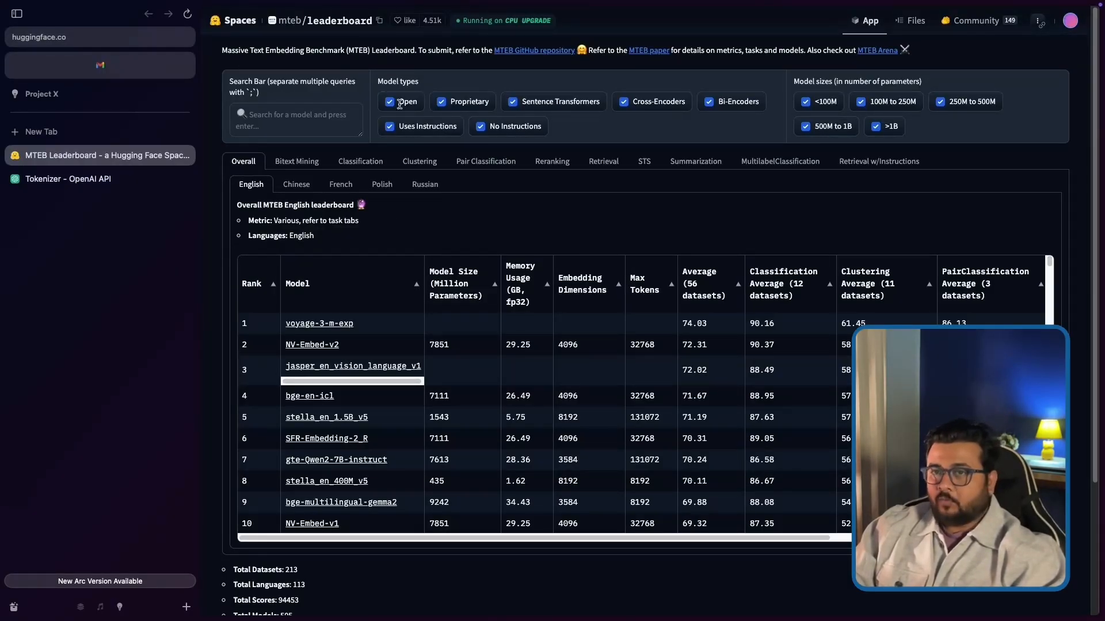
pyautogui.moveTo(324, 342)
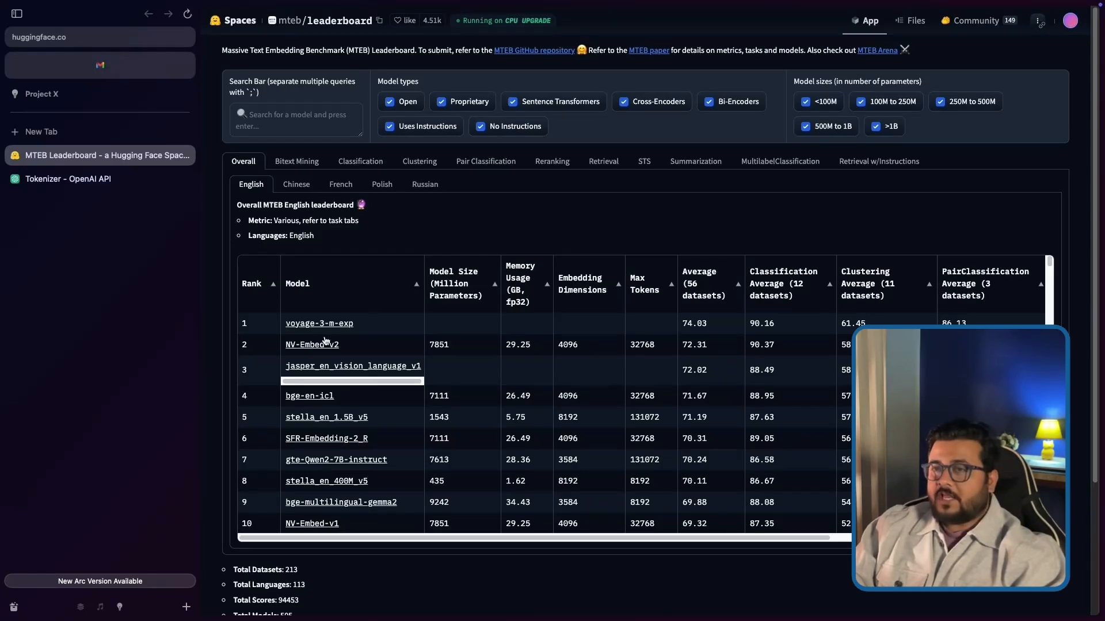
pyautogui.moveTo(350, 446)
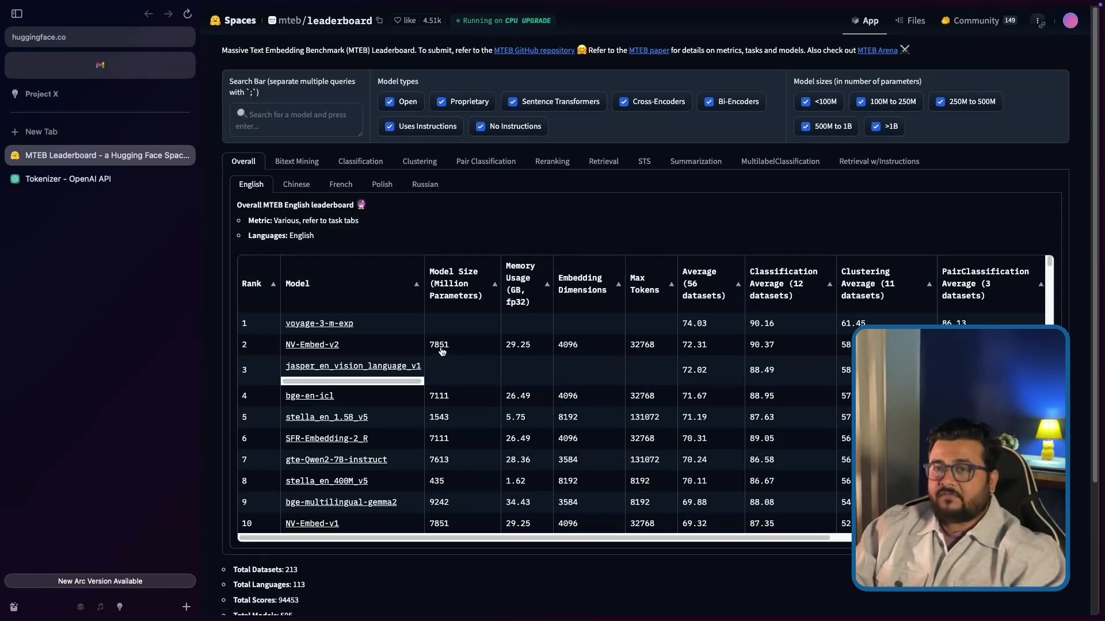
pyautogui.moveTo(445, 350)
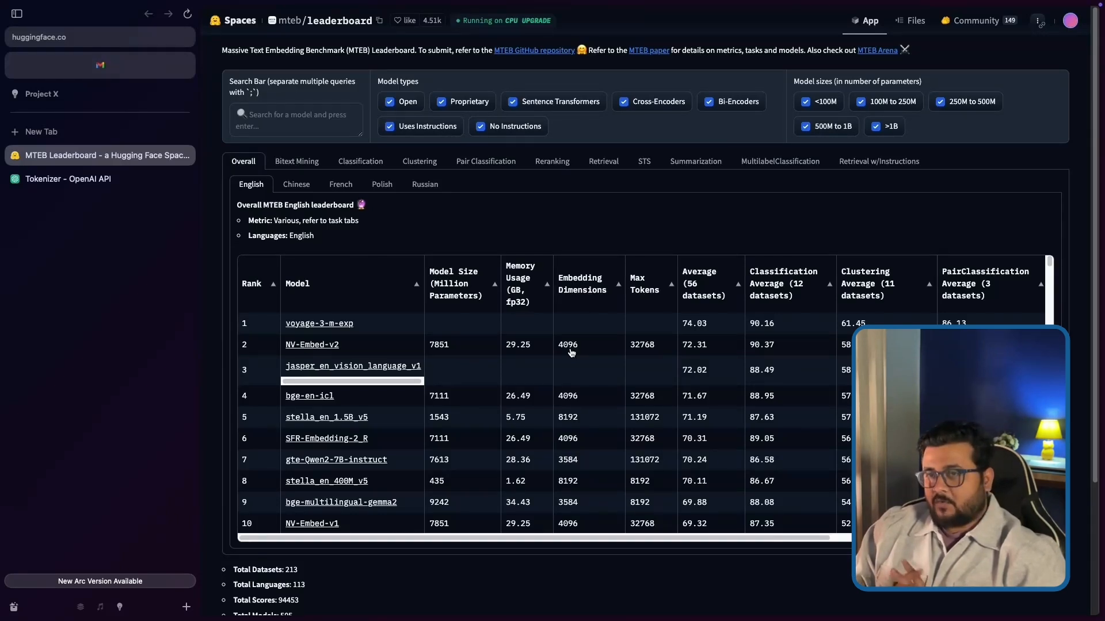
pyautogui.moveTo(629, 356)
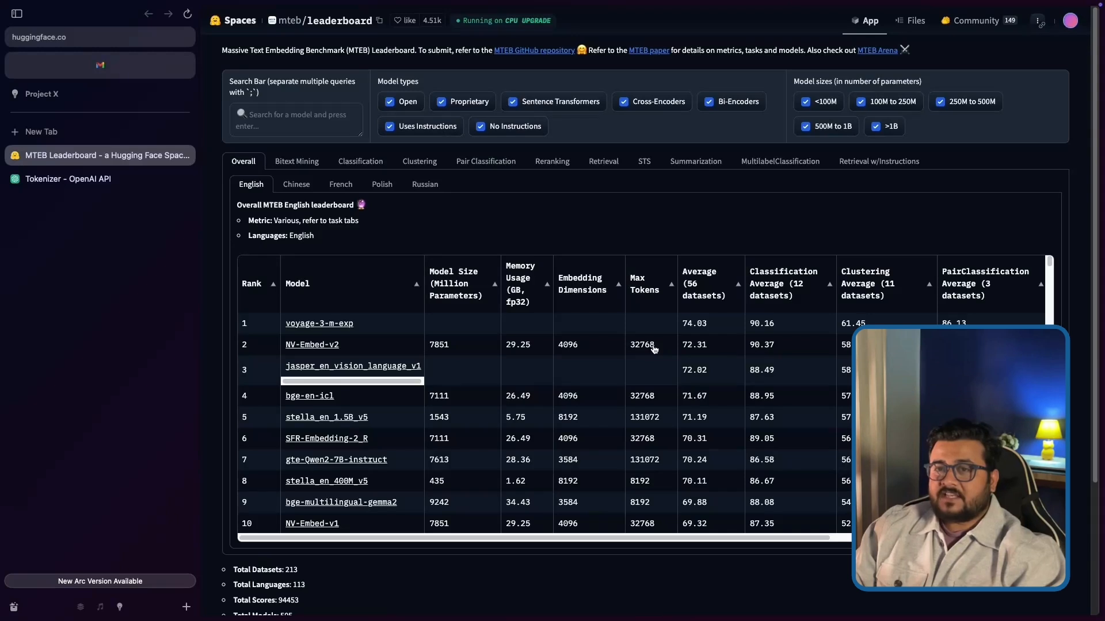
pyautogui.moveTo(643, 355)
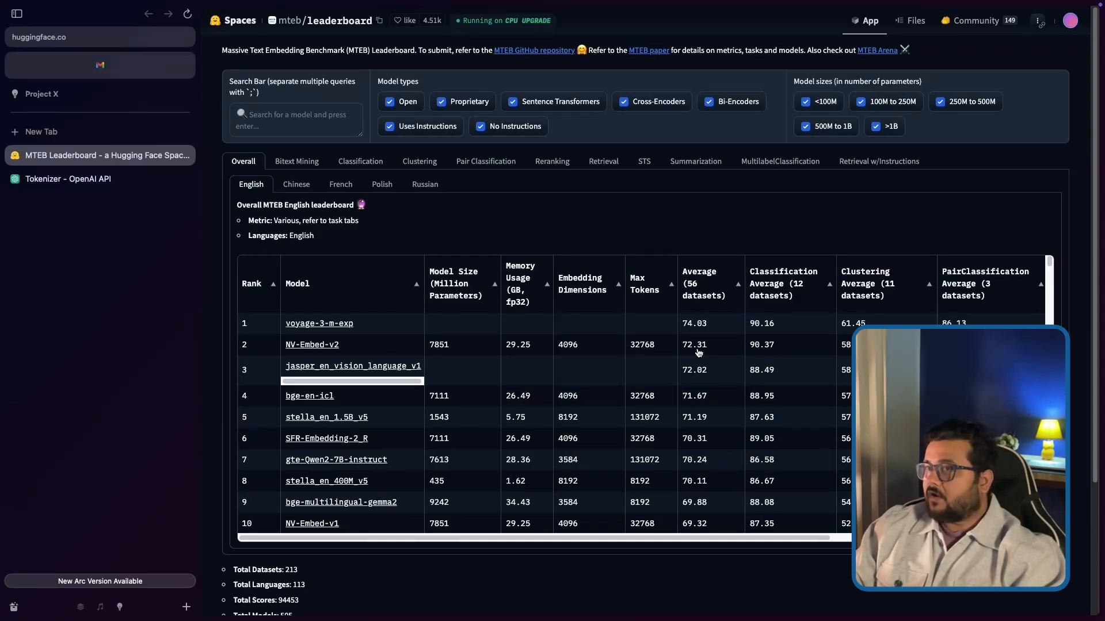
# Step: Scroll the Overall English MTEB table right and down past rank 10
pyautogui.hscroll(3)
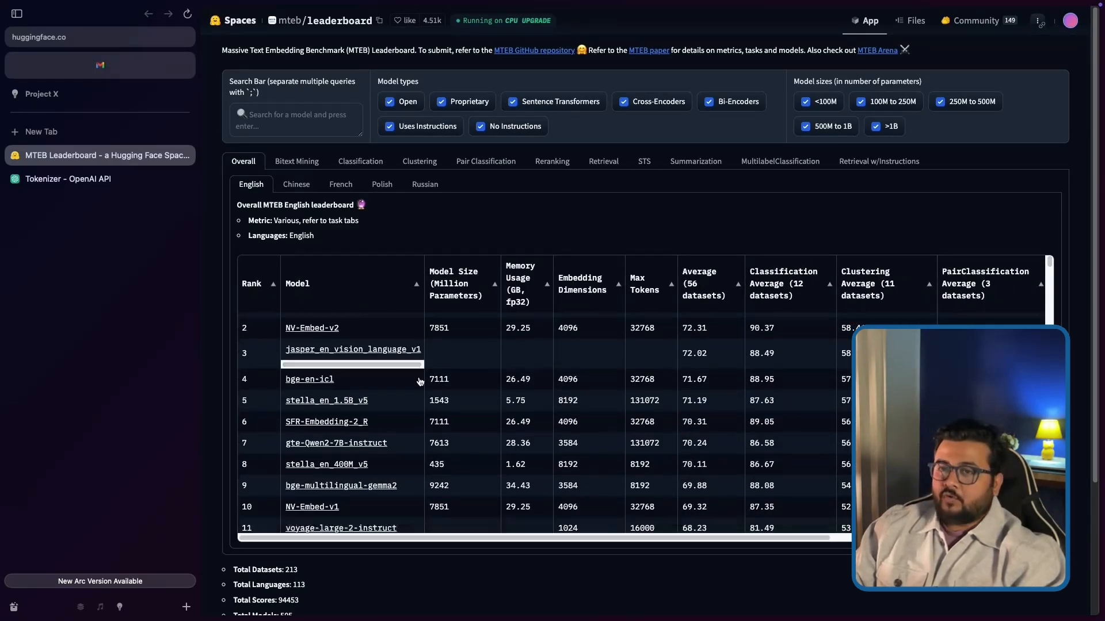
pyautogui.scroll(-3)
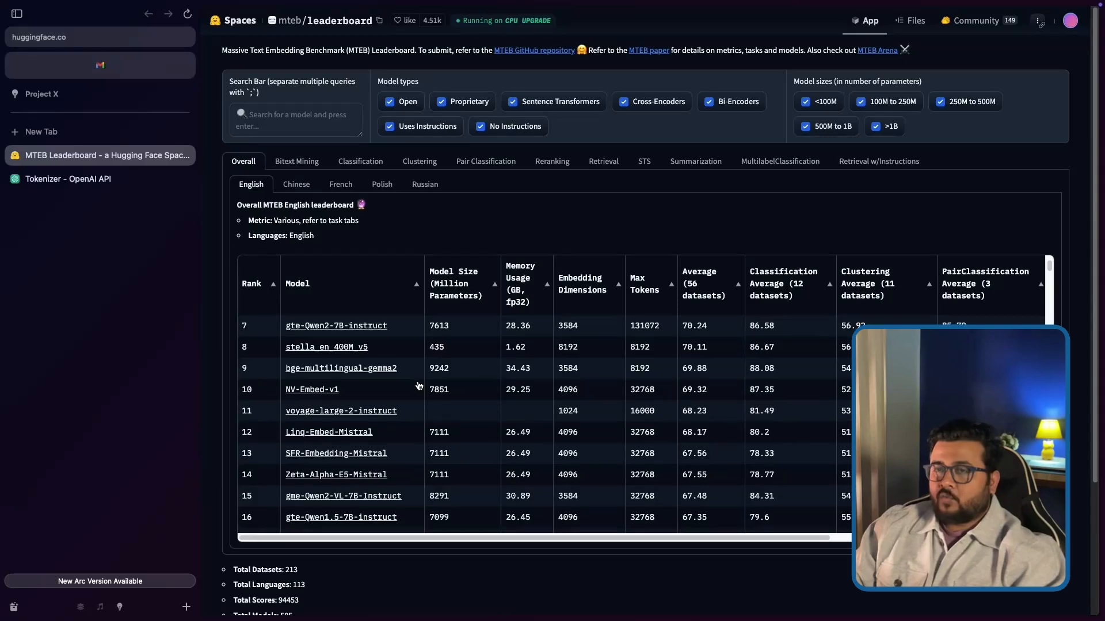
pyautogui.scroll(-3)
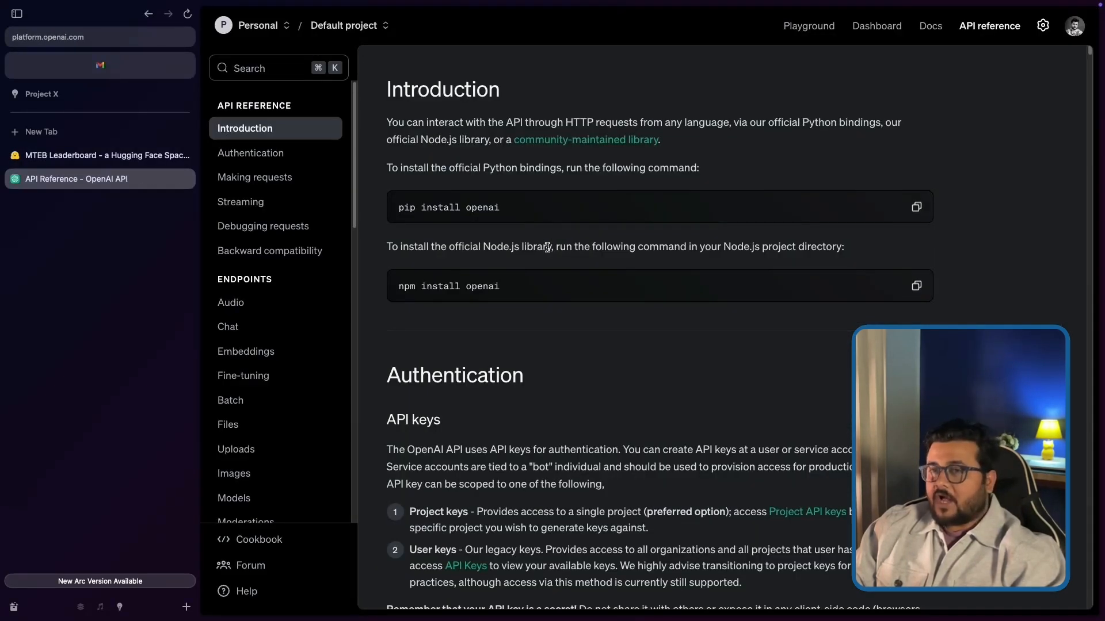
# Step: Go to the Embeddings endpoint reference and down to the embedding models comparison table
pyautogui.click(246, 351)
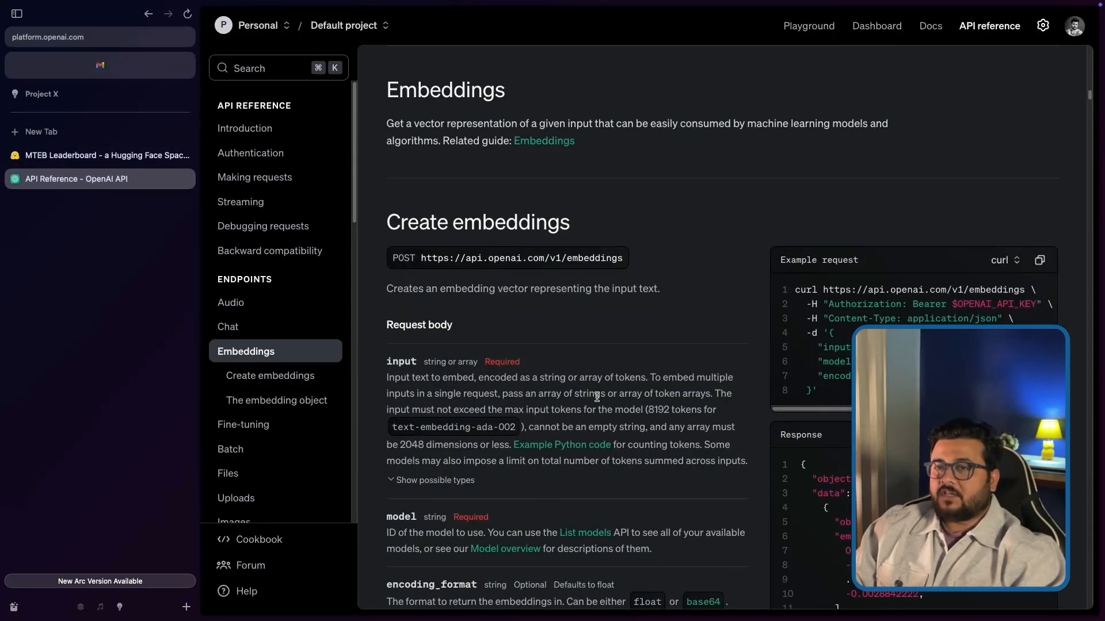
pyautogui.scroll(-3)
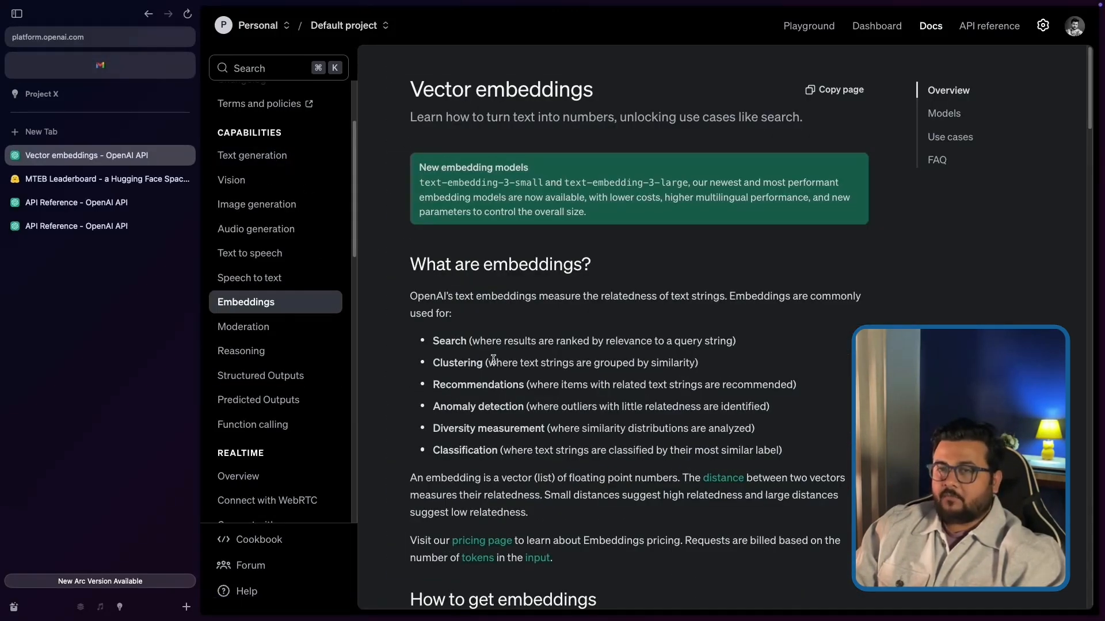
pyautogui.scroll(-3)
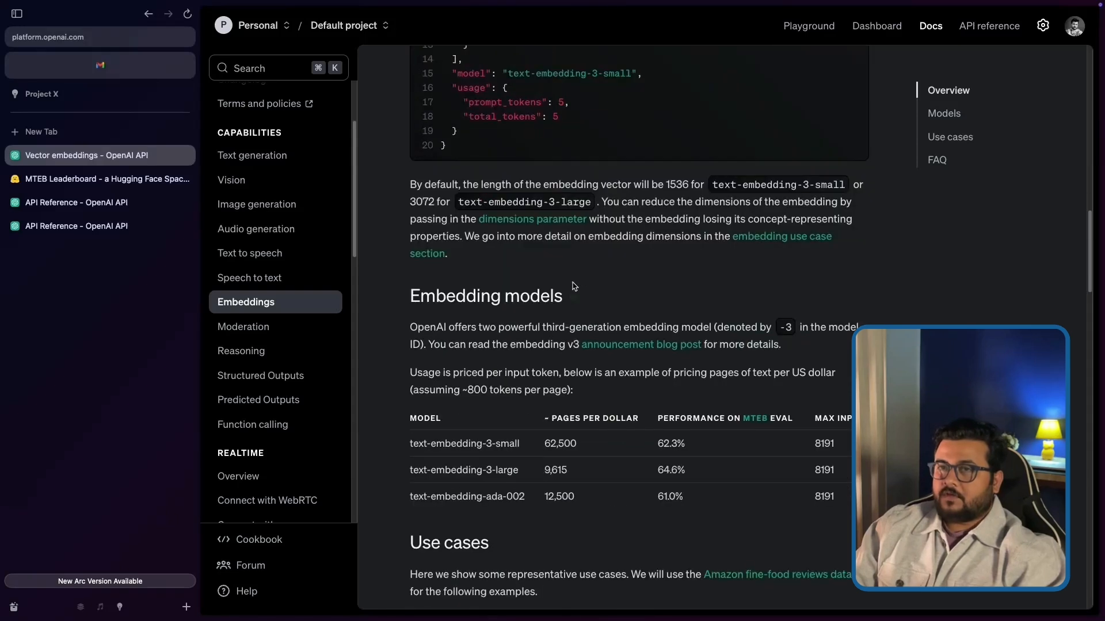
pyautogui.scroll(-3)
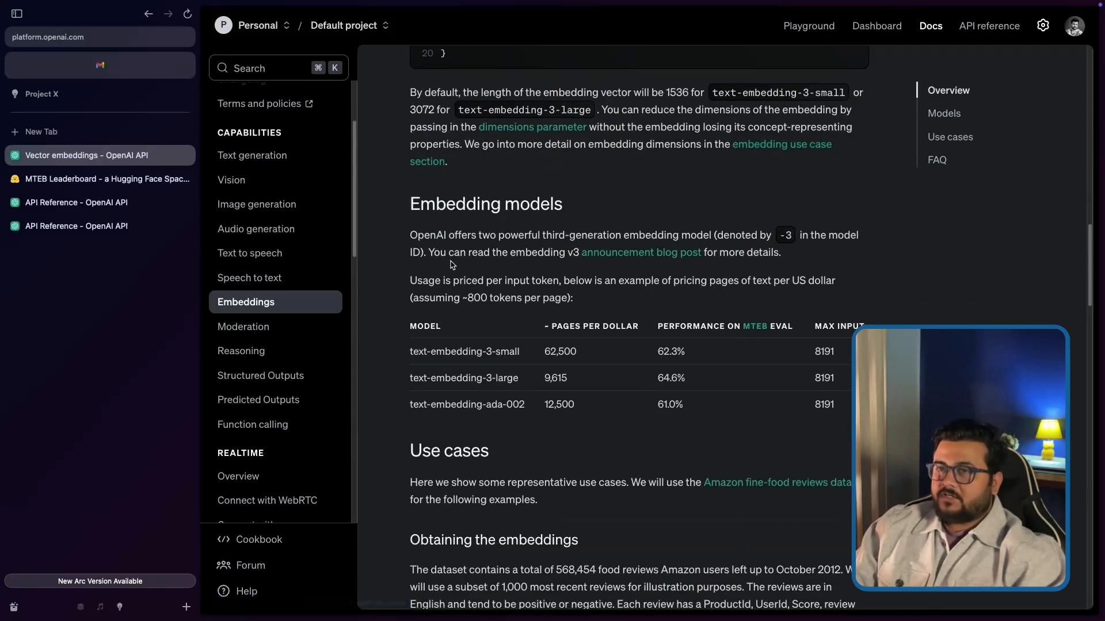
pyautogui.scroll(-3)
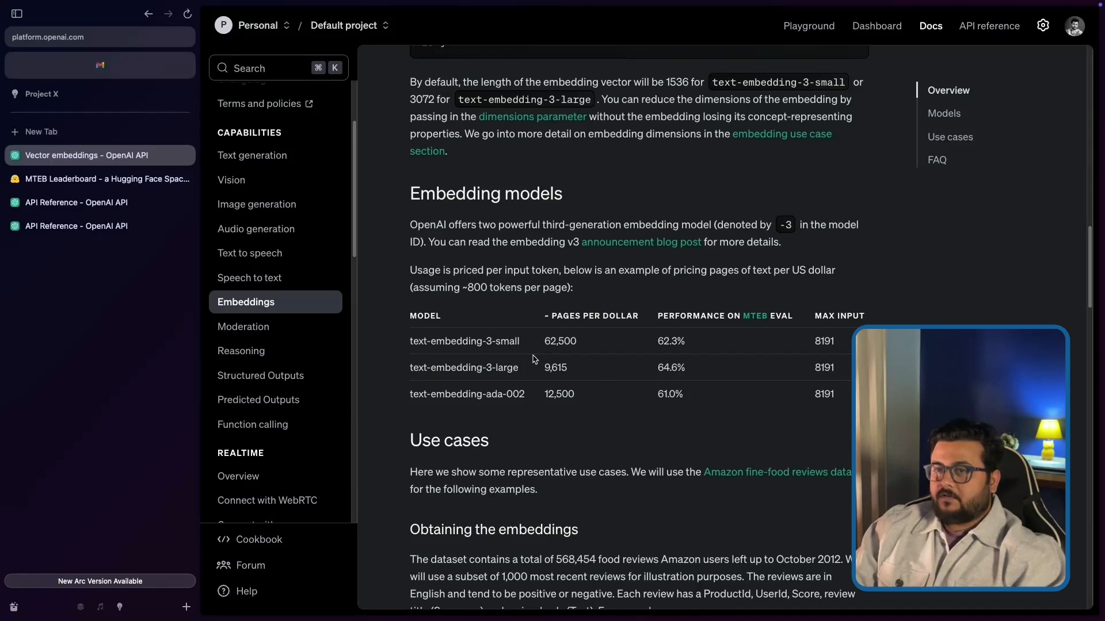
pyautogui.doubleClick(464, 341)
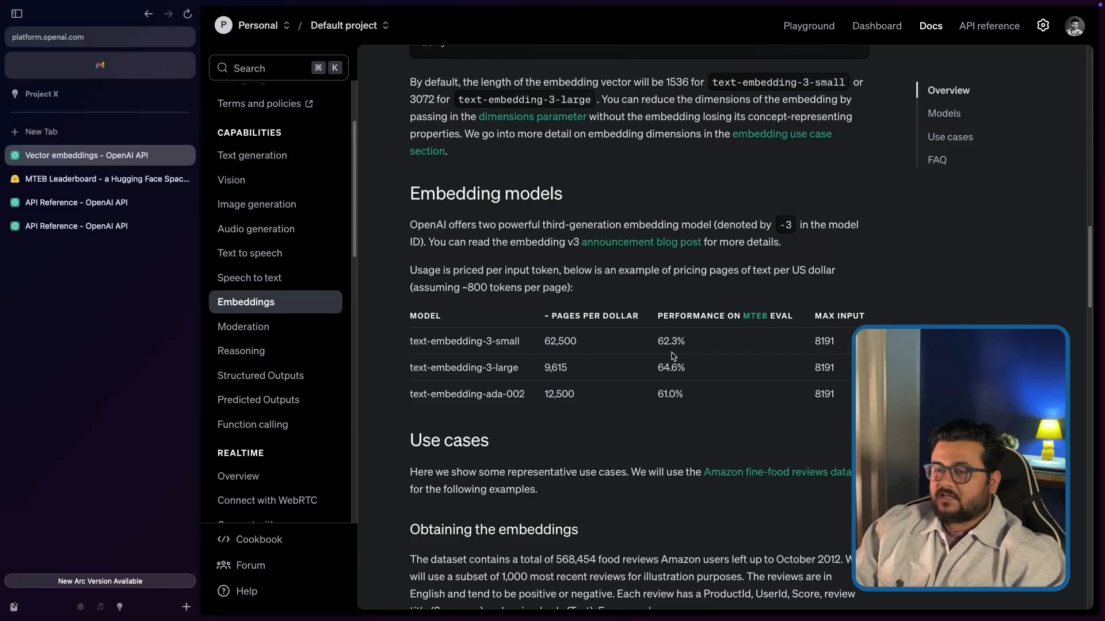
pyautogui.moveTo(753, 325)
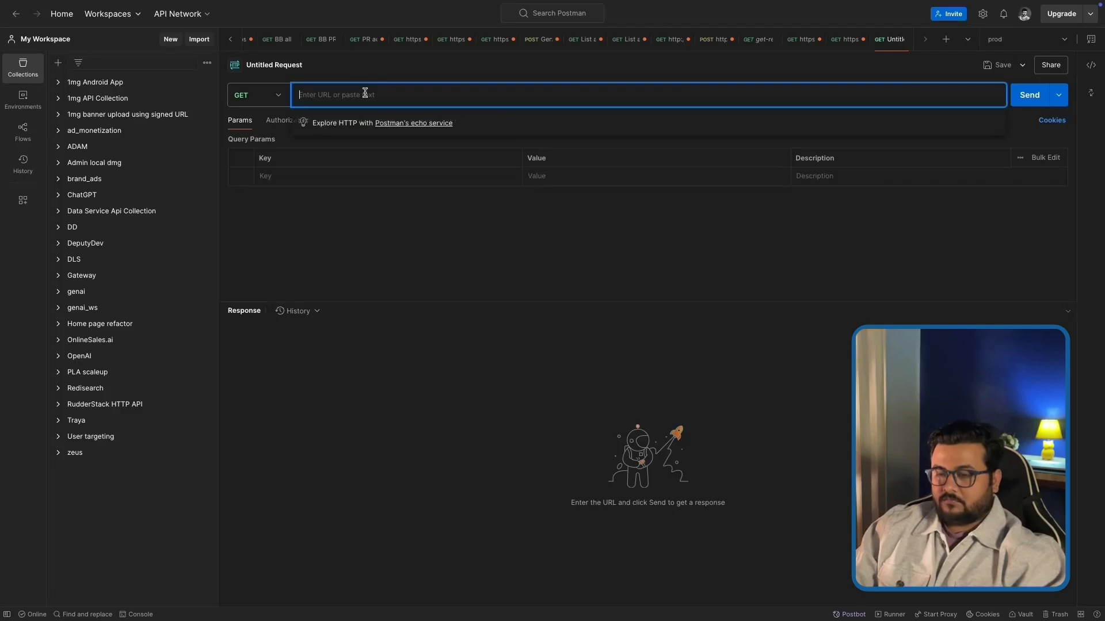
pyautogui.write('https://api.openai.com/v1/embeddings')
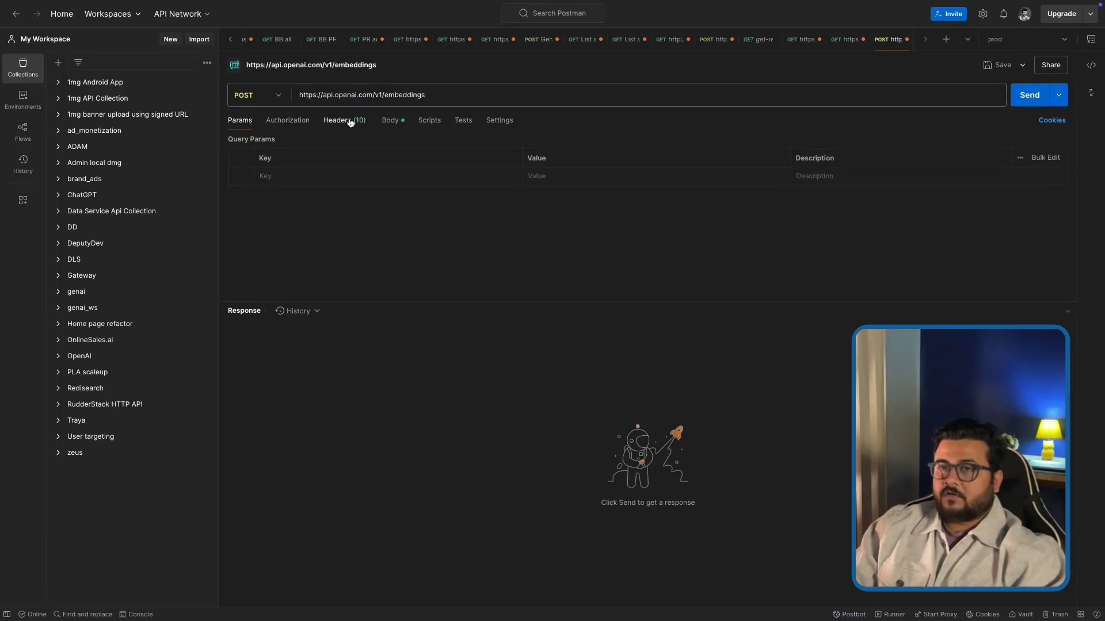
pyautogui.click(345, 120)
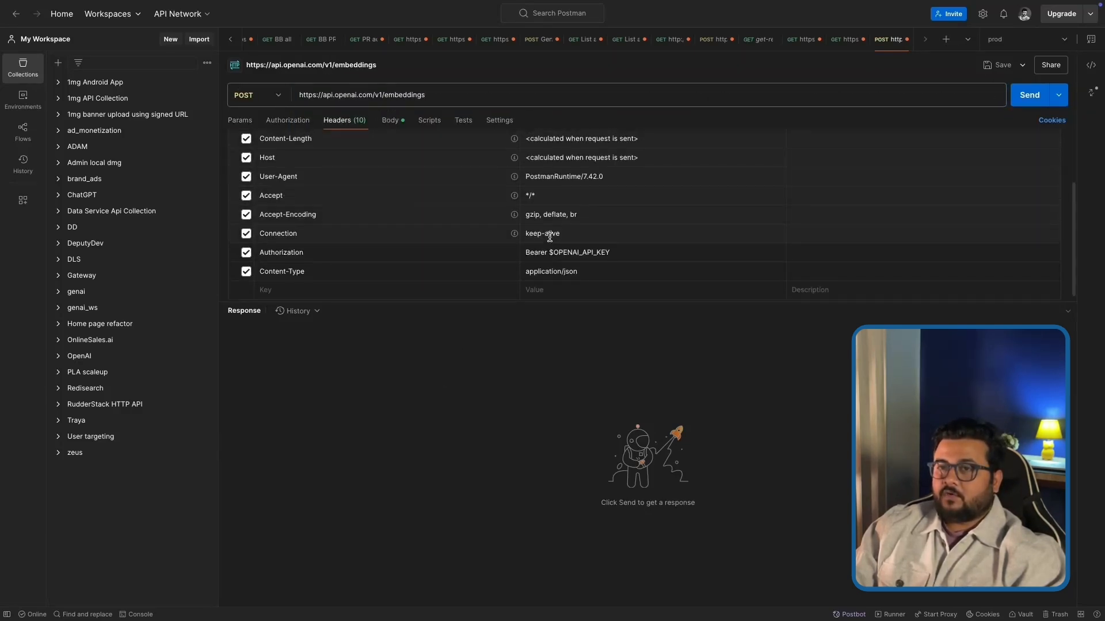
pyautogui.doubleClick(579, 253)
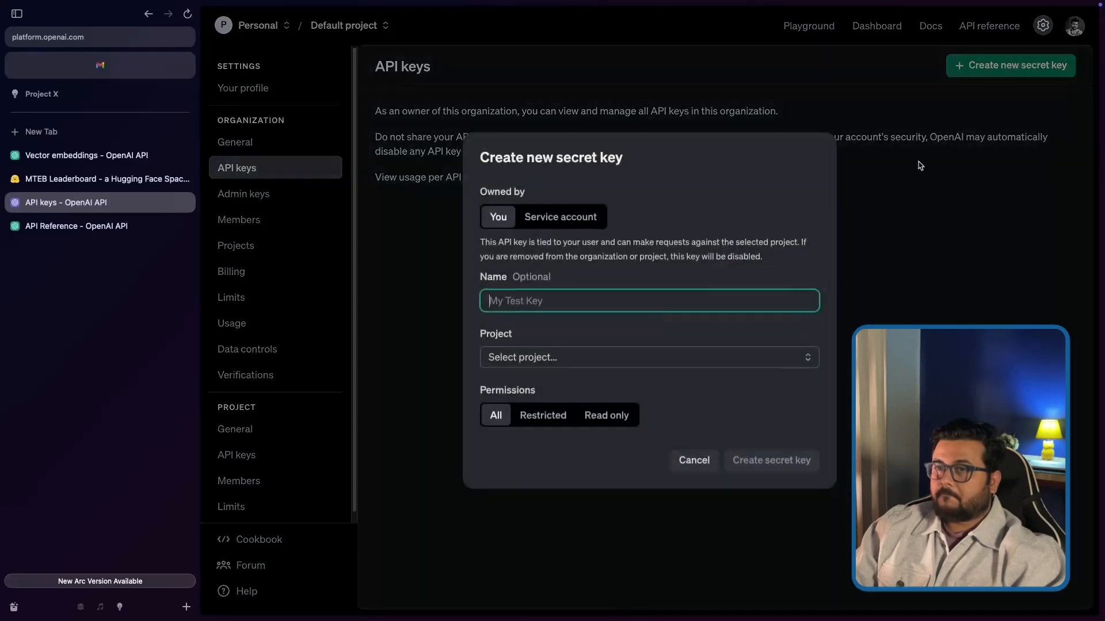
# Step: Create a secret key named Embeddings and copy it
pyautogui.write('Embeddings')
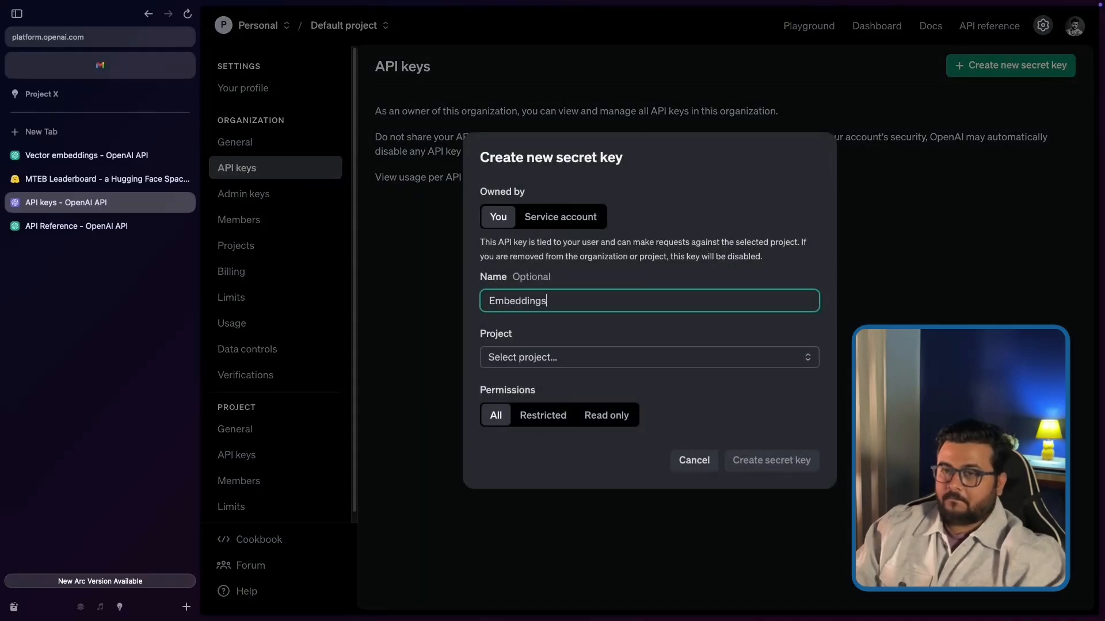
pyautogui.click(771, 461)
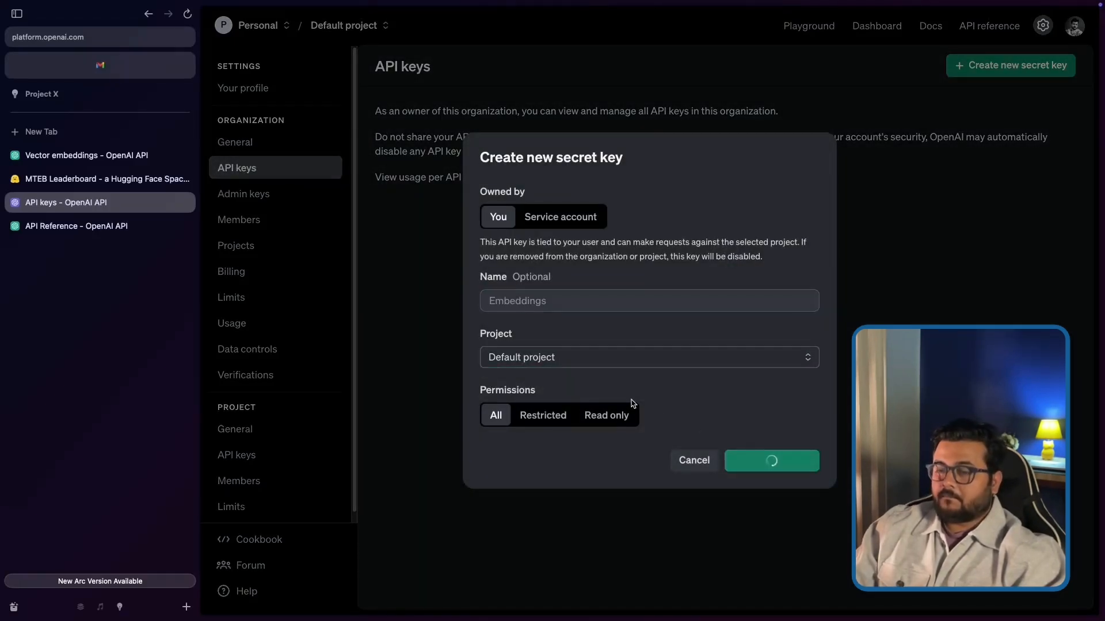
pyautogui.click(771, 460)
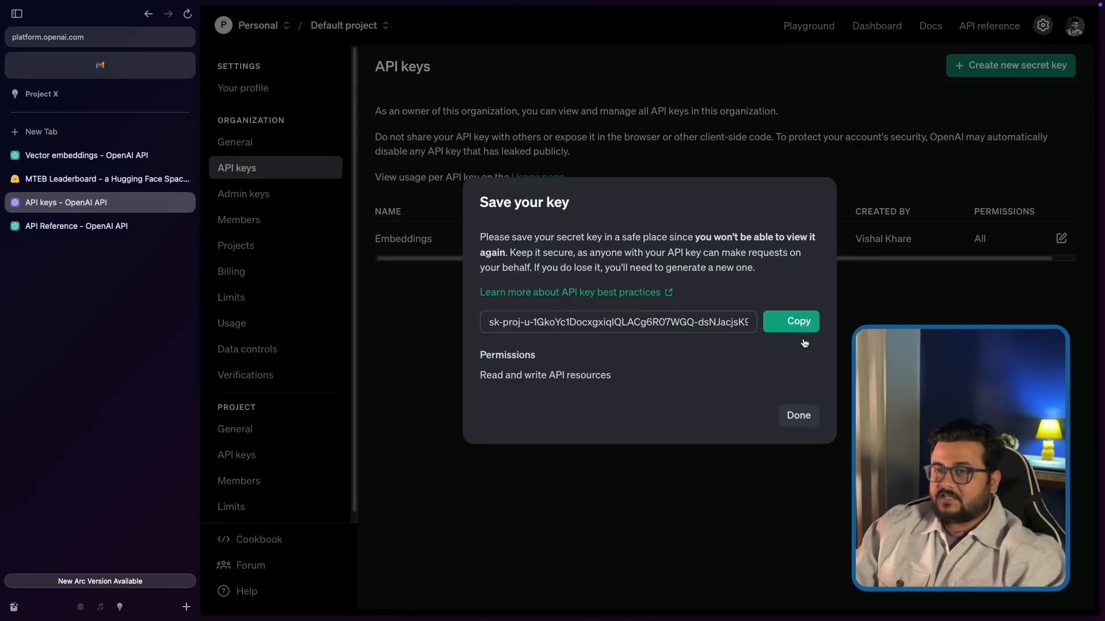
pyautogui.click(796, 416)
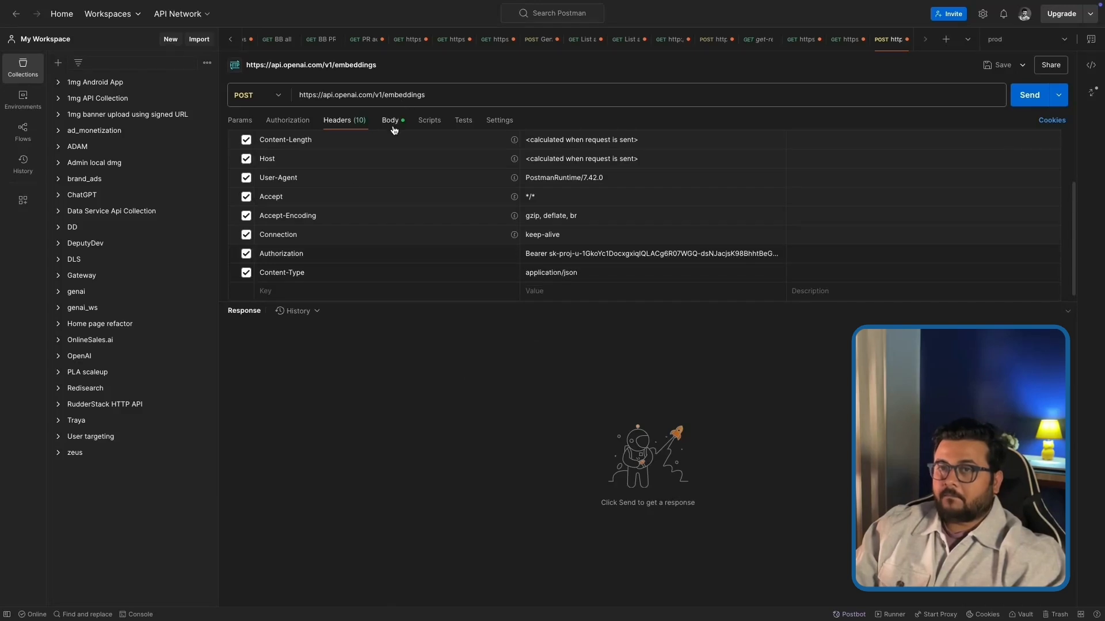
# Step: Fill the raw JSON body with input and model text-embedding-3-small, then send the request
pyautogui.click(390, 120)
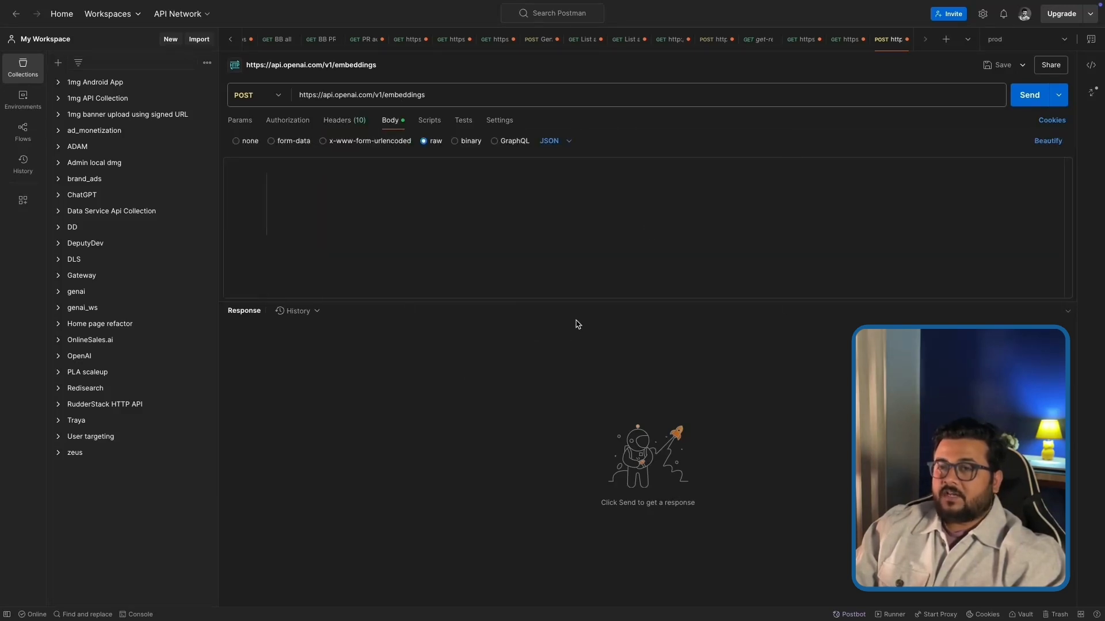
pyautogui.write('{"input": "The food was delicious and the waiter...", "model": "text-embedding-ada-002", "encoding_format": "float"}')
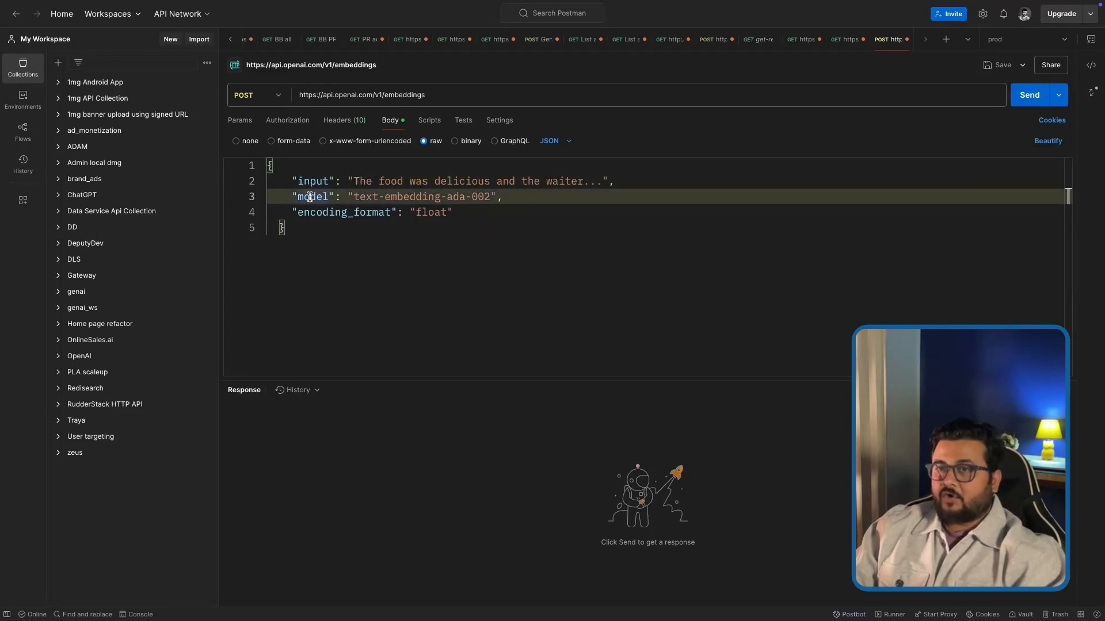
pyautogui.doubleClick(343, 212)
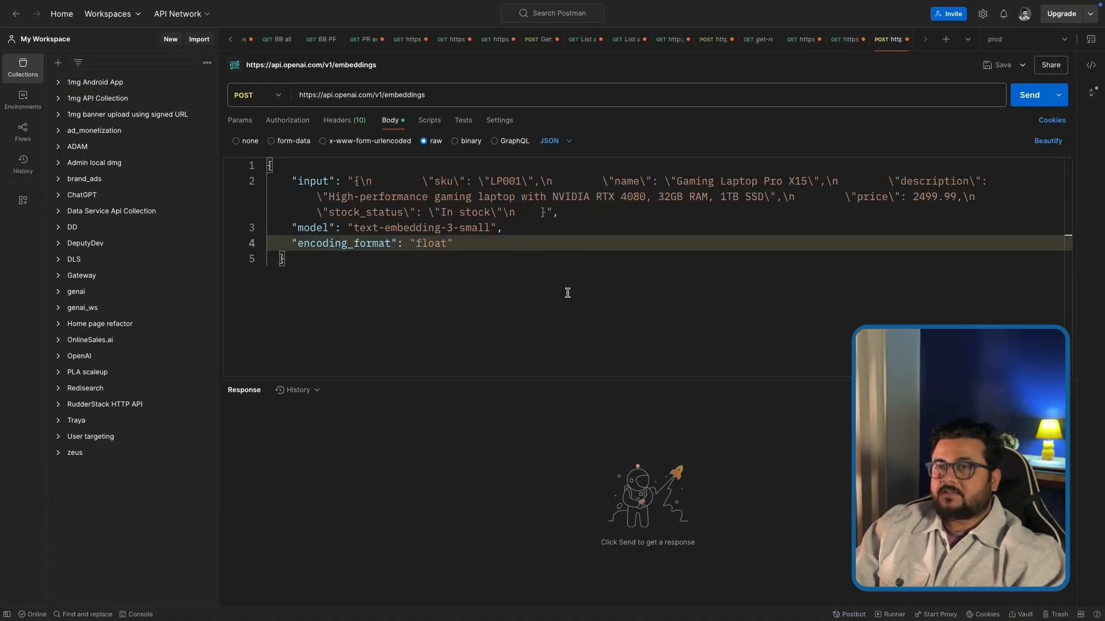
pyautogui.click(1029, 94)
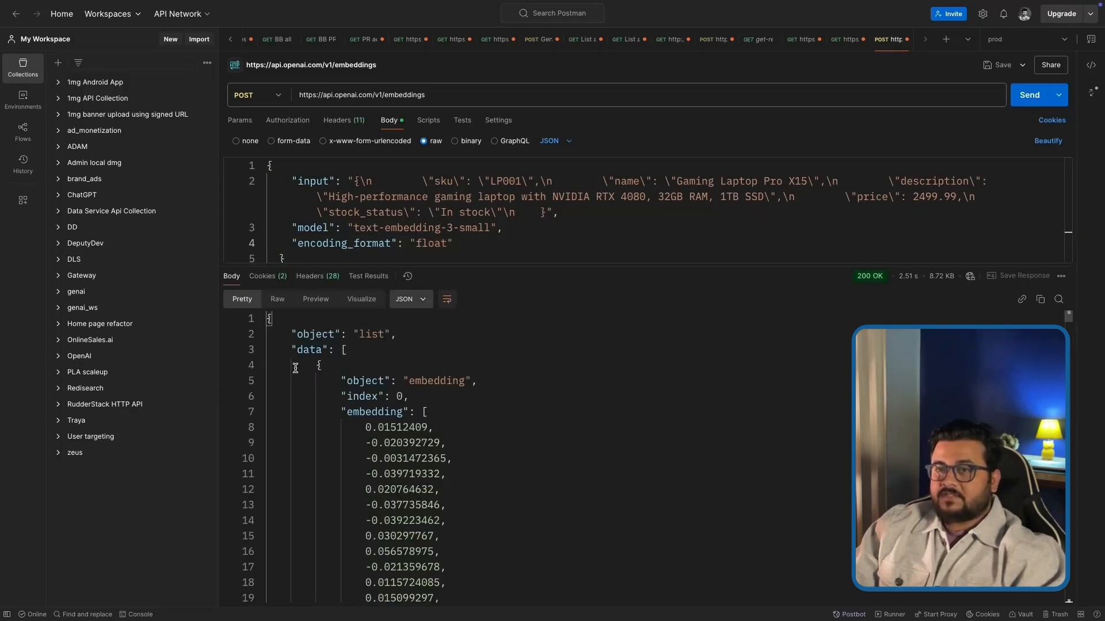
# Step: Collapse the embedding array in the 200 OK response and highlight the model name
pyautogui.scroll(-3)
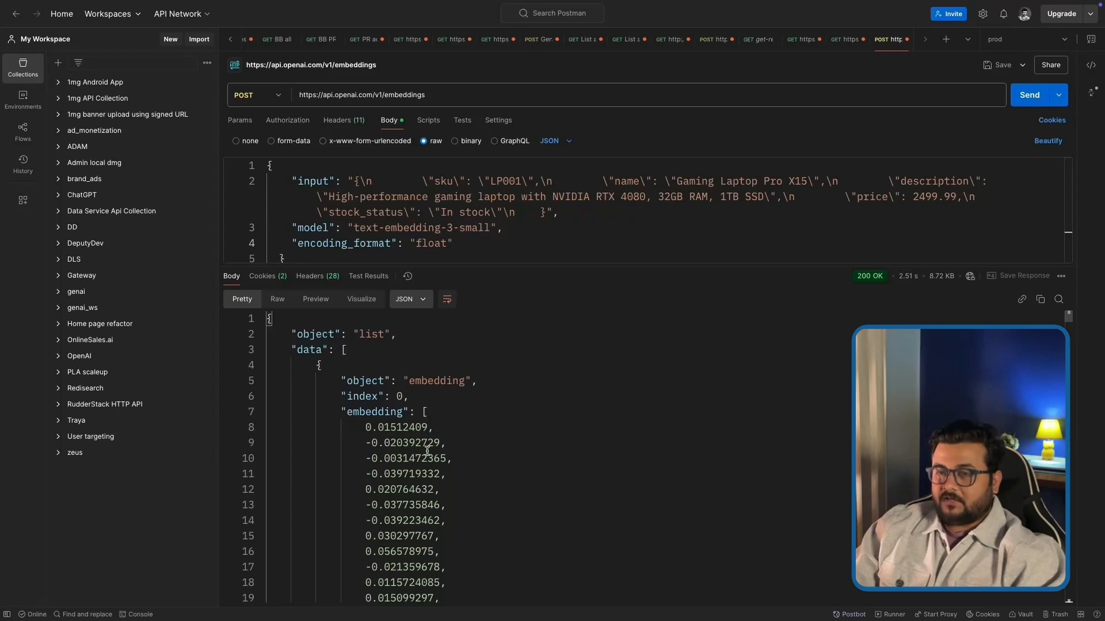
pyautogui.scroll(-3)
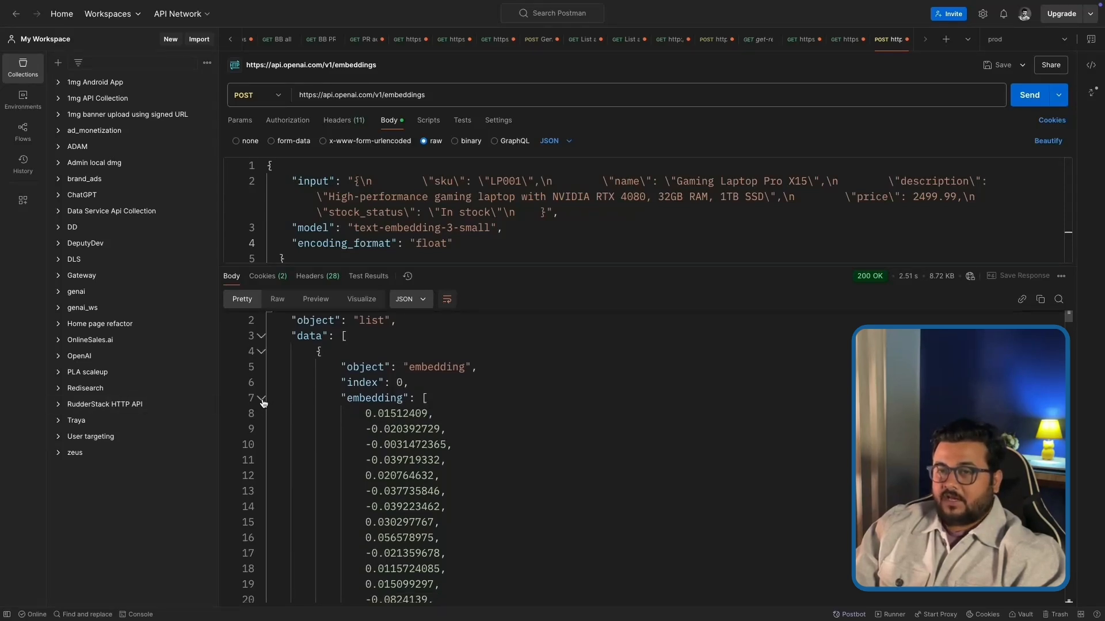
pyautogui.click(263, 412)
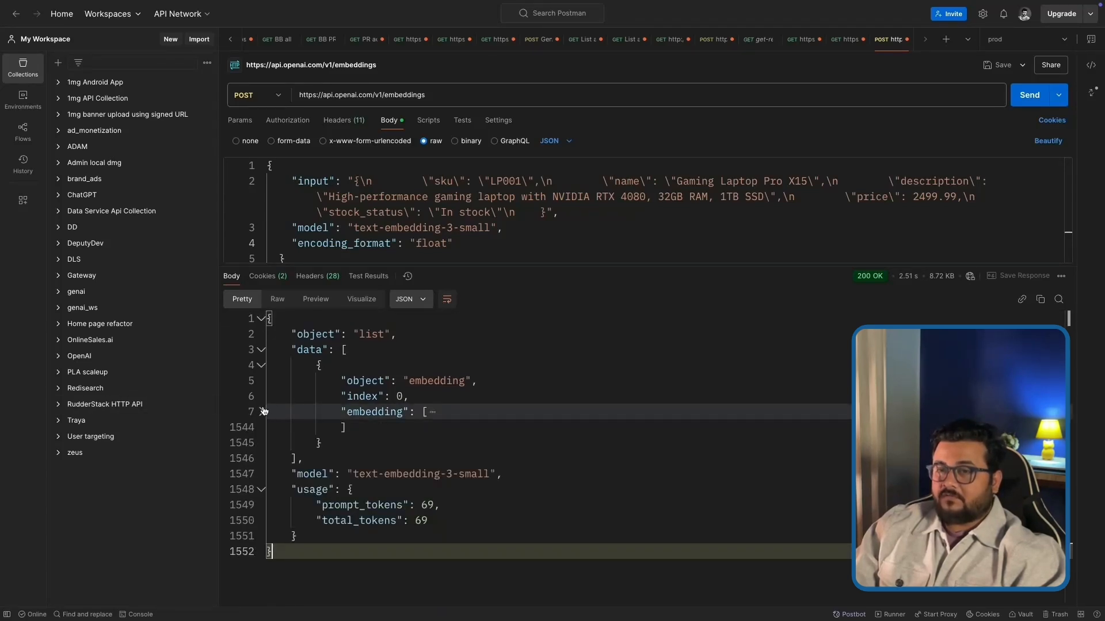
pyautogui.click(261, 412)
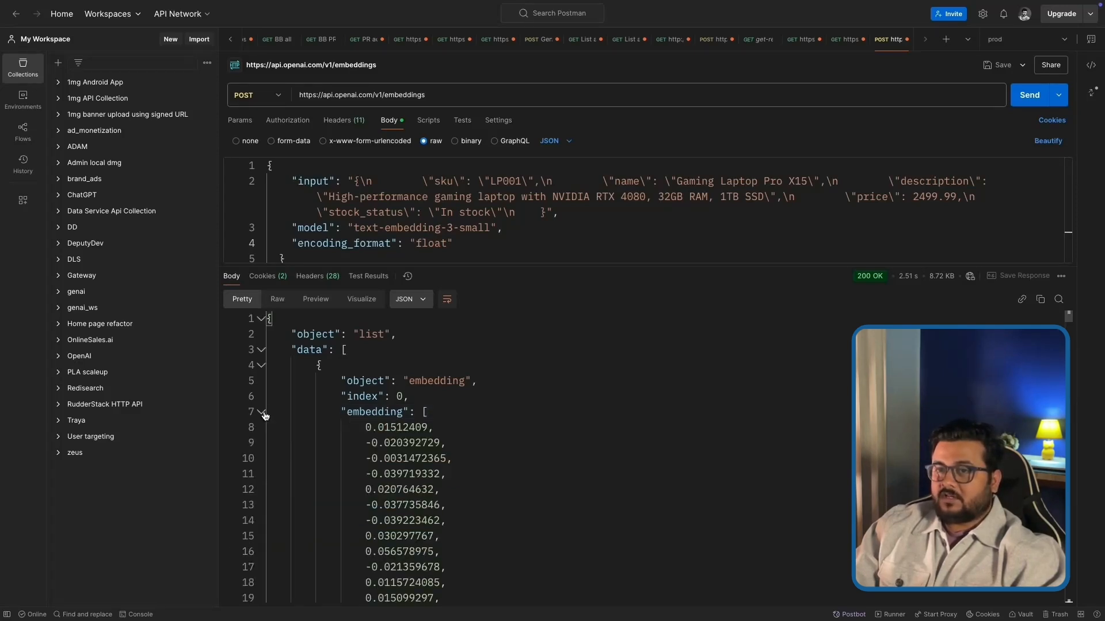
pyautogui.click(261, 412)
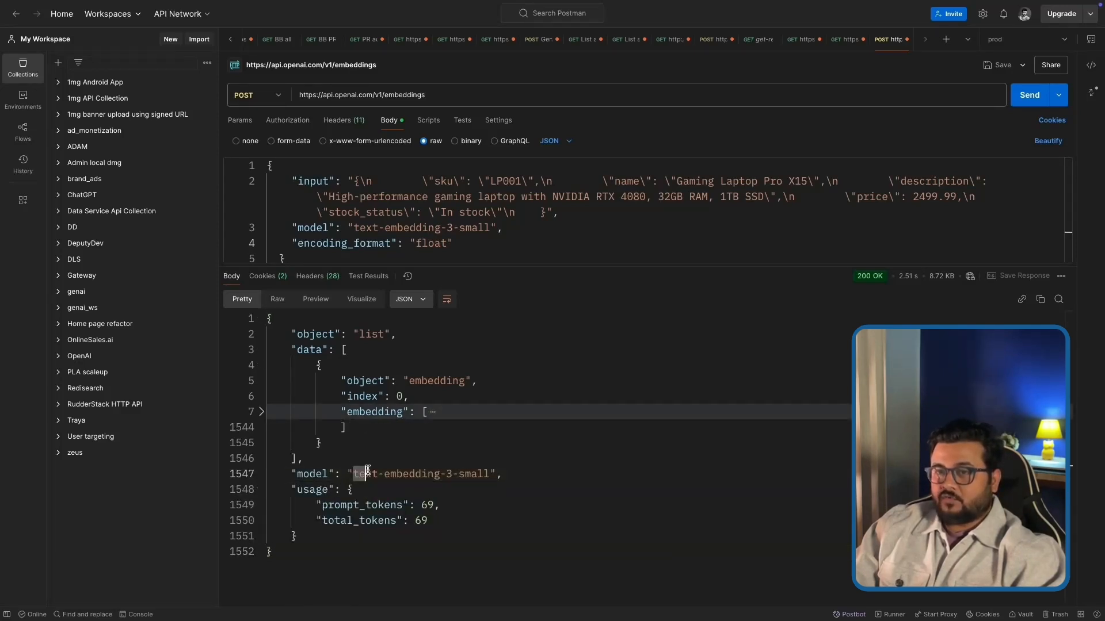
pyautogui.moveTo(366, 473); pyautogui.dragTo(485, 473)
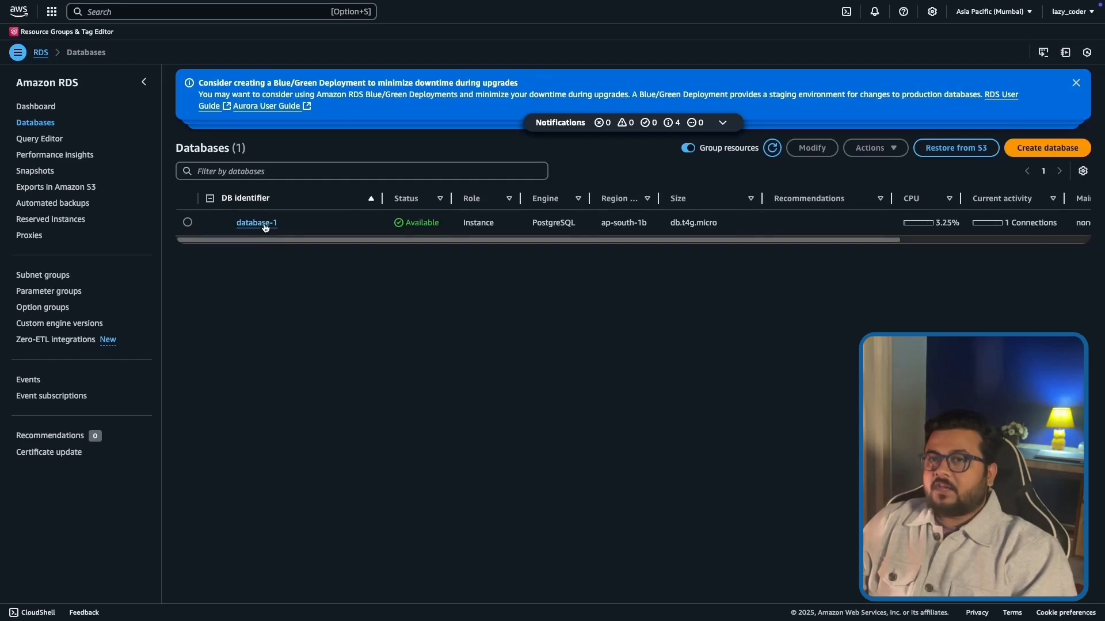
# Step: View database-1's configuration: PostgreSQL 16.3 instance with 20 GiB storage
pyautogui.click(256, 222)
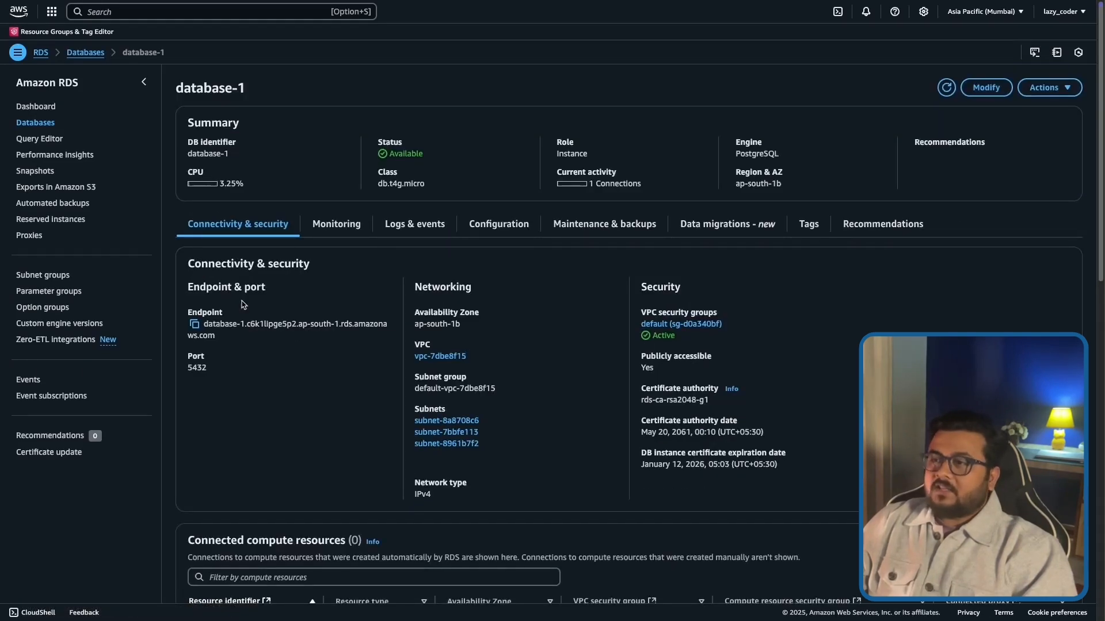
pyautogui.scroll(-3)
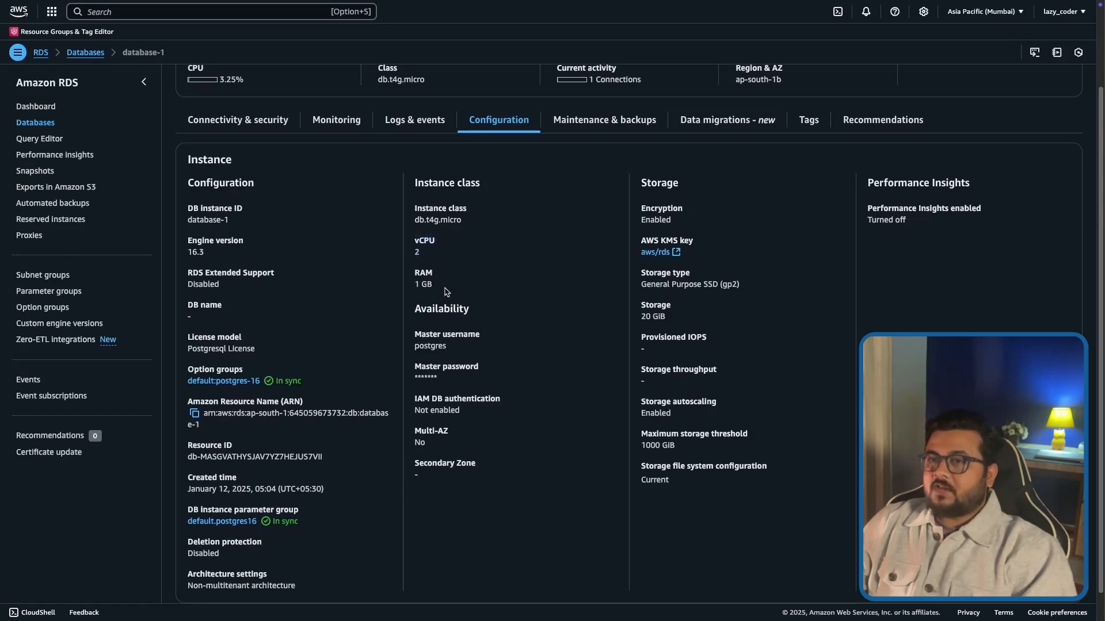
pyautogui.moveTo(481, 293)
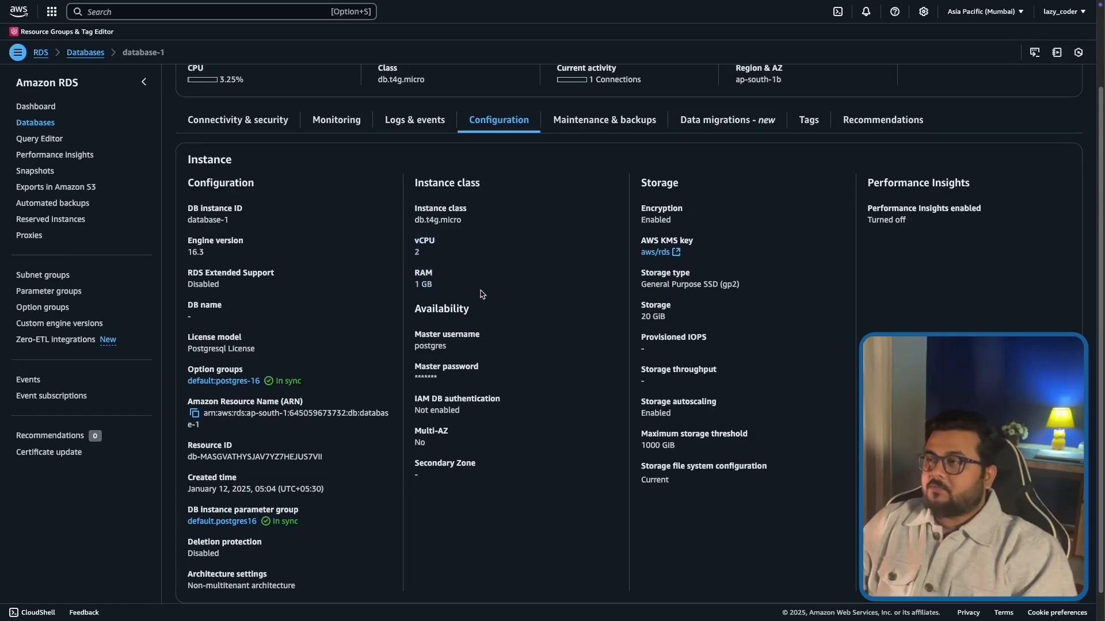
pyautogui.moveTo(489, 308)
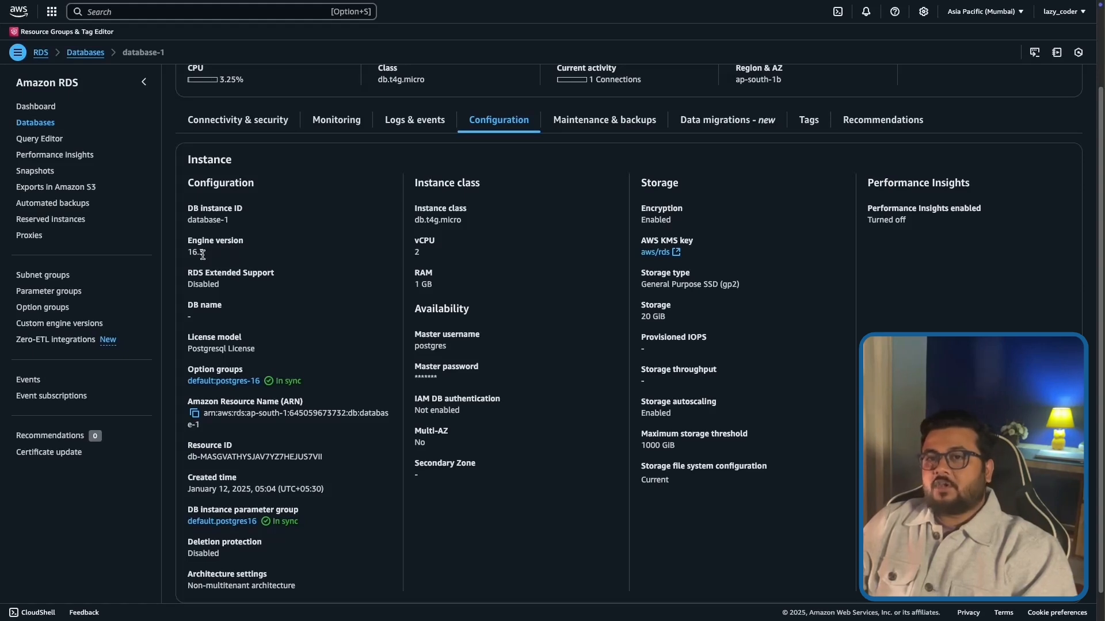
pyautogui.moveTo(227, 258)
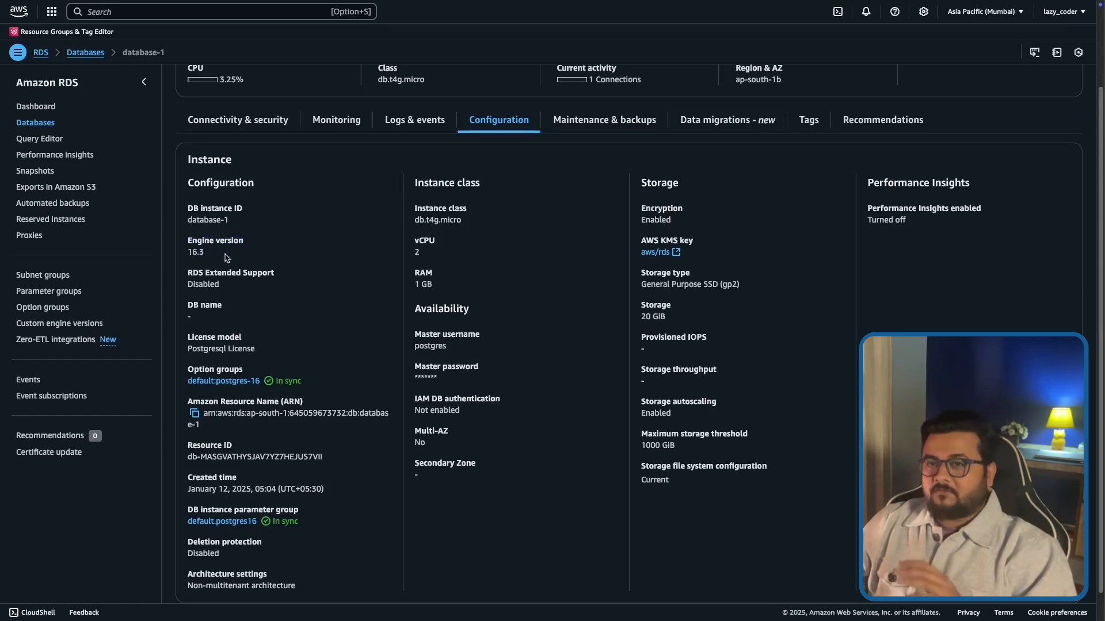
pyautogui.scroll(-3)
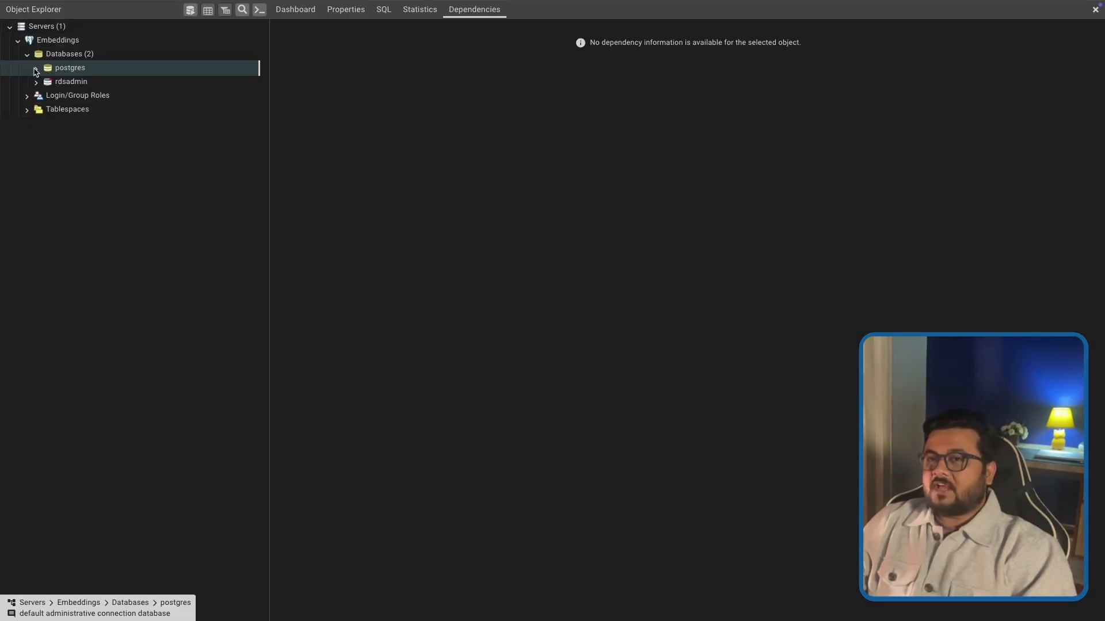
# Step: Expand postgres > Schemas > public > Tables in the Object Explorer
pyautogui.click(36, 68)
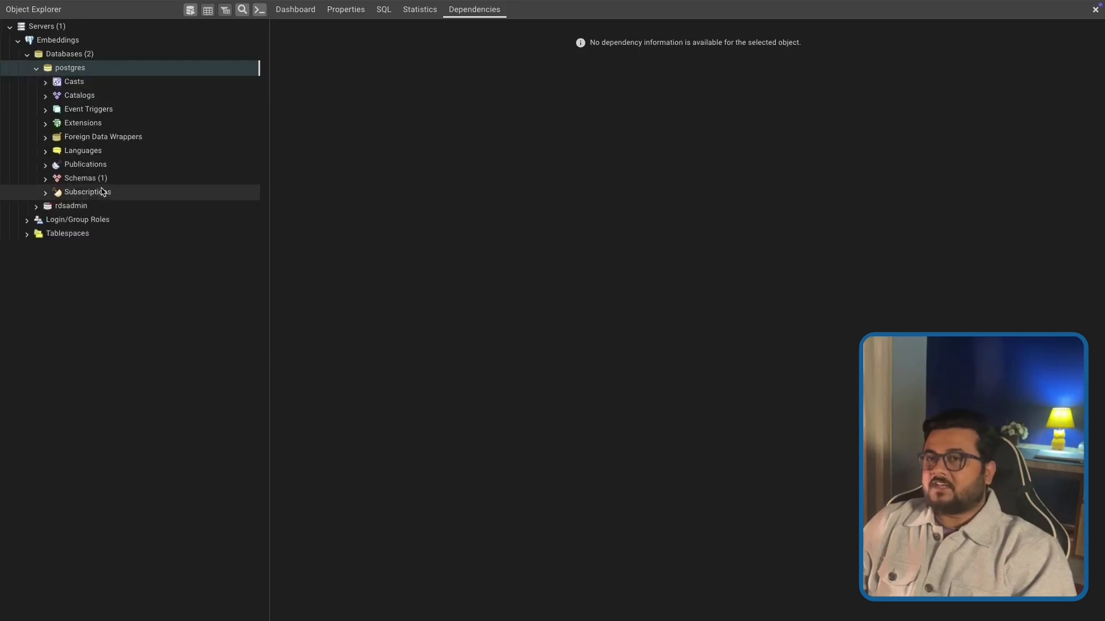
pyautogui.click(45, 178)
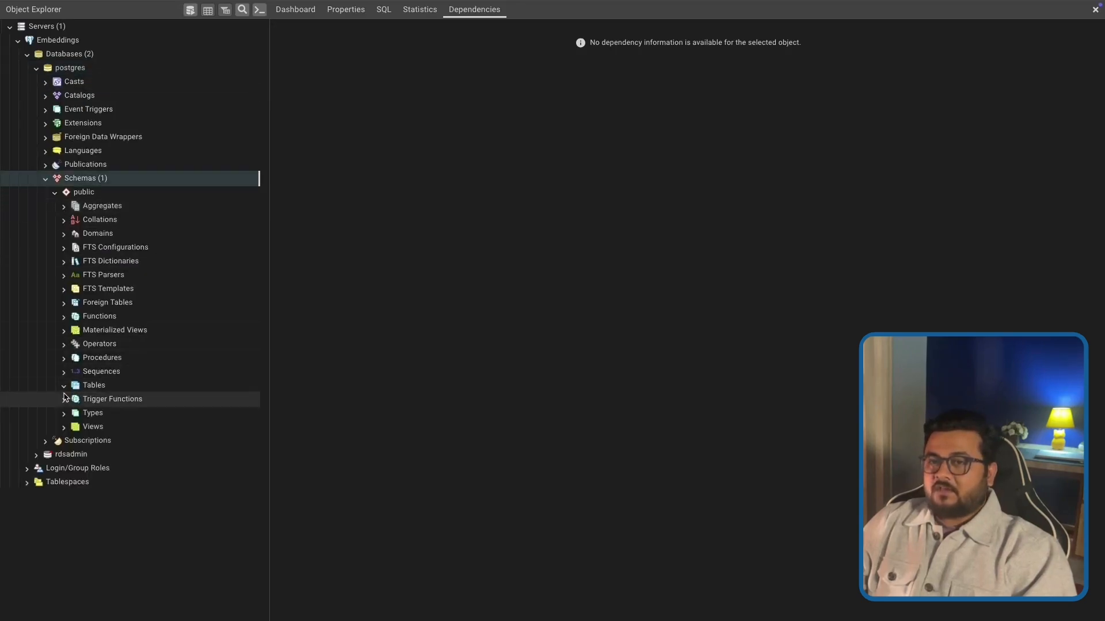
pyautogui.click(112, 400)
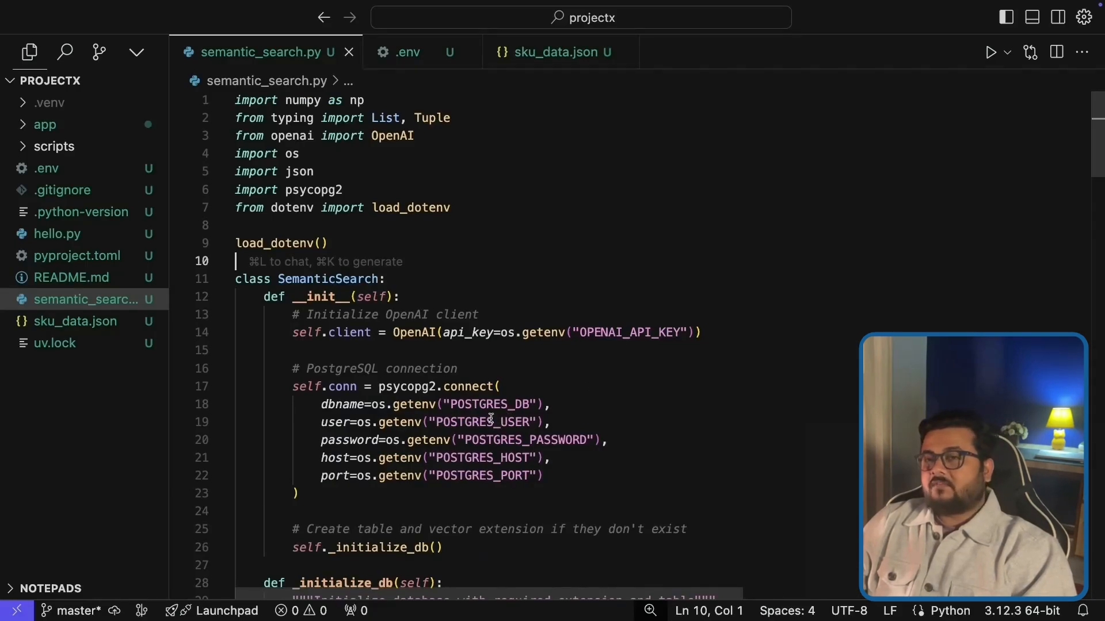
pyautogui.scroll(-3)
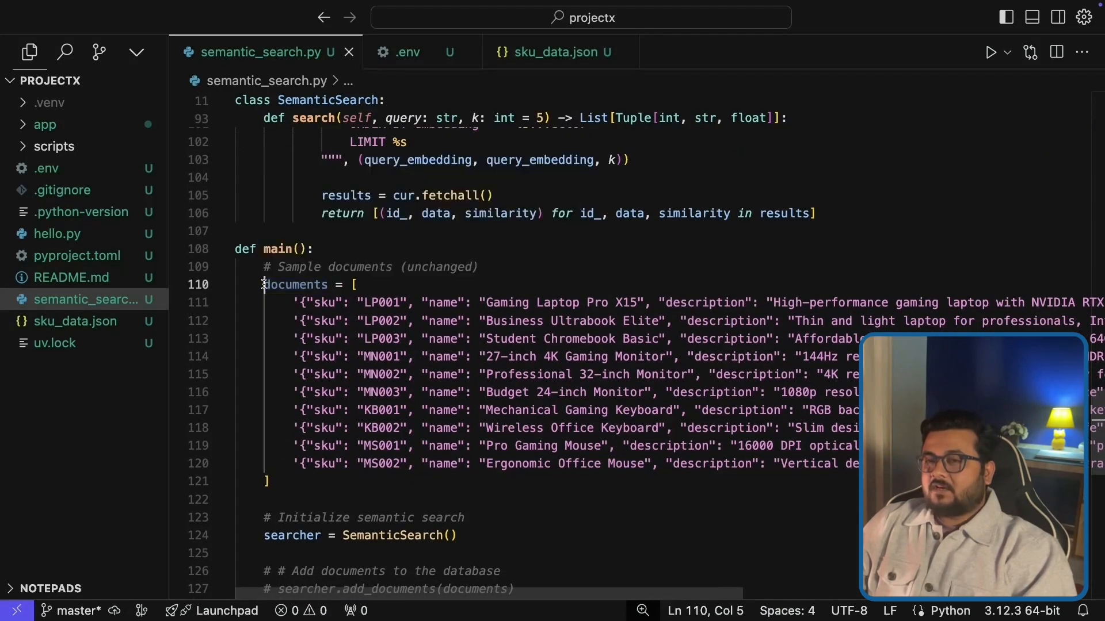
pyautogui.click(422, 393)
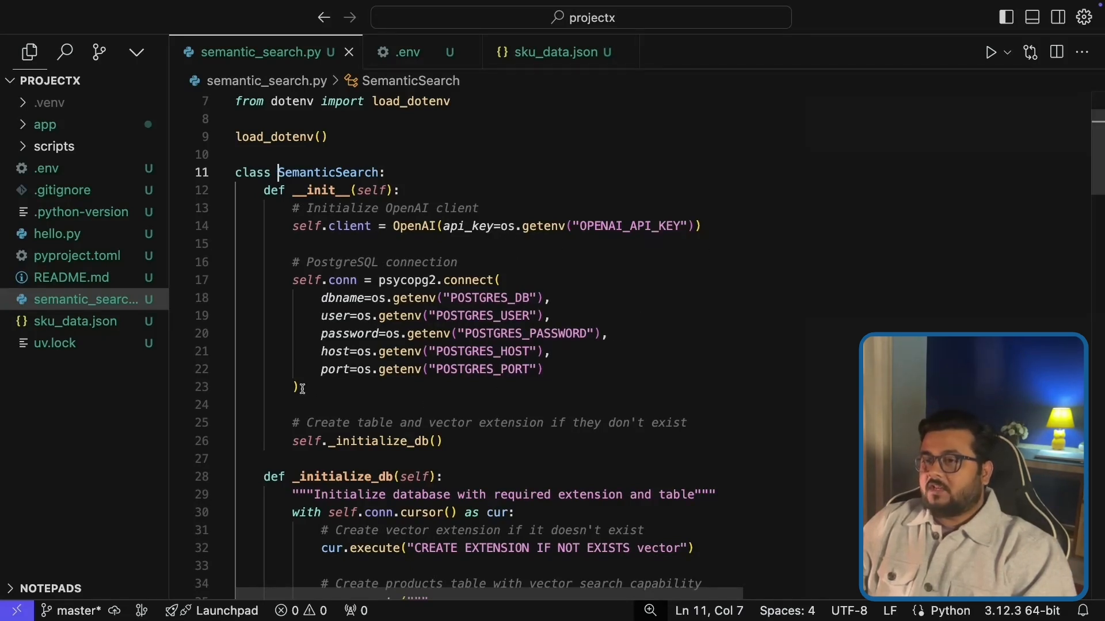
pyautogui.moveTo(291, 279); pyautogui.dragTo(301, 387)
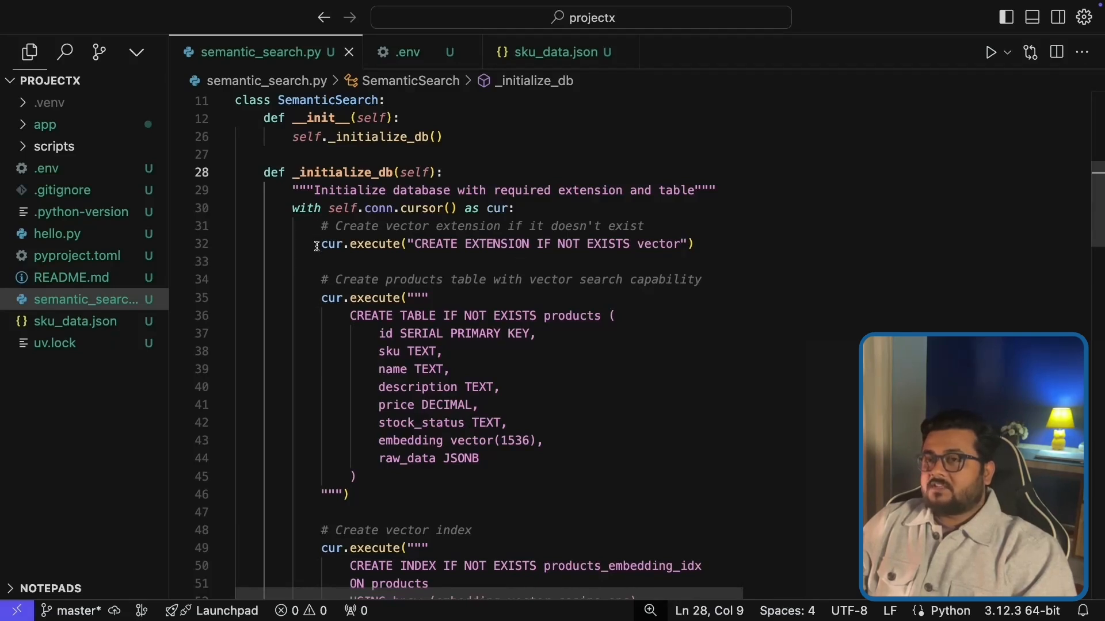
pyautogui.moveTo(317, 244); pyautogui.dragTo(698, 244)
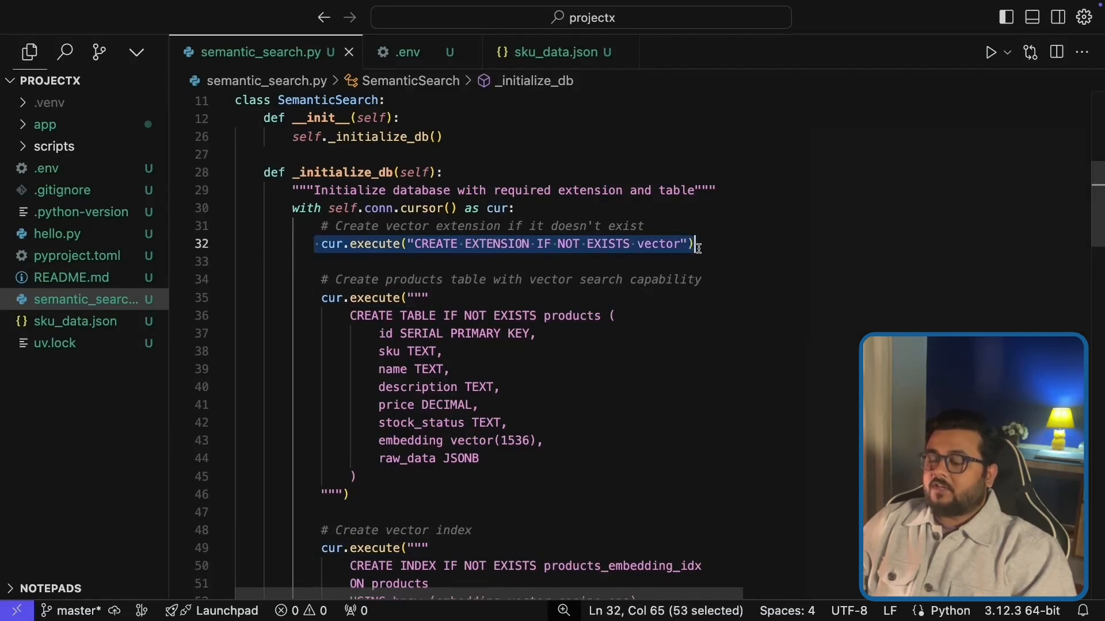
pyautogui.click(698, 244)
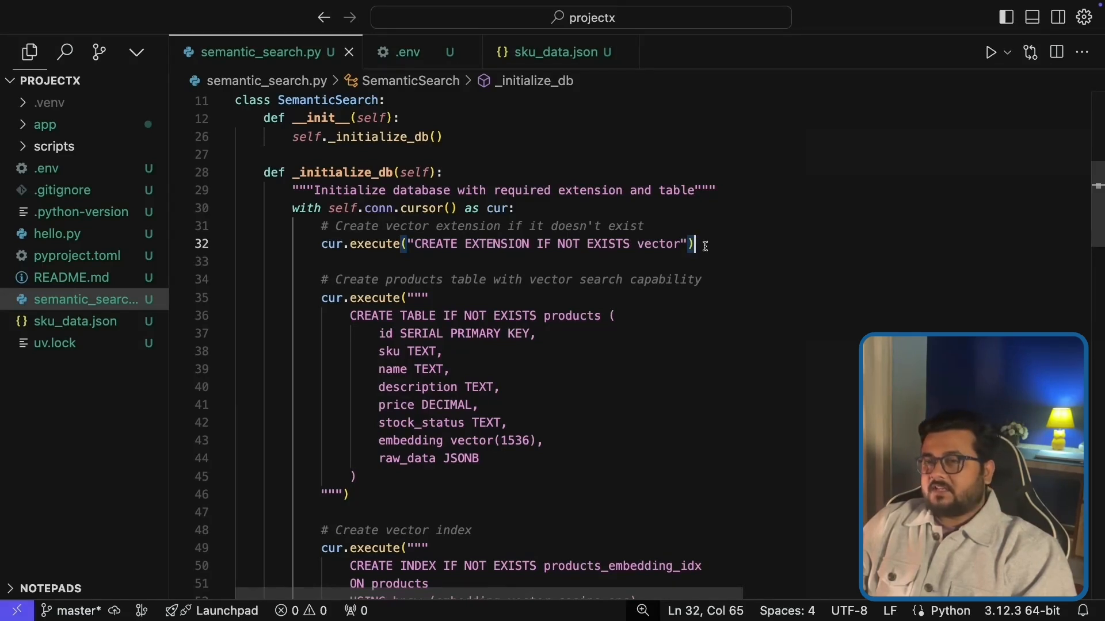
pyautogui.scroll(-3)
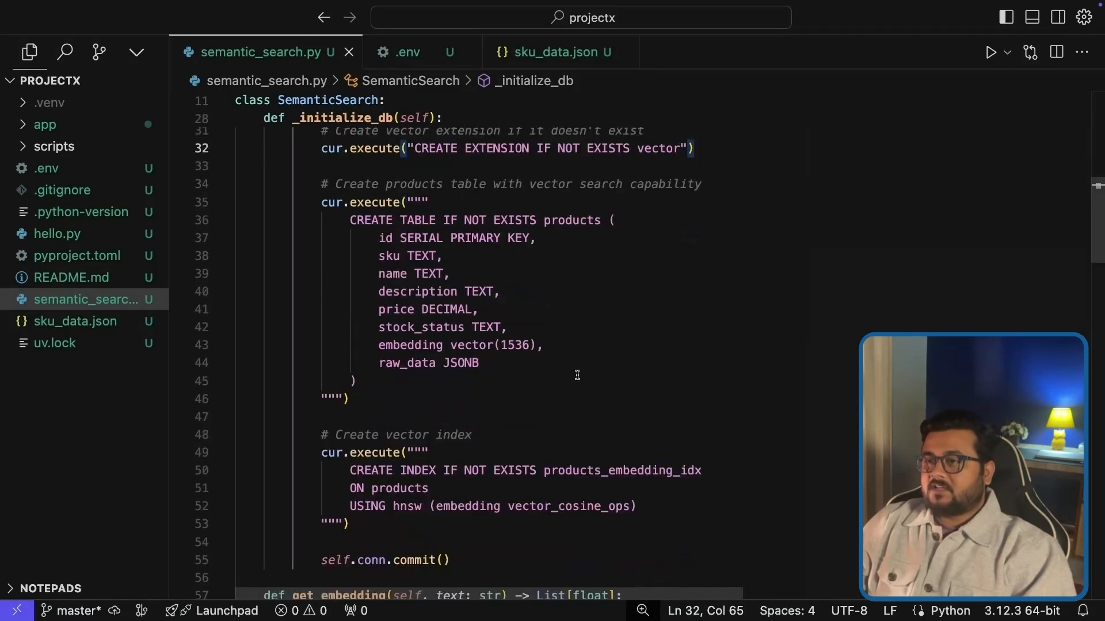
pyautogui.moveTo(337, 220); pyautogui.dragTo(356, 381)
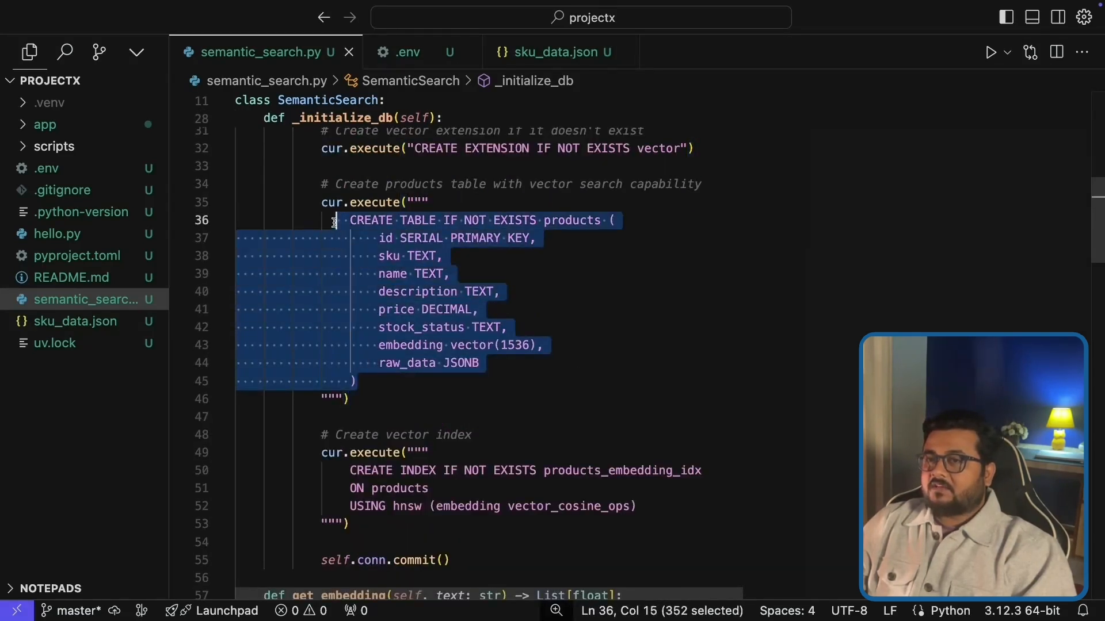
pyautogui.click(501, 291)
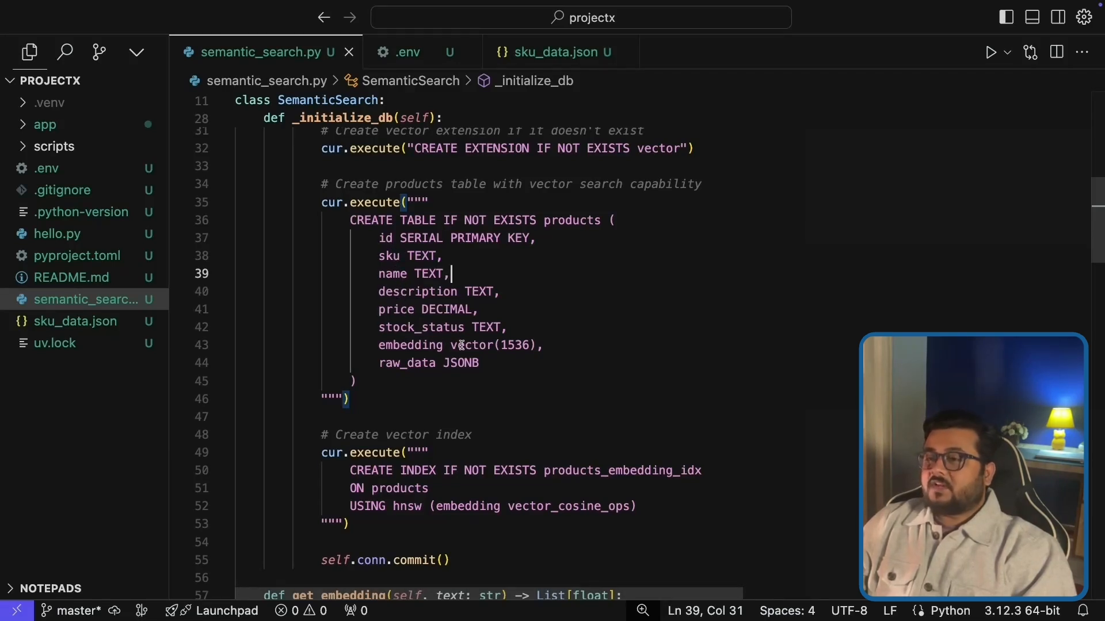
pyautogui.doubleClick(472, 345)
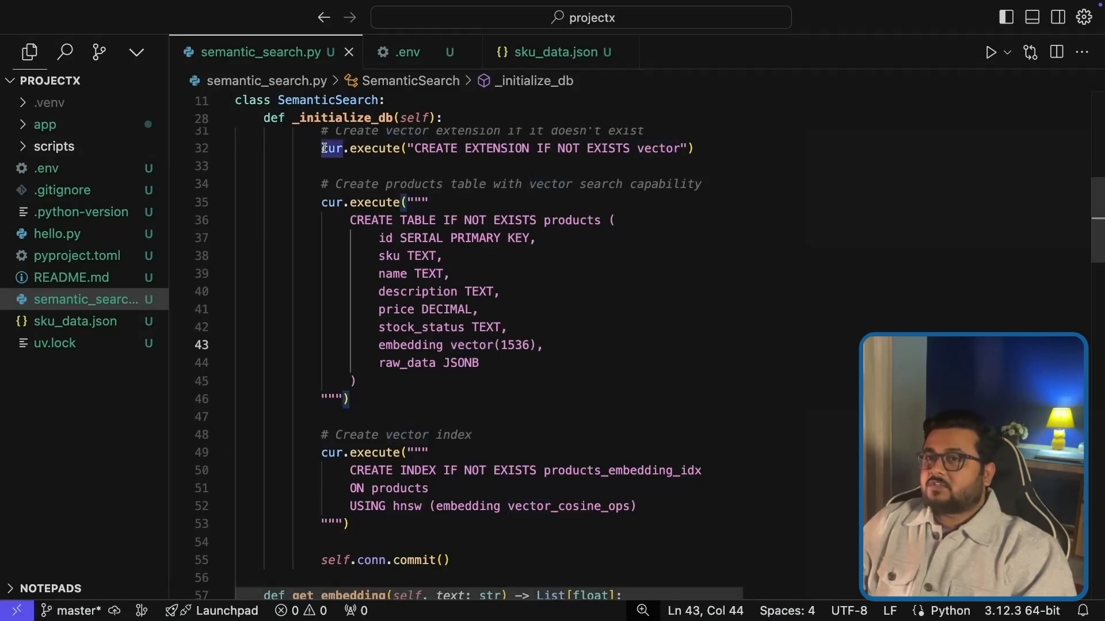
pyautogui.click(694, 149)
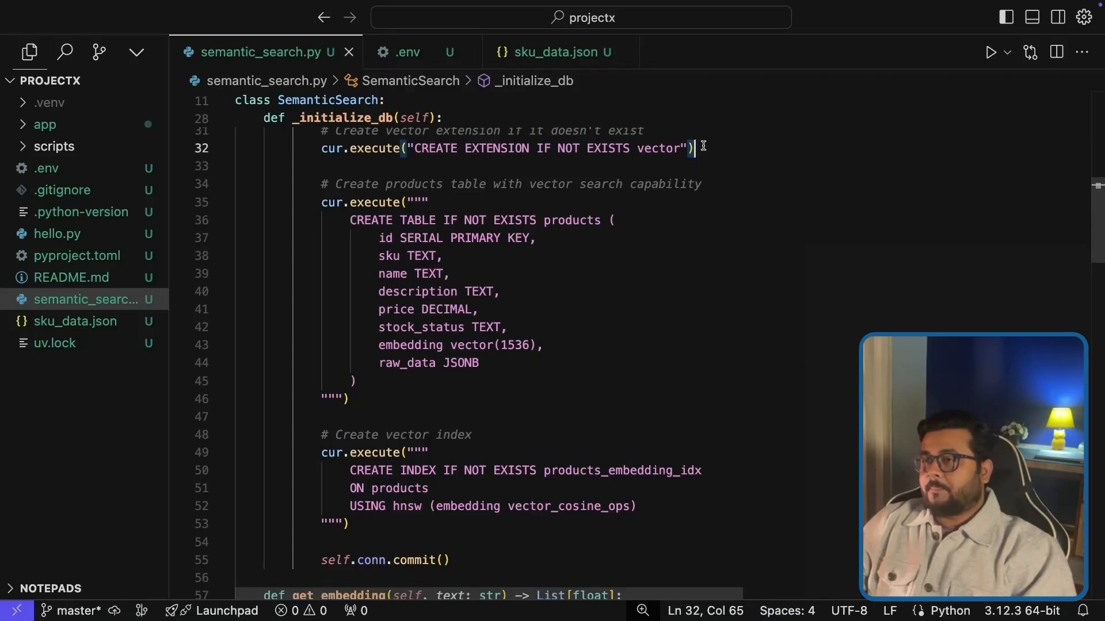
pyautogui.doubleClick(472, 344)
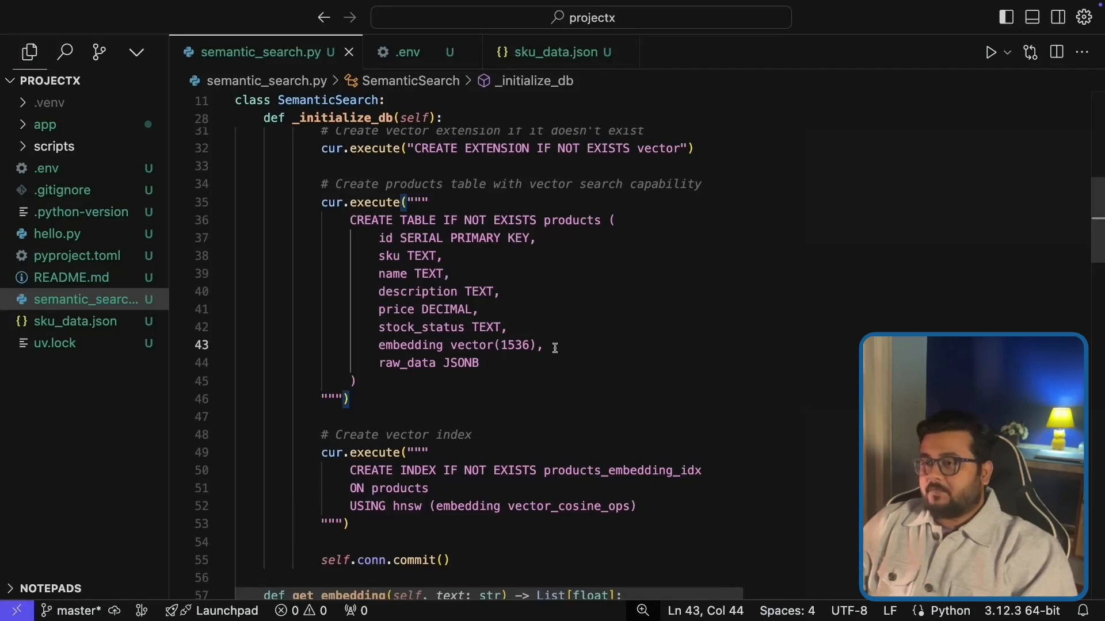
pyautogui.doubleClick(518, 346)
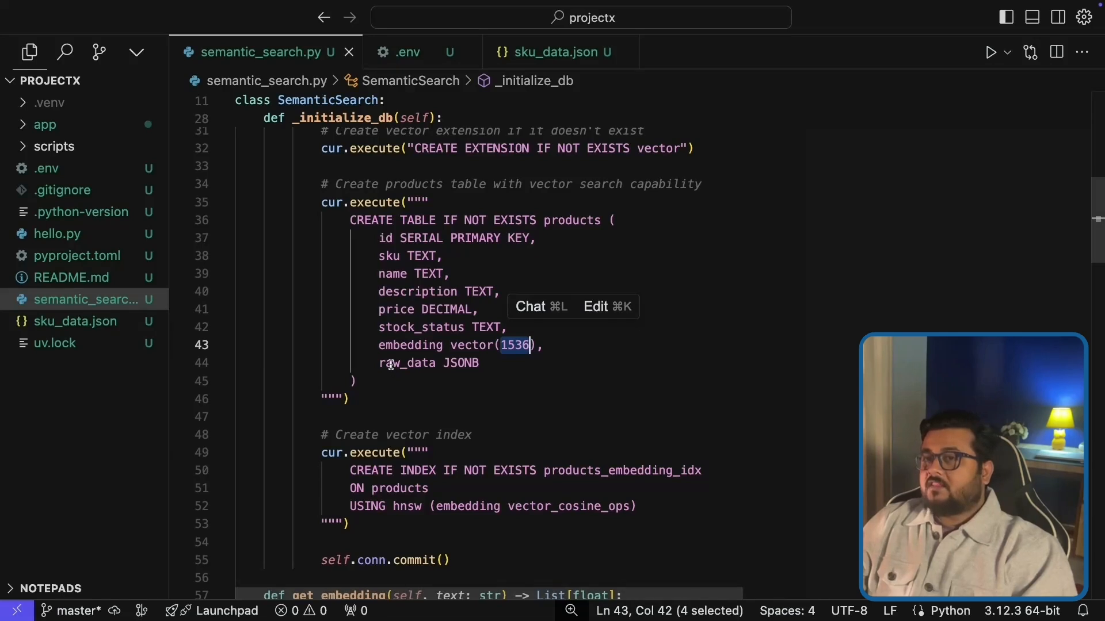
pyautogui.doubleClick(408, 363)
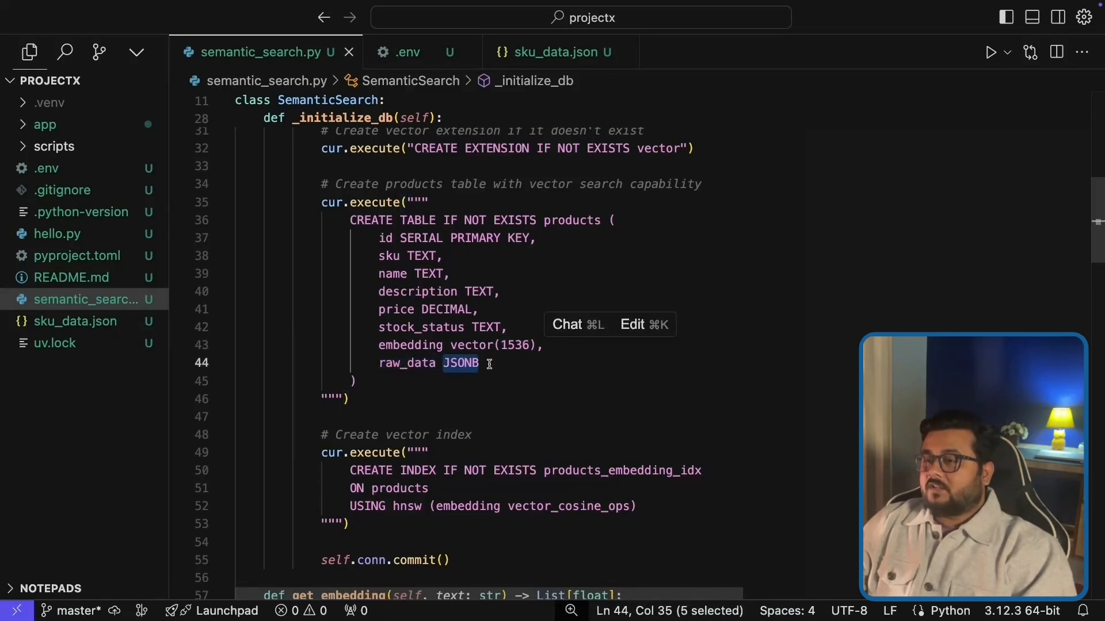
pyautogui.scroll(-3)
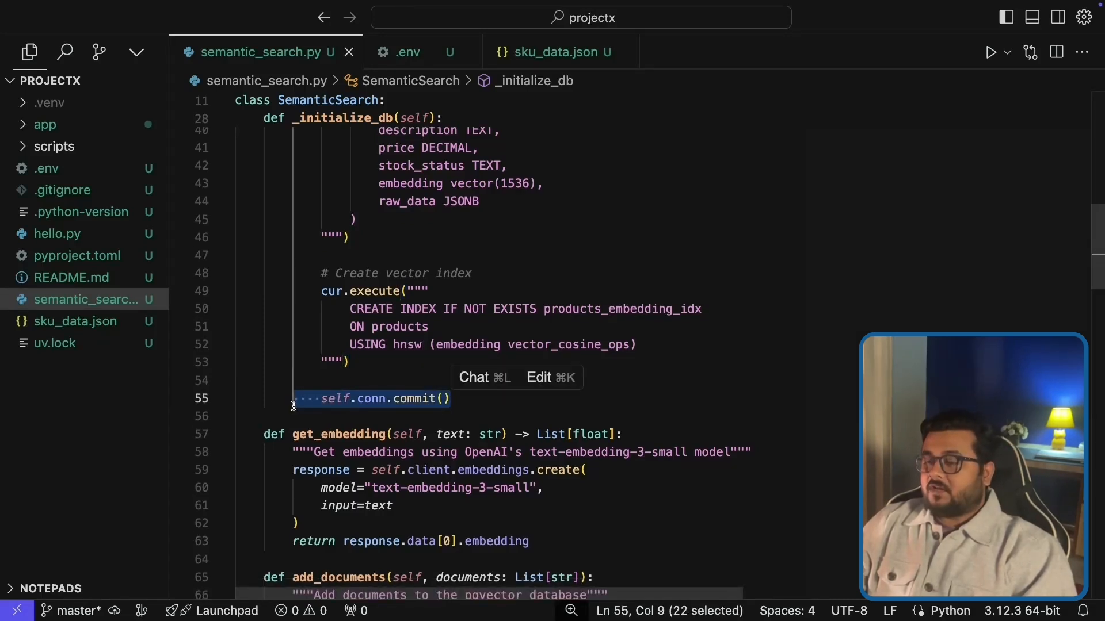
pyautogui.scroll(-3)
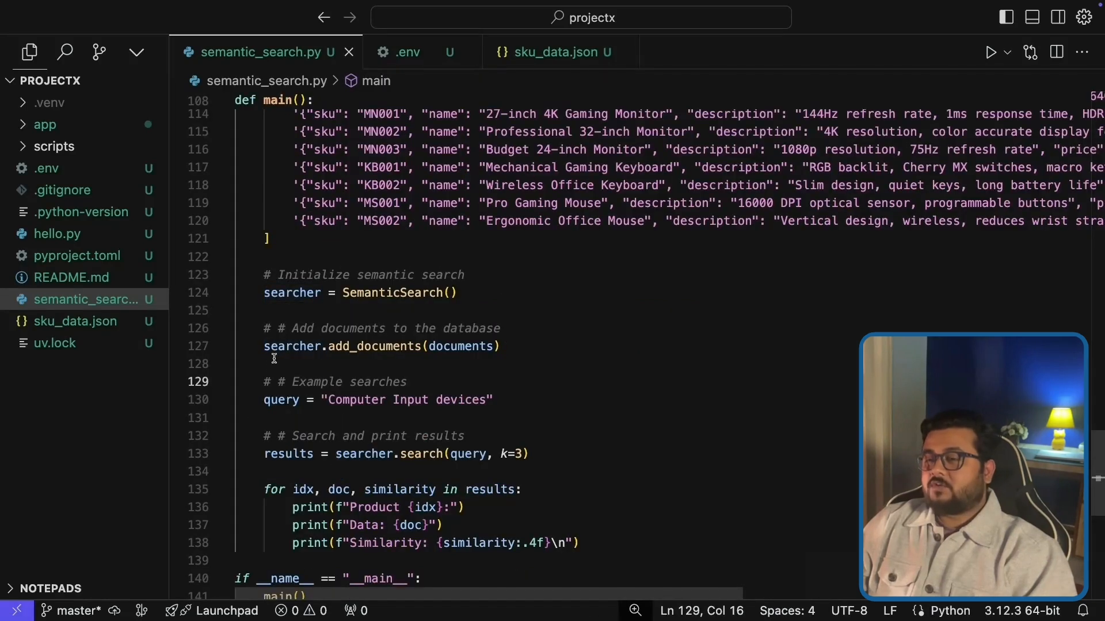
pyautogui.doubleClick(291, 347)
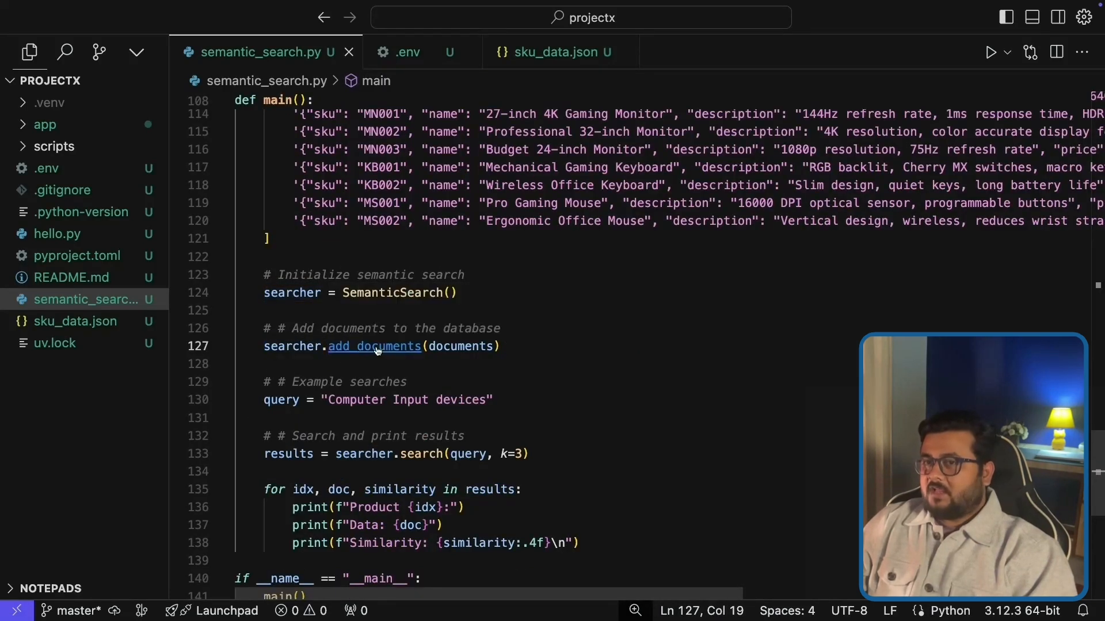
pyautogui.click(374, 346)
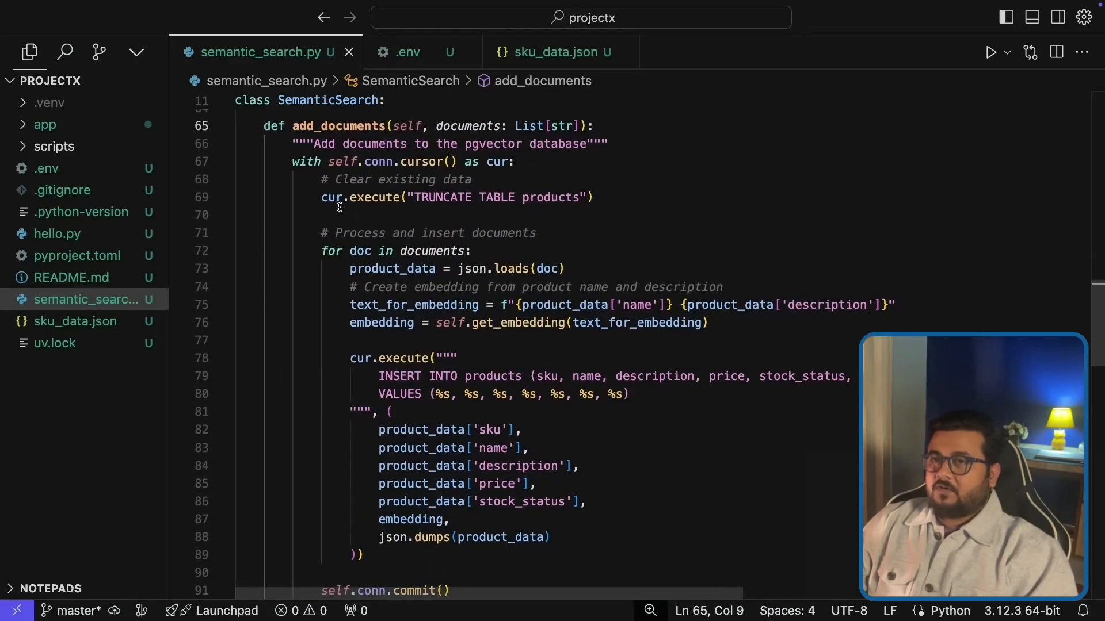
pyautogui.moveTo(321, 196); pyautogui.dragTo(588, 197)
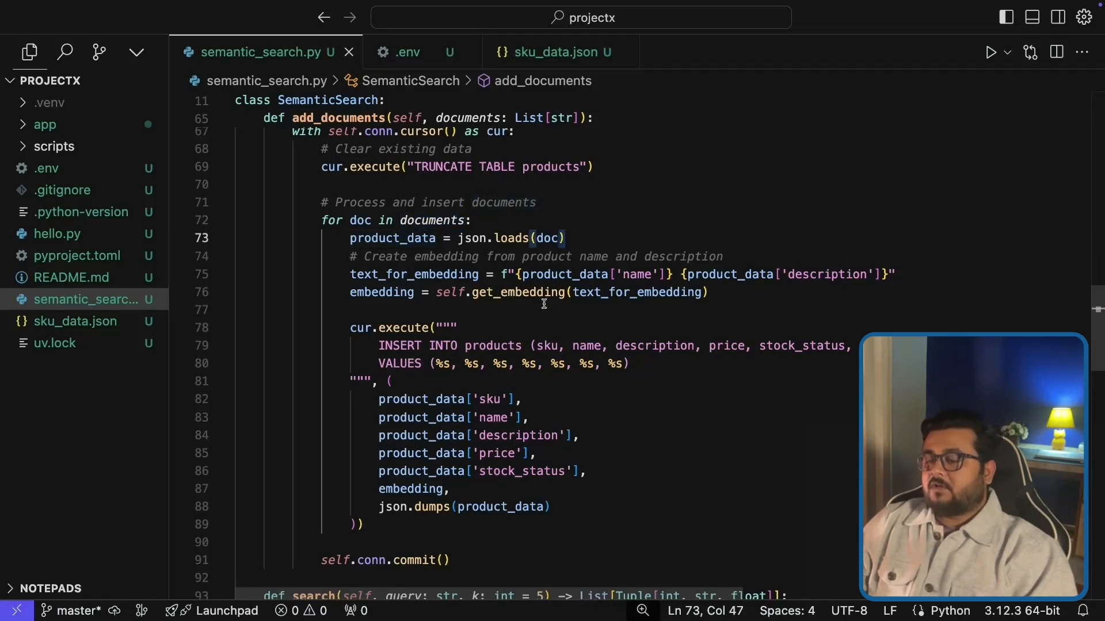
pyautogui.moveTo(638, 293)
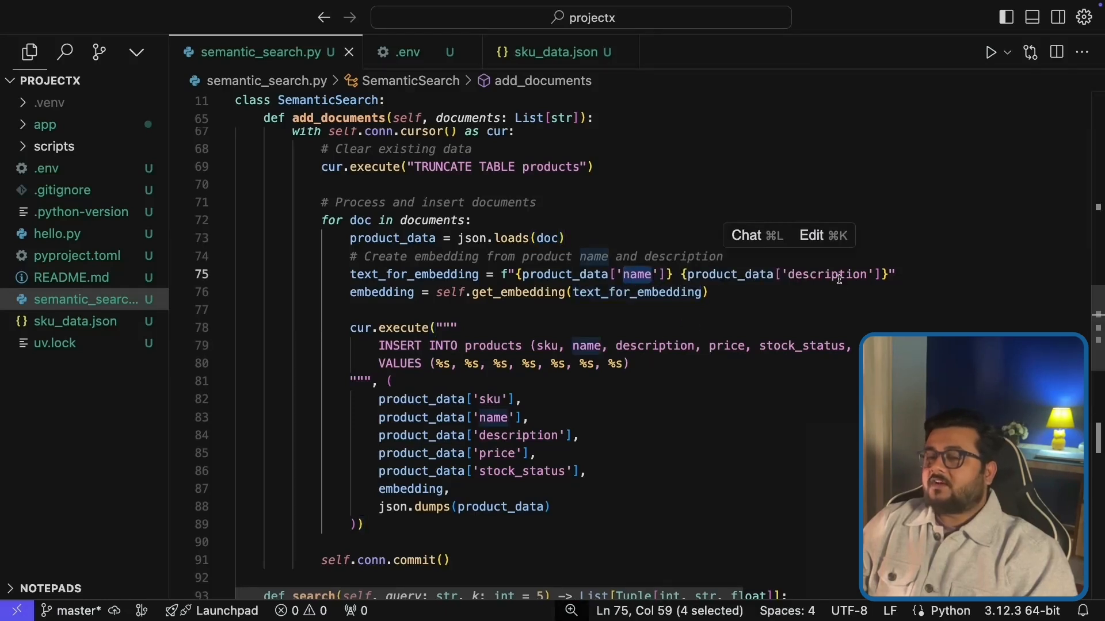
pyautogui.doubleClick(826, 274)
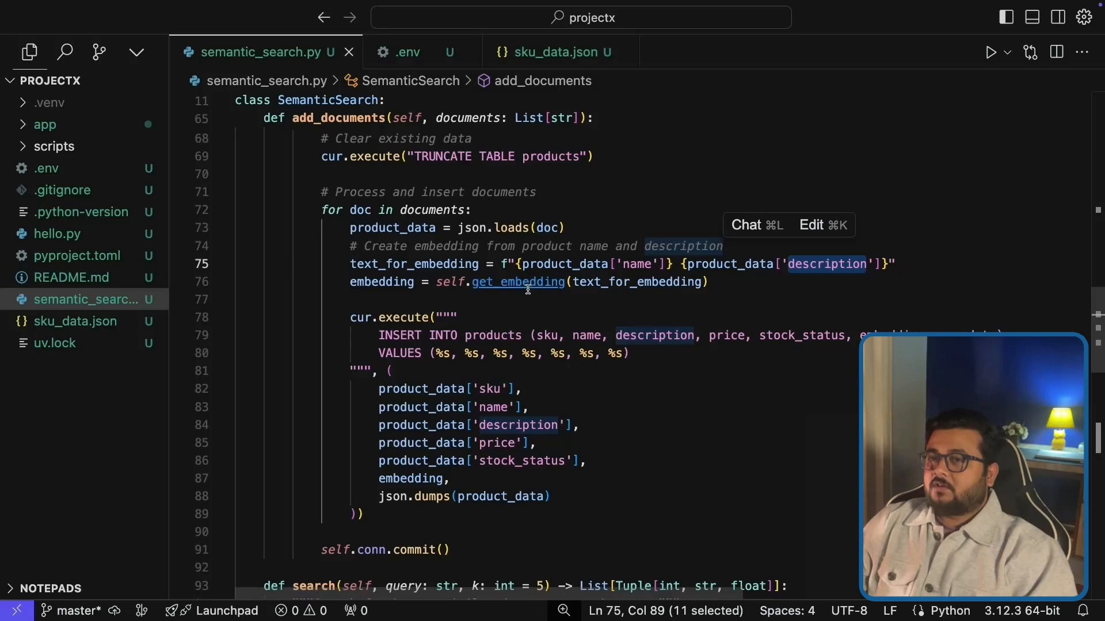
pyautogui.click(518, 282)
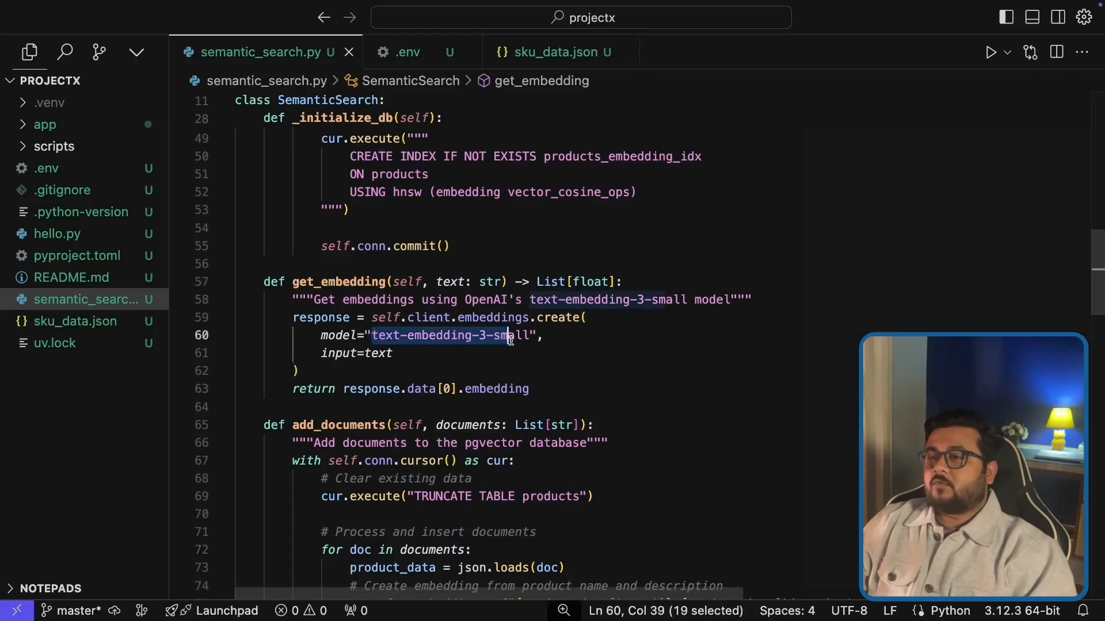
pyautogui.moveTo(508, 335); pyautogui.dragTo(532, 335)
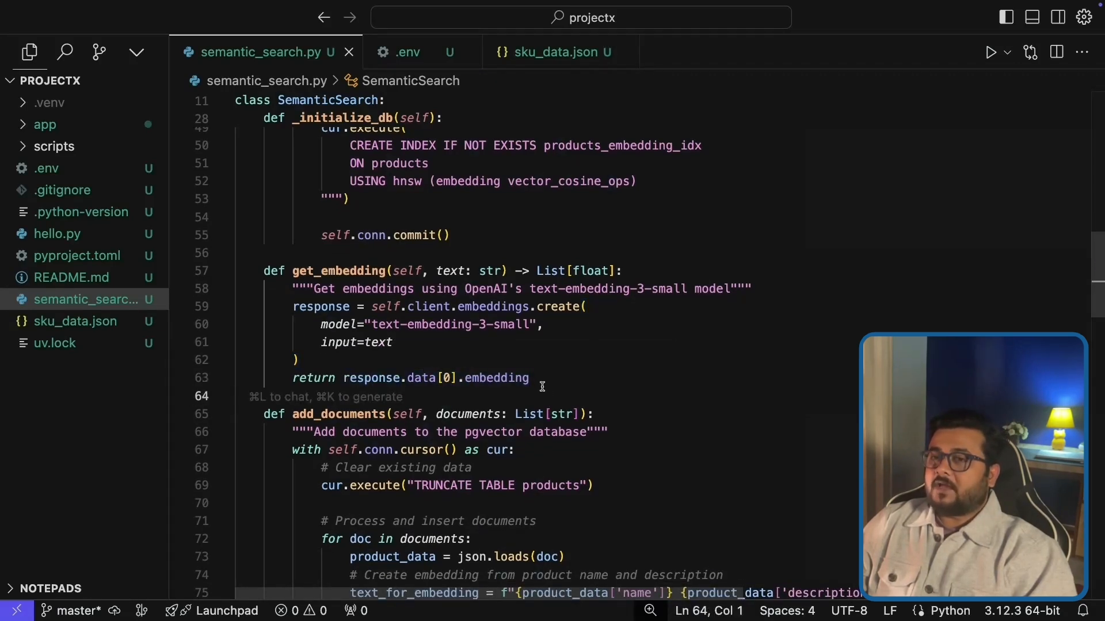
pyautogui.scroll(-3)
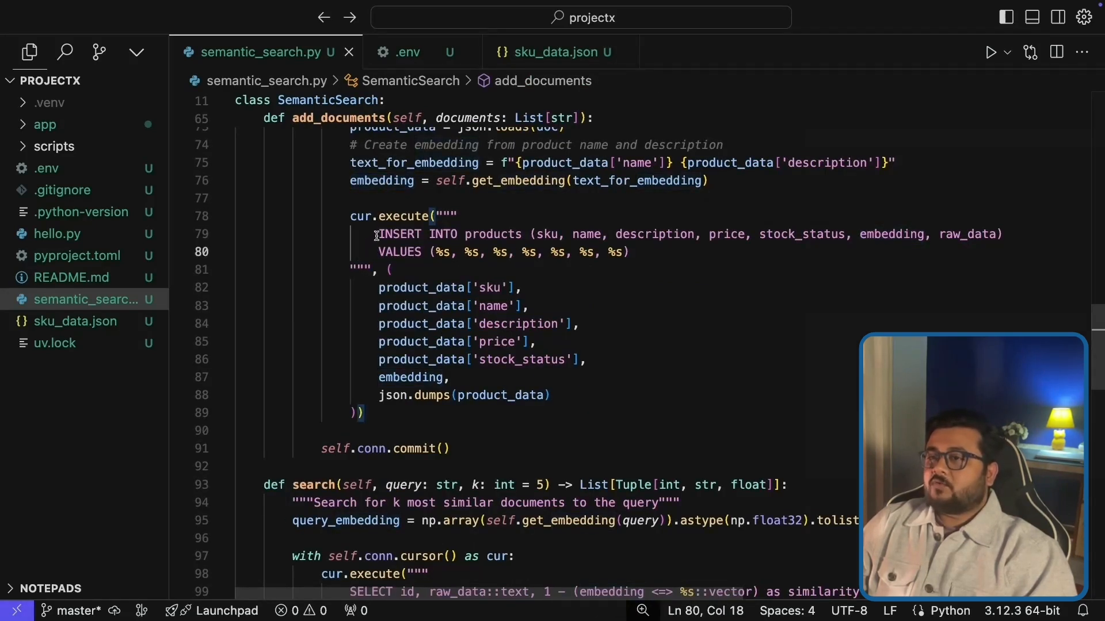
pyautogui.moveTo(375, 233); pyautogui.dragTo(628, 252)
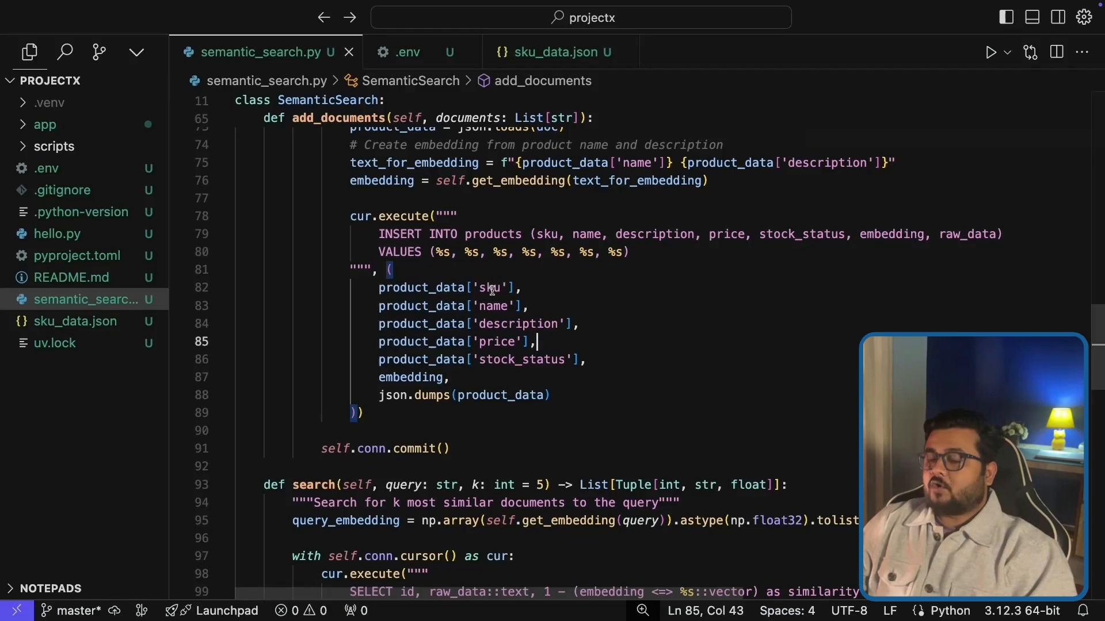
pyautogui.click(494, 288)
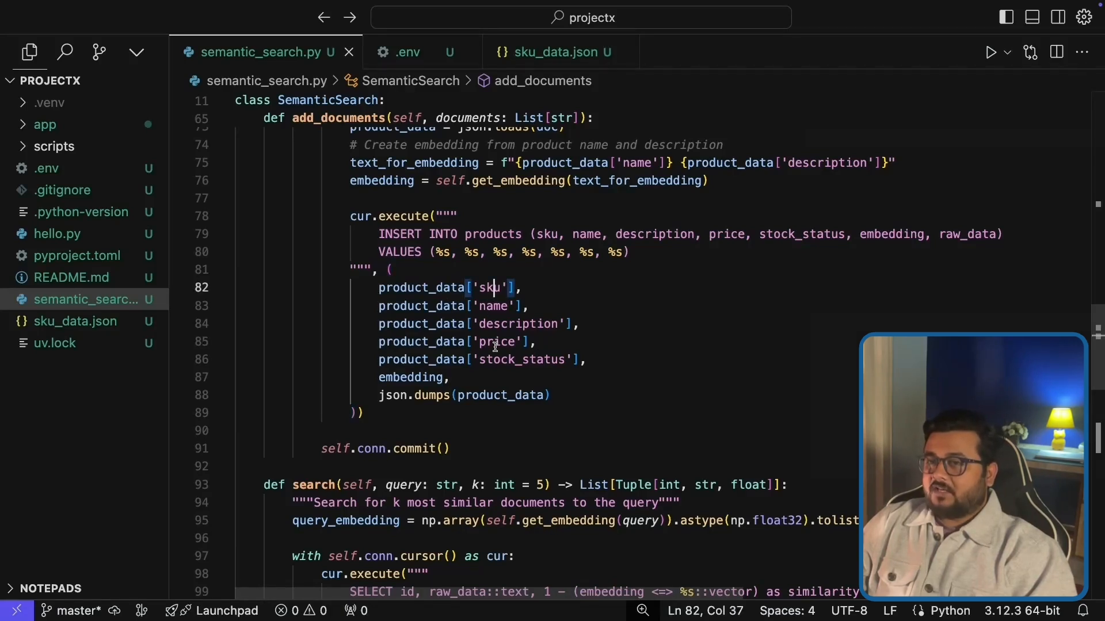
pyautogui.doubleClick(412, 377)
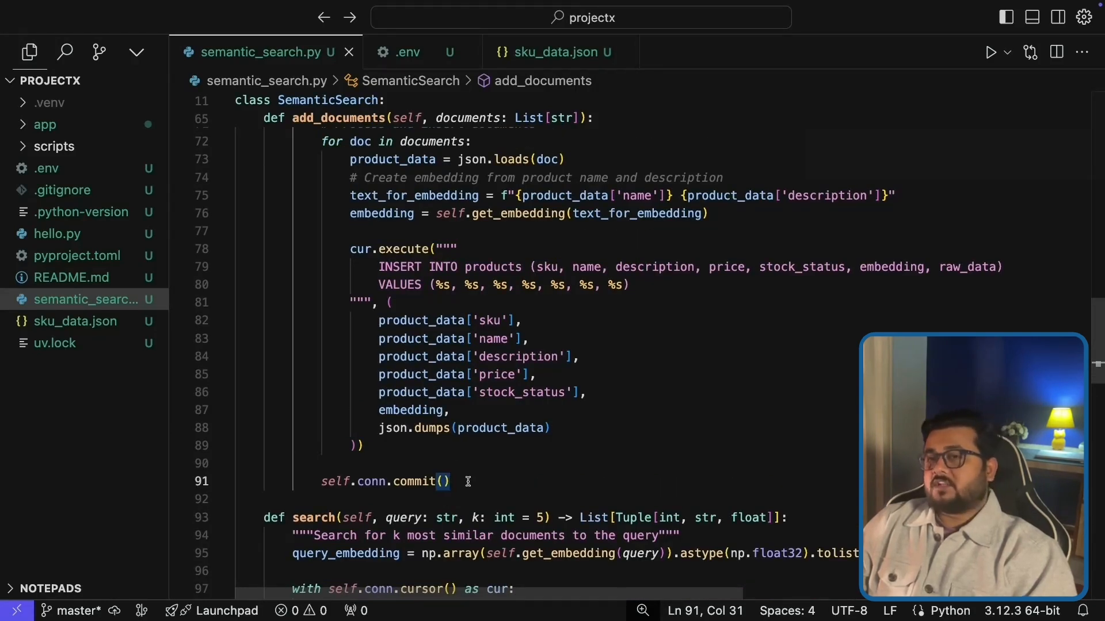
pyautogui.scroll(-3)
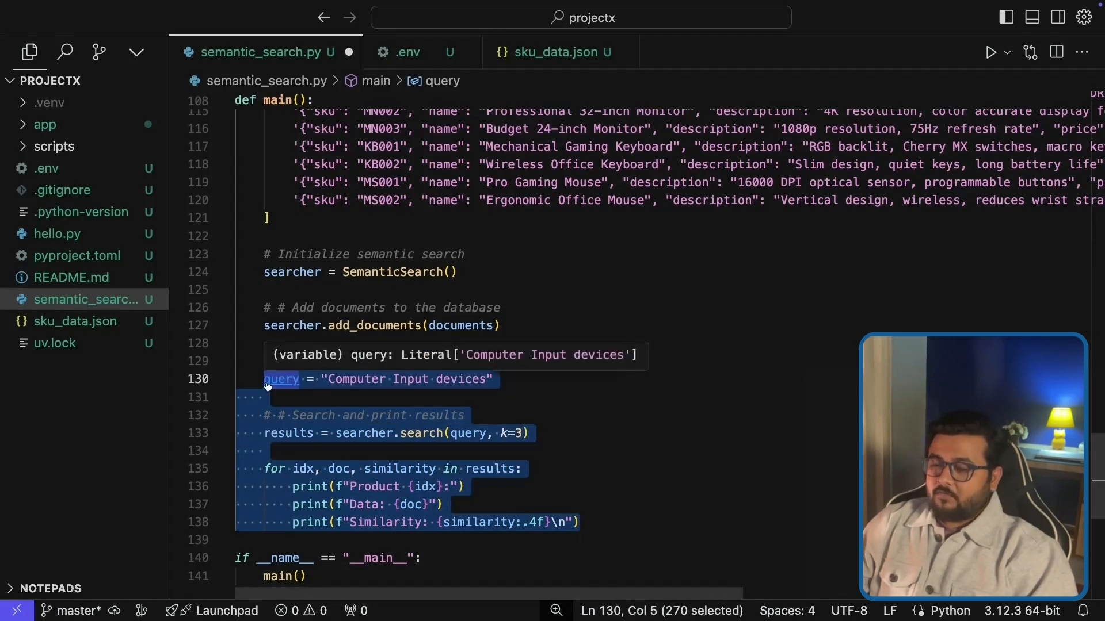
# Step: Toggle the comment on the add_documents line in main with Cmd+/
pyautogui.press('cmd+/')
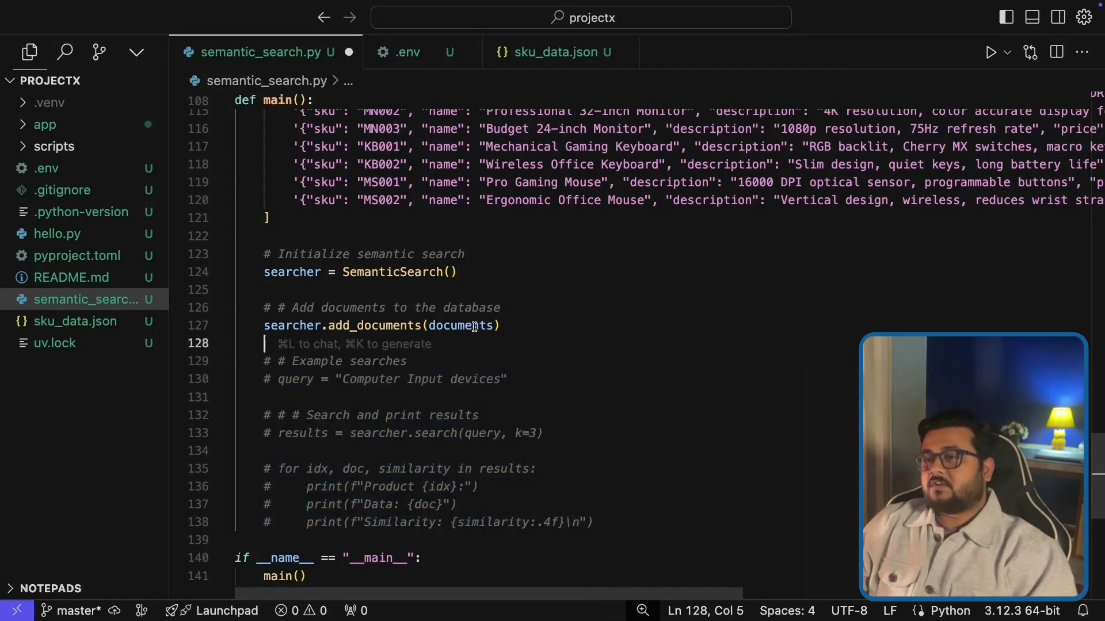
pyautogui.click(502, 326)
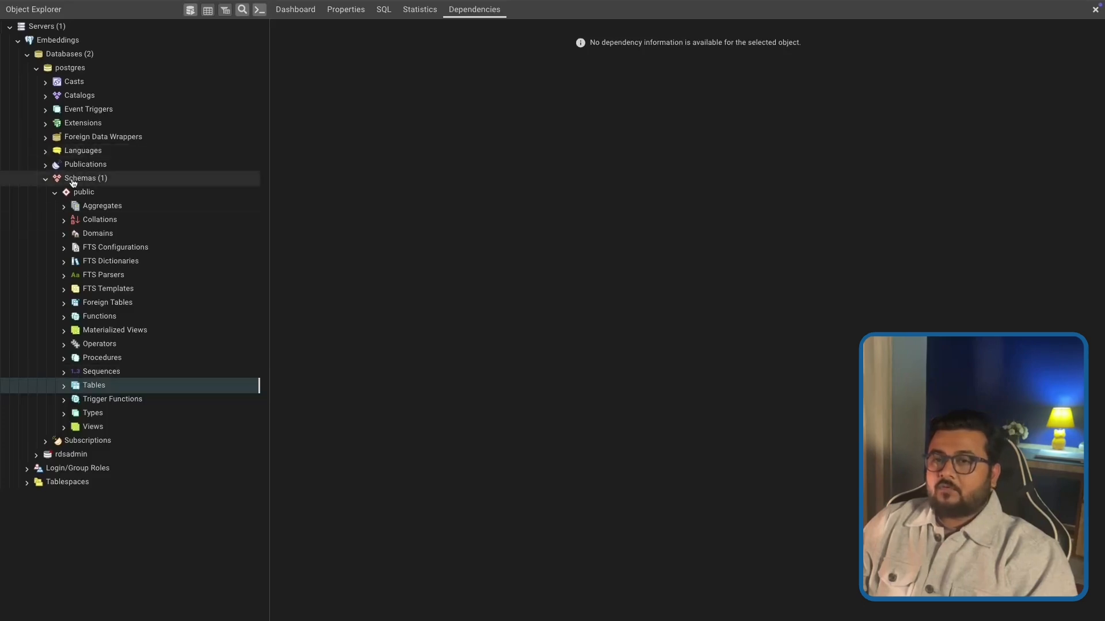
# Step: Inspect the public schema's Tables group for existing tables in the postgres database
pyautogui.rightClick(69, 54)
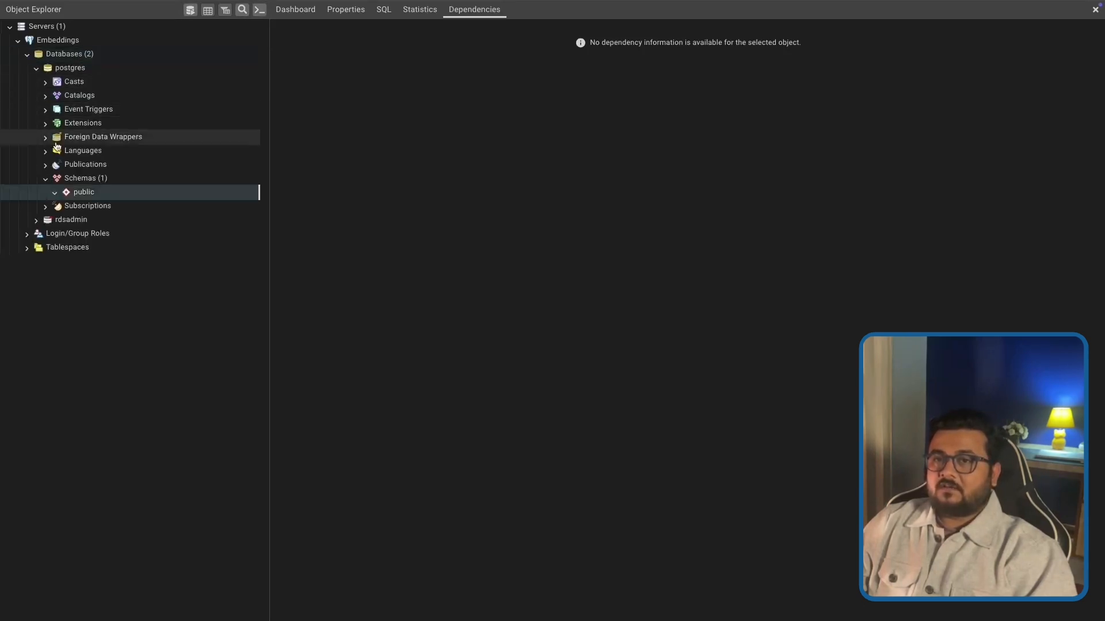
pyautogui.click(54, 193)
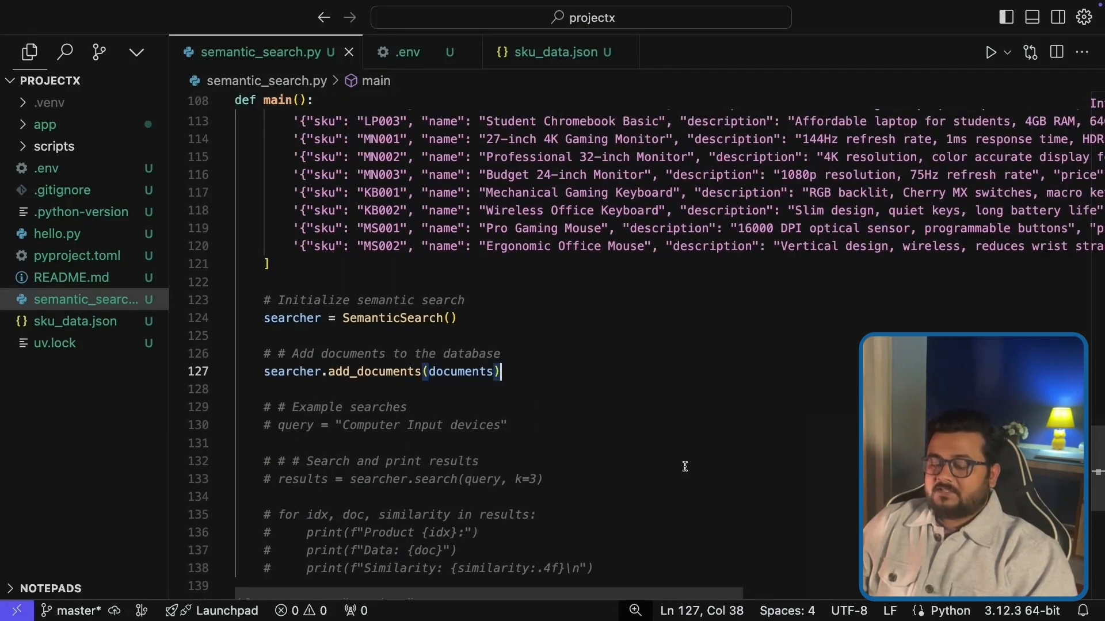
# Step: Run python3 semantic_search.py in the terminal and highlight the documents list of laptop entries
pyautogui.press('ctrl+`')
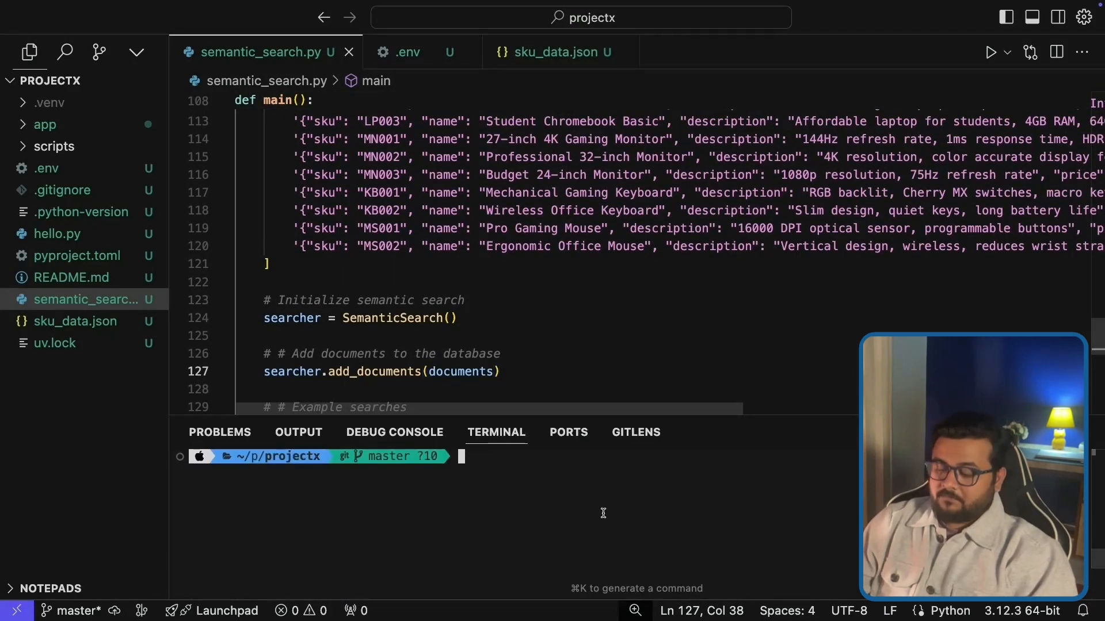
pyautogui.write('python3 semantic_search.py')
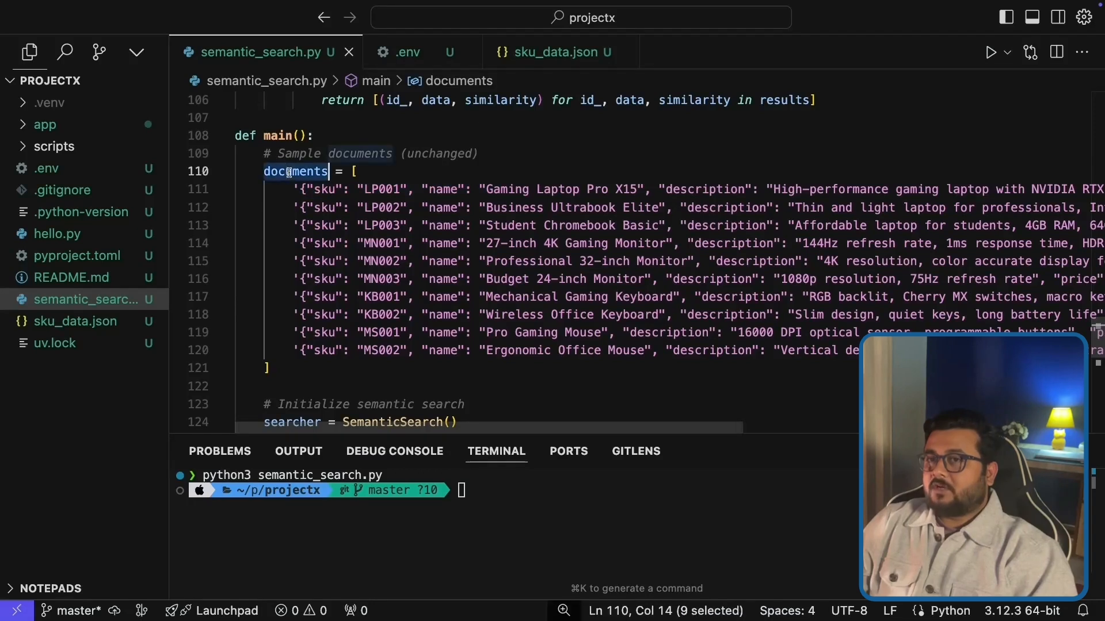
pyautogui.click(373, 189)
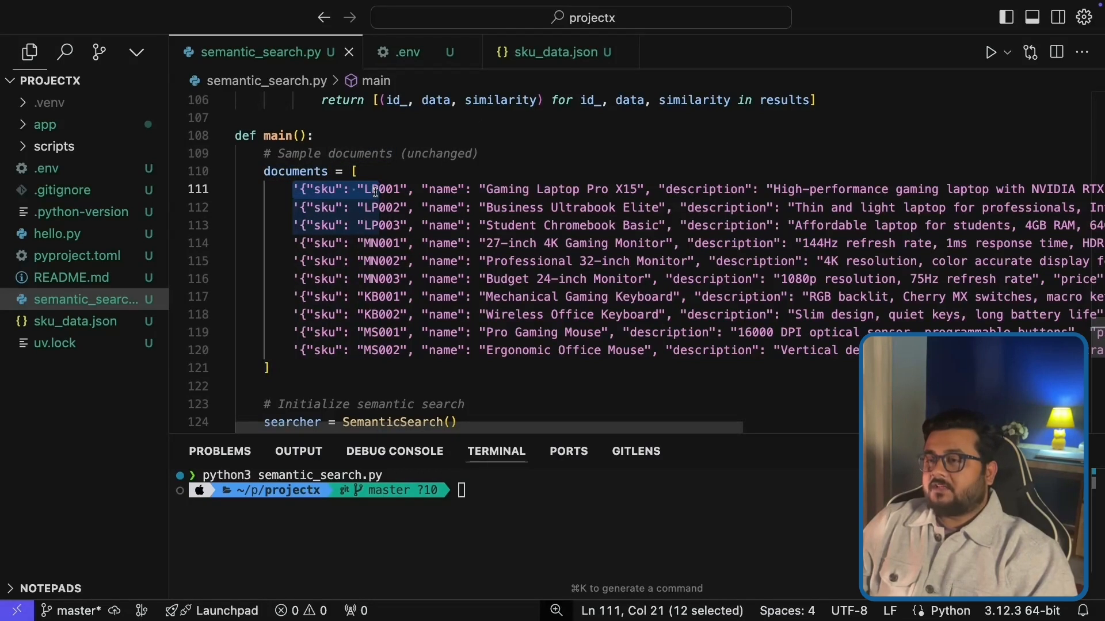
pyautogui.moveTo(372, 188); pyautogui.dragTo(515, 189)
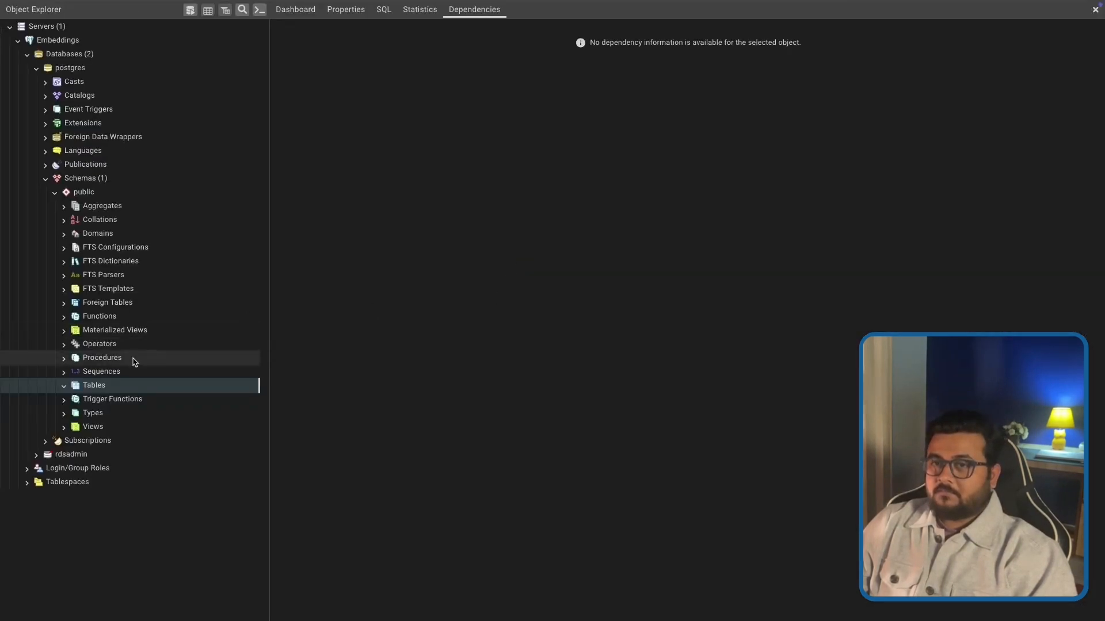
# Step: Refresh Tables and view the products table's first 100 rows, scrolling to the embedding column
pyautogui.rightClick(94, 386)
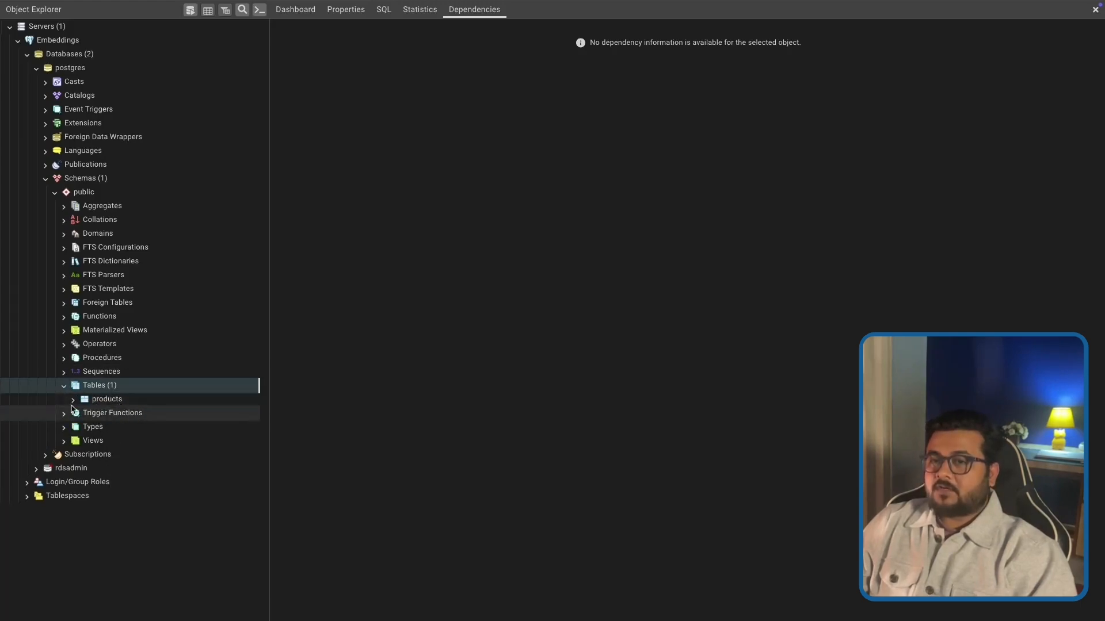
pyautogui.rightClick(106, 399)
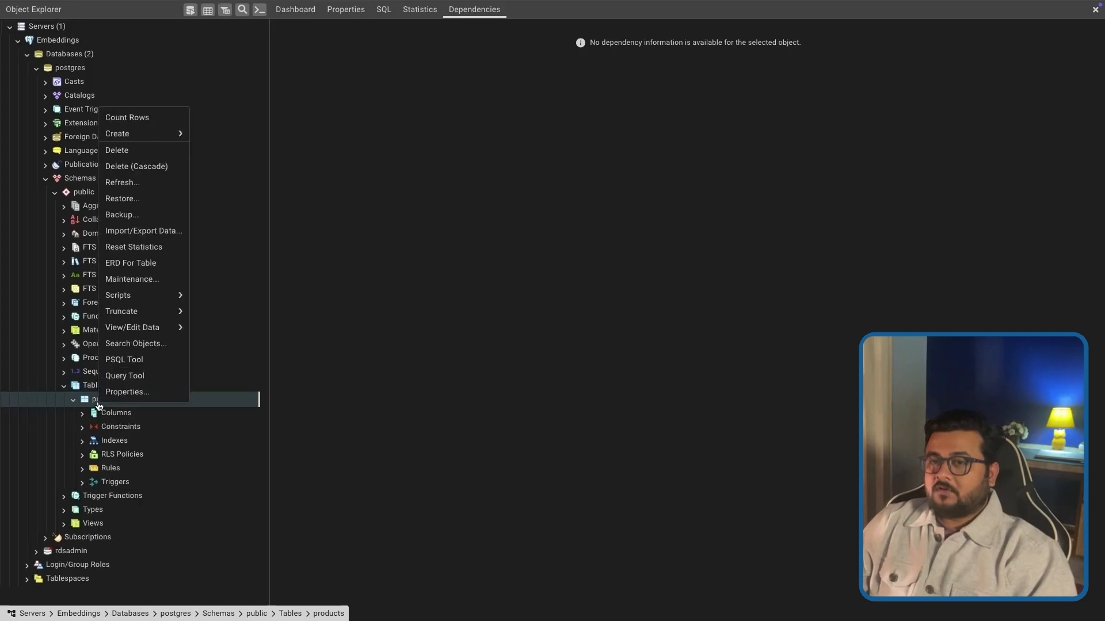
pyautogui.moveTo(132, 327)
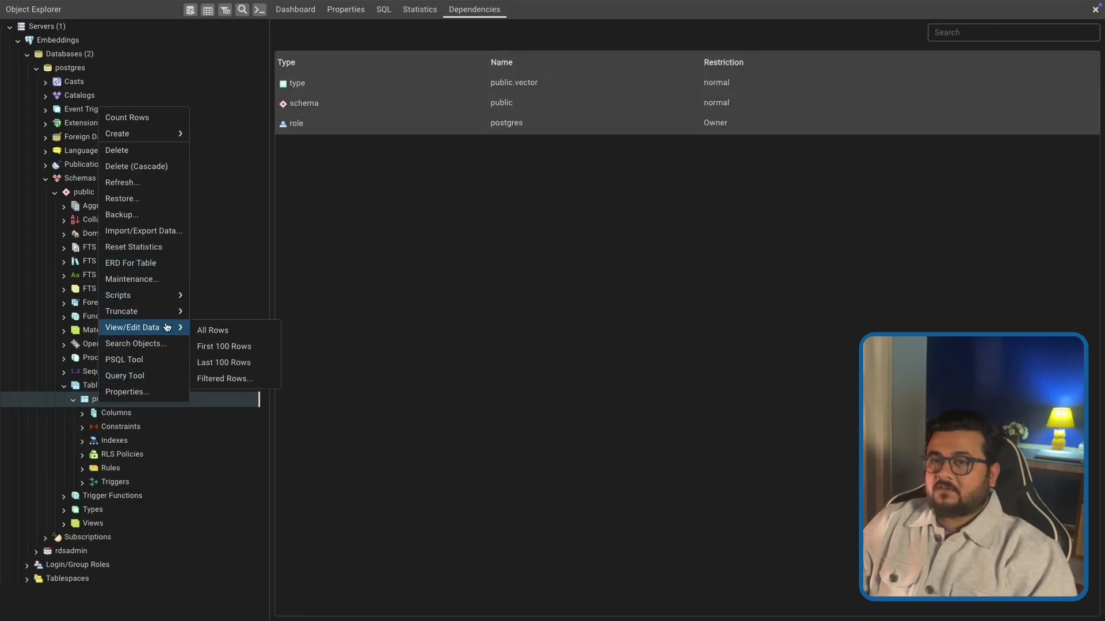
pyautogui.click(212, 331)
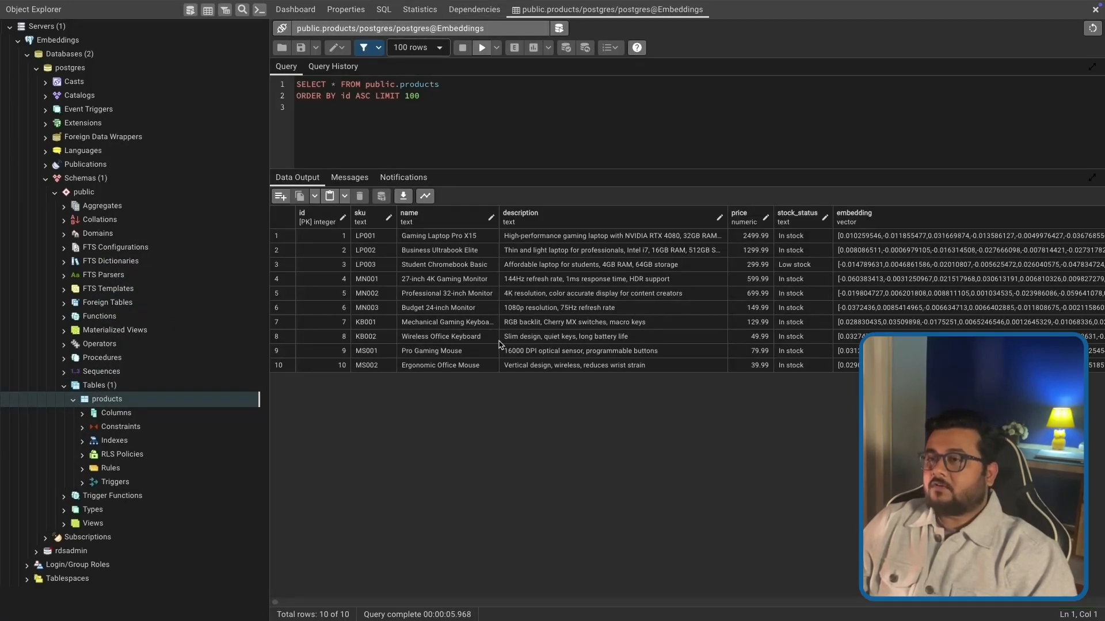
pyautogui.moveTo(420, 288)
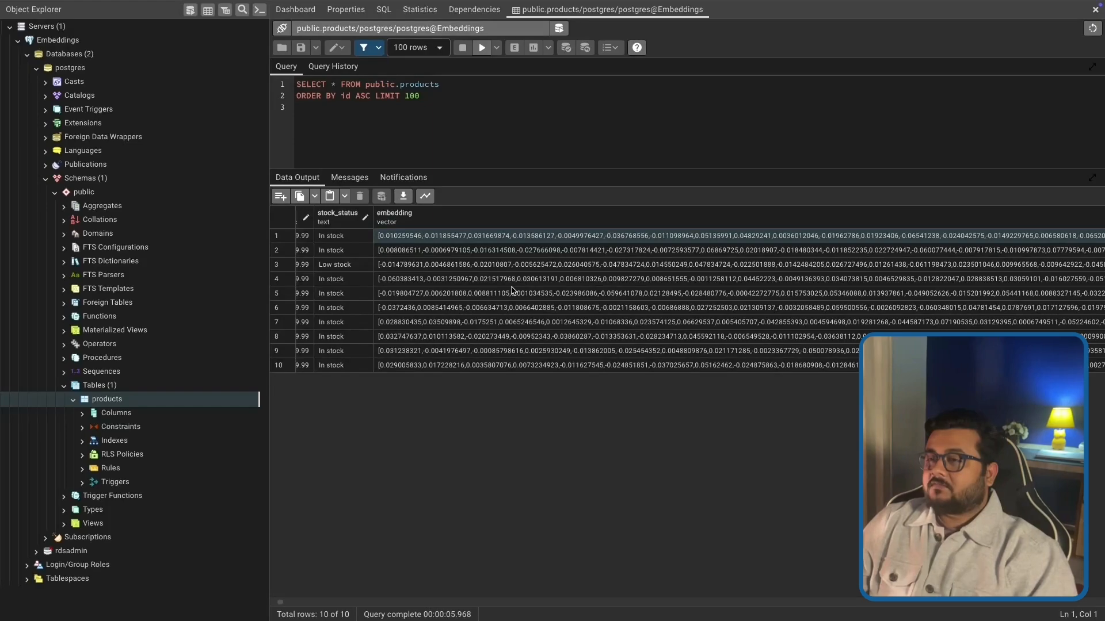
pyautogui.hscroll(3)
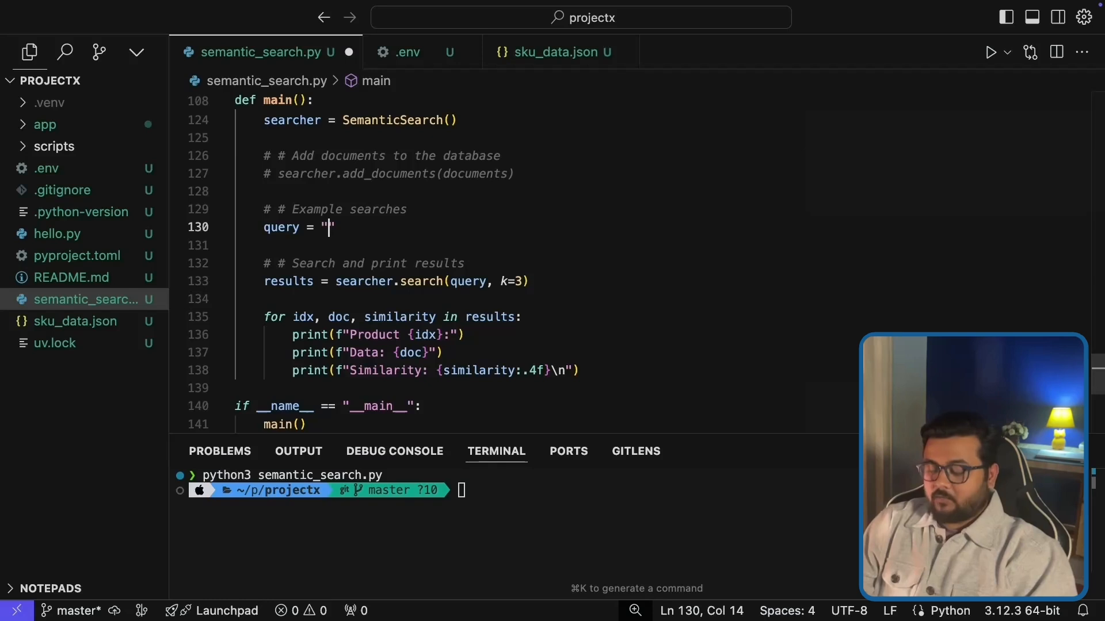
# Step: Set query = "Laptops for students" for the semantic search
pyautogui.write('Lap')
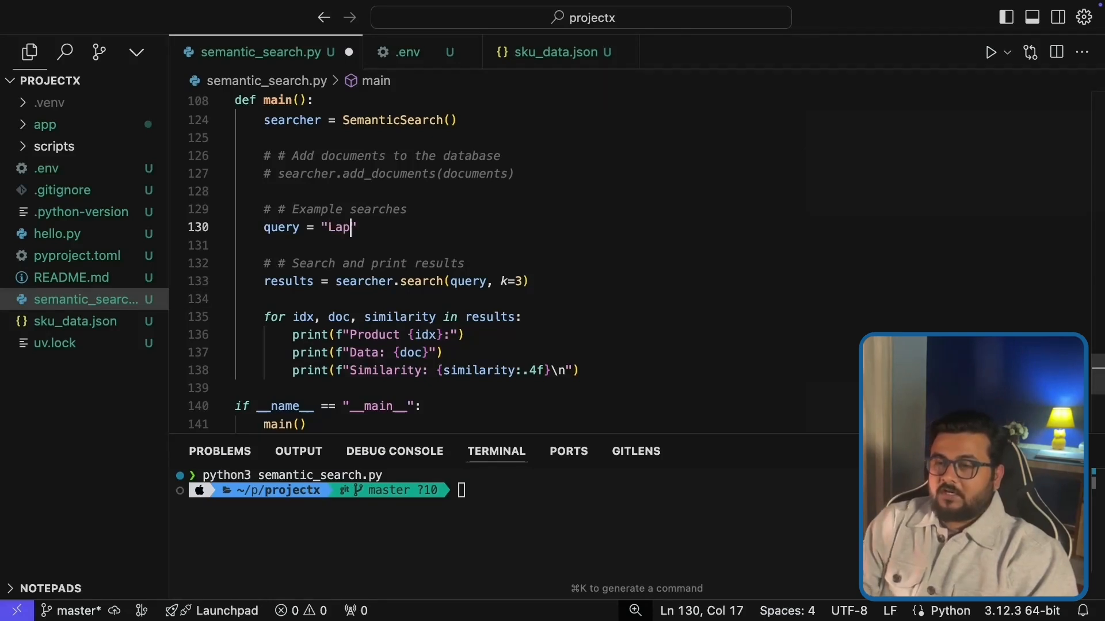
pyautogui.write('tops for students')
pyautogui.click(526, 490)
pyautogui.write('python3 semantic_search.py')
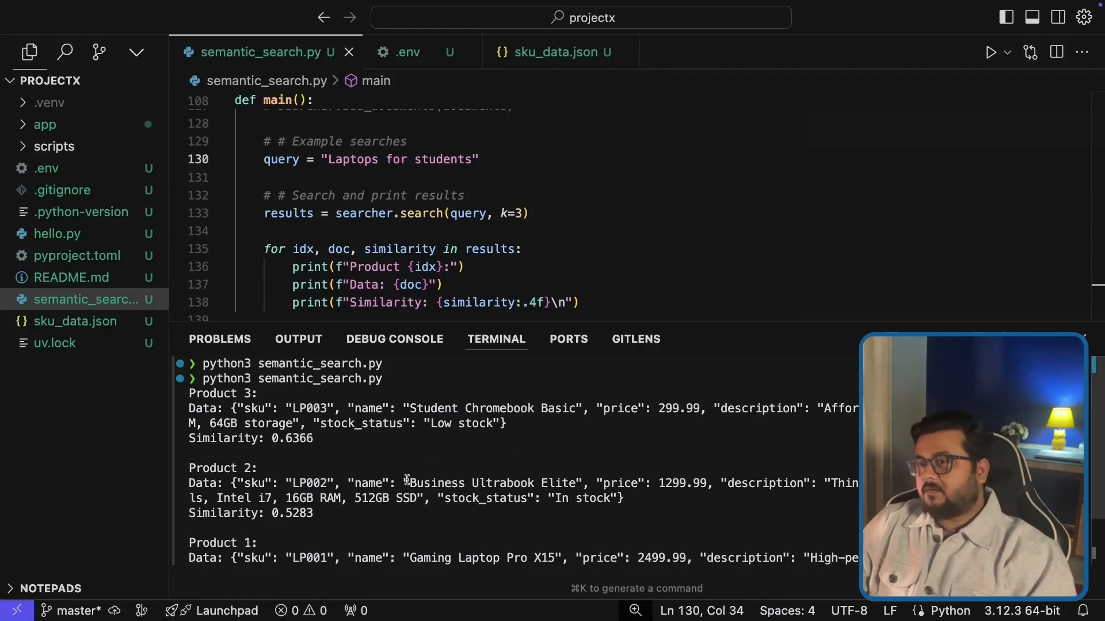
pyautogui.moveTo(520, 216)
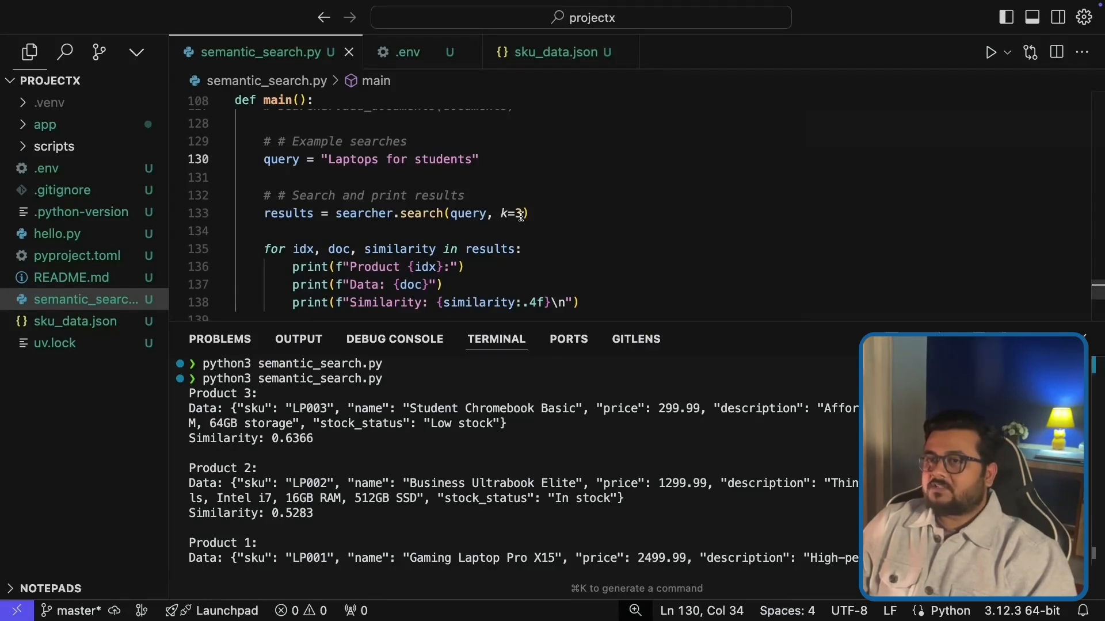
# Step: Review the k=3 results, led by Student Chromebook Basic, and their similarity scores
pyautogui.doubleClick(515, 214)
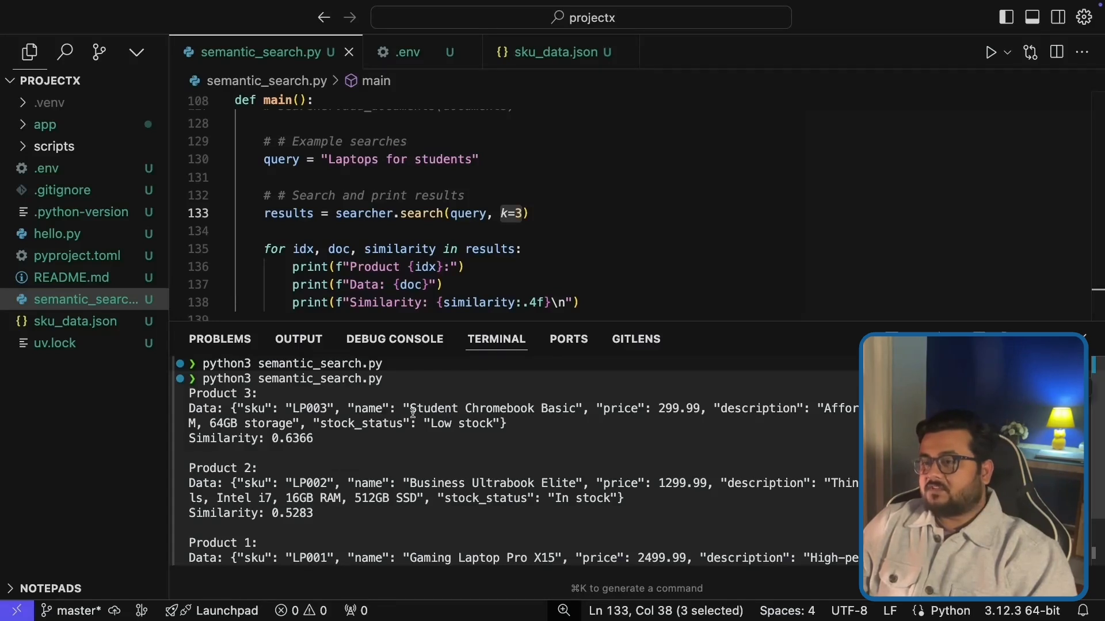
pyautogui.moveTo(411, 408); pyautogui.dragTo(575, 409)
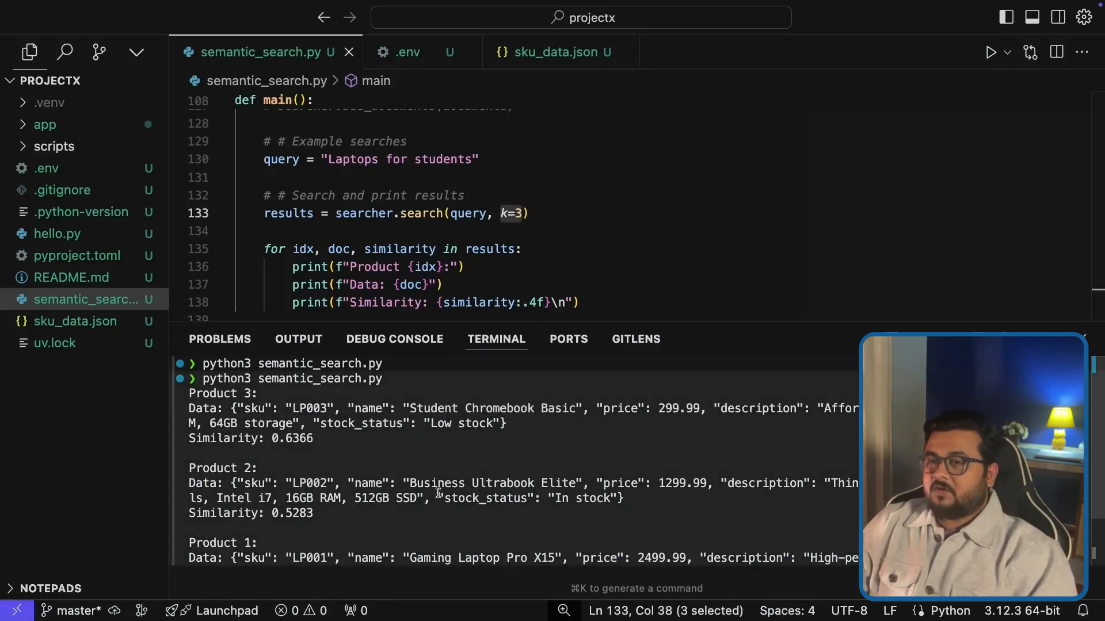
pyautogui.doubleClick(494, 483)
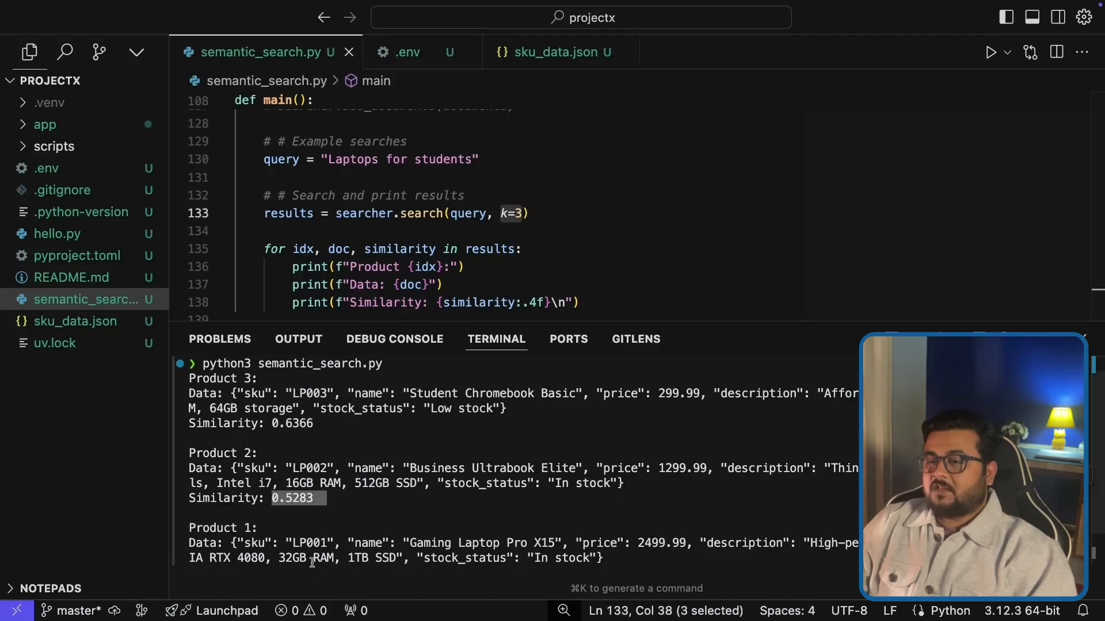
pyautogui.scroll(-3)
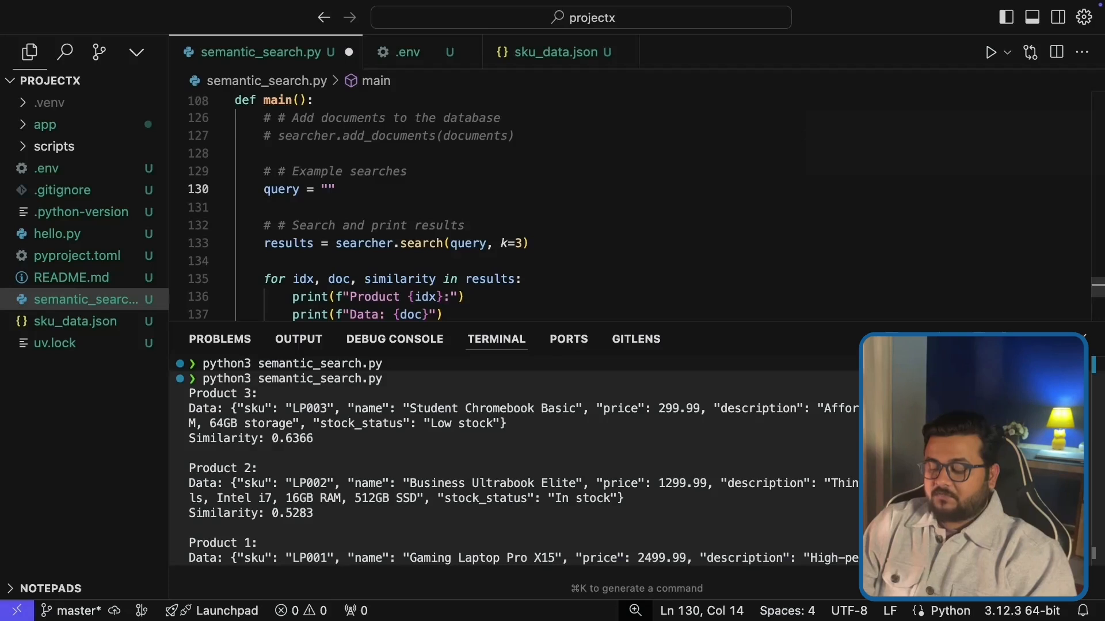
# Step: Change query to "Computer input devices" and review the keyboard and mouse results
pyautogui.write('C')
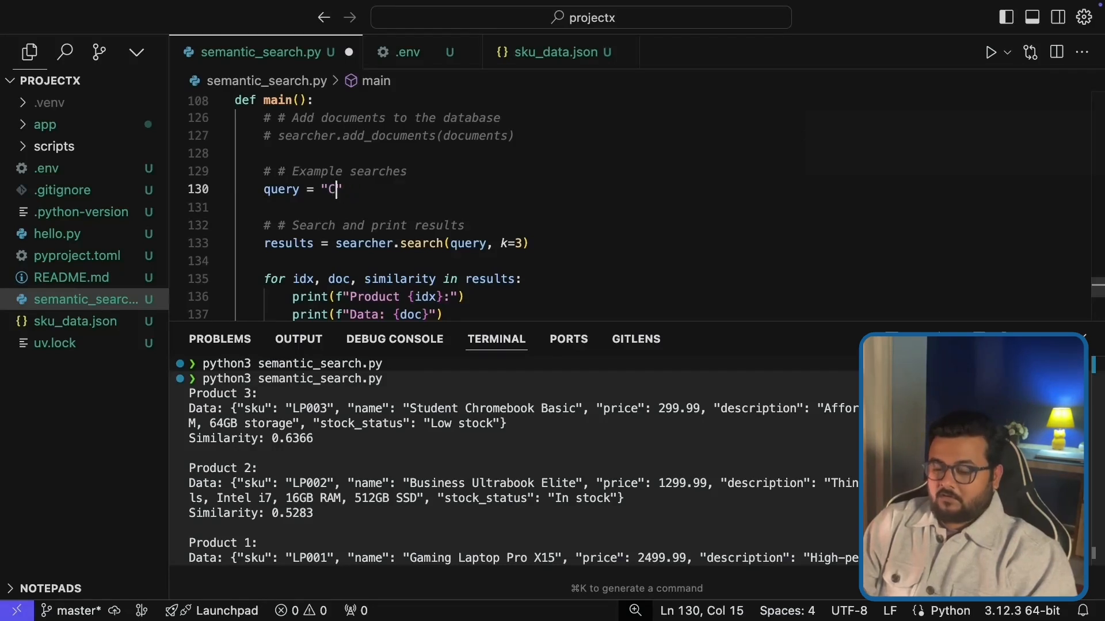
pyautogui.write('omputer input')
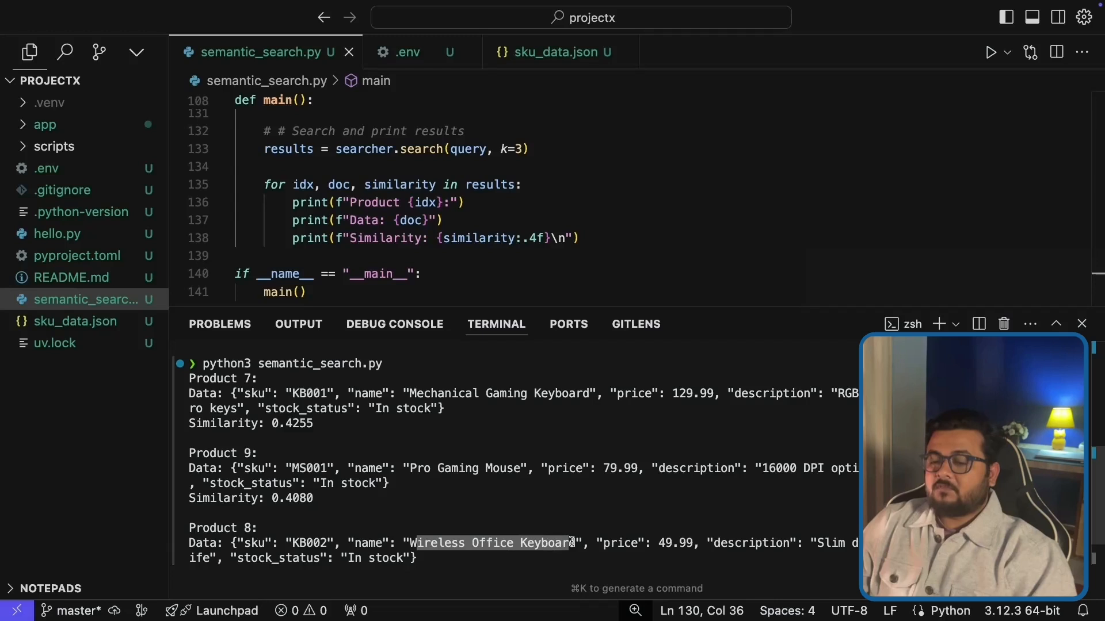
pyautogui.scroll(-3)
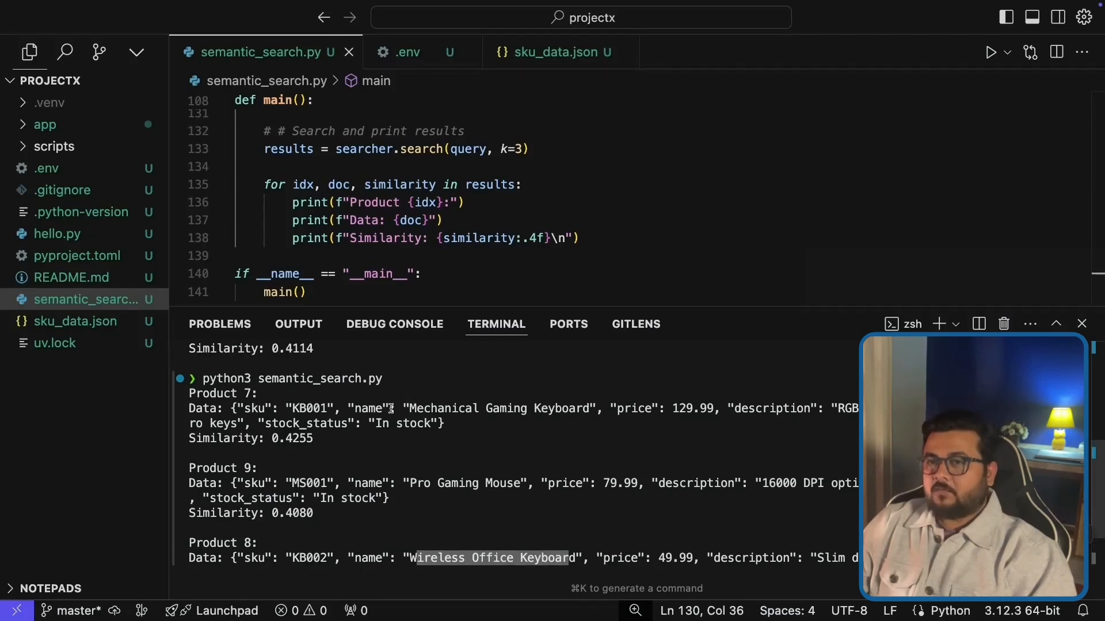
pyautogui.scroll(3)
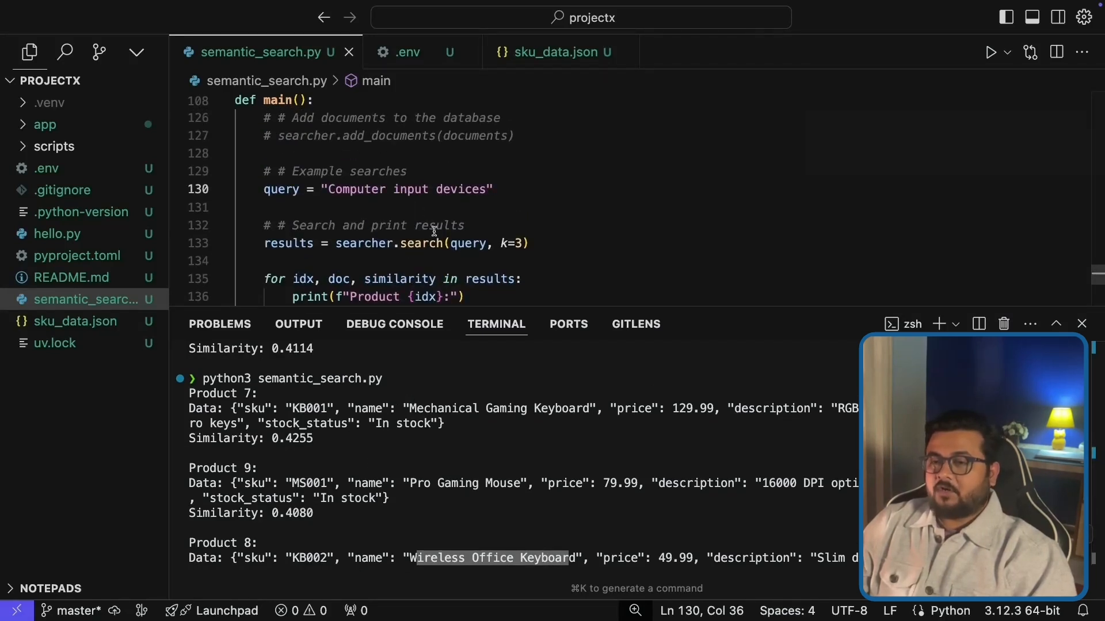